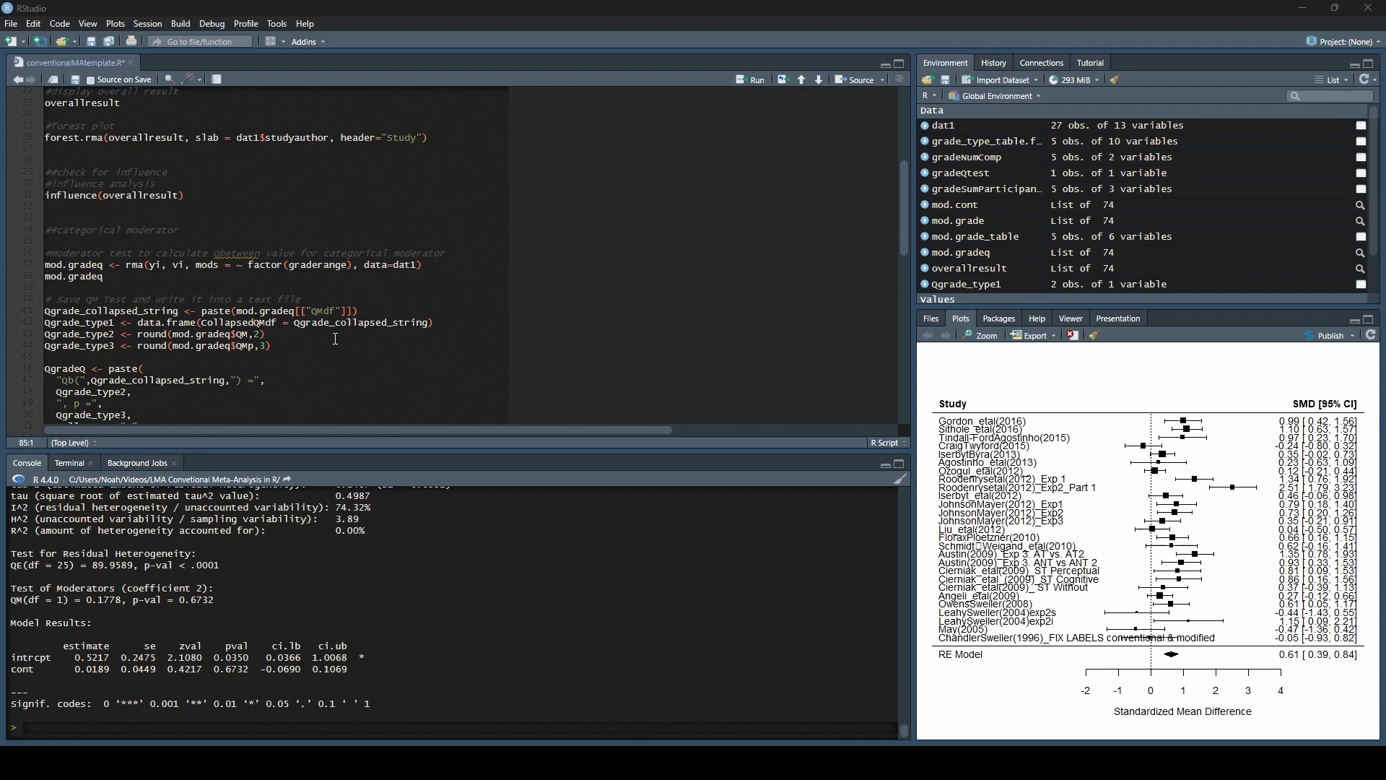
Step: Widen column D so full country names like Australia/New Zealand show, and check the country header
scroll(down, 3)
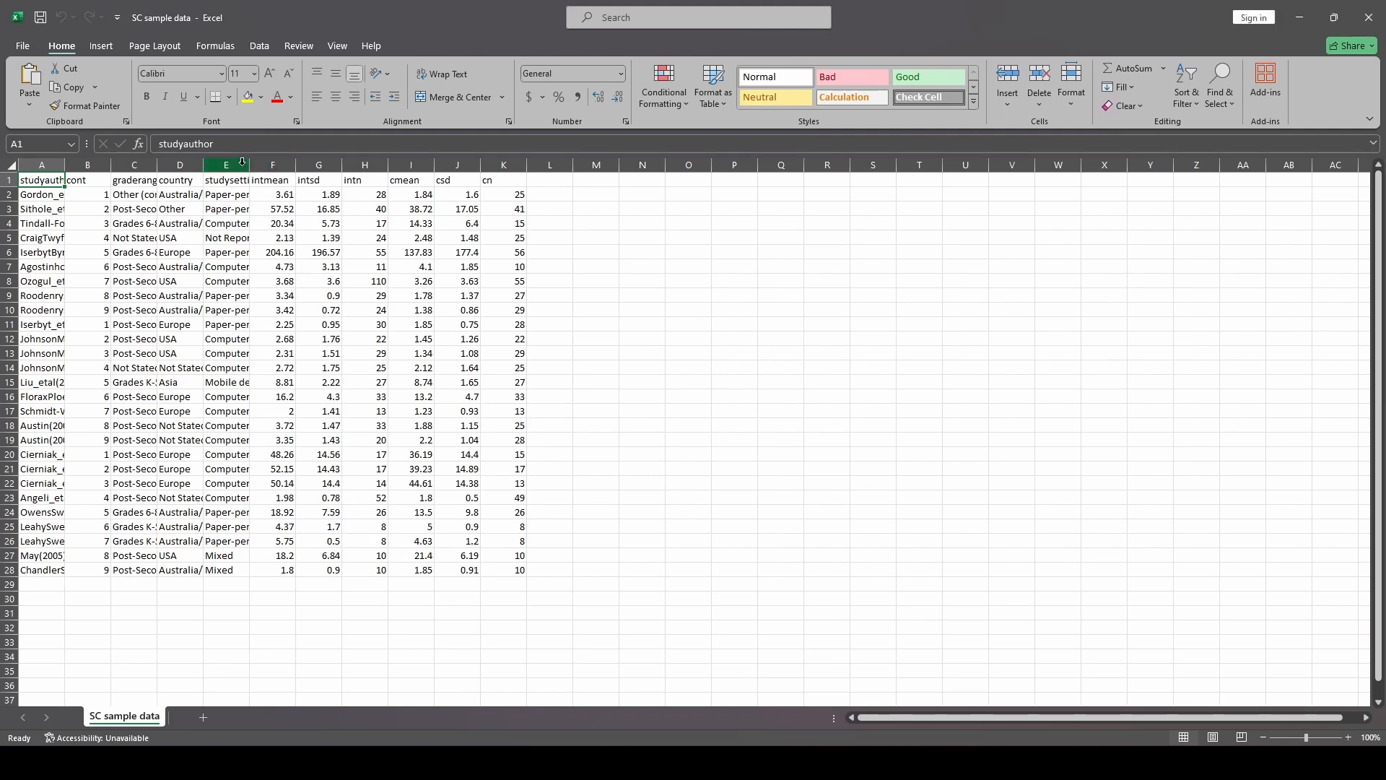
drag(195, 165, 333, 165)
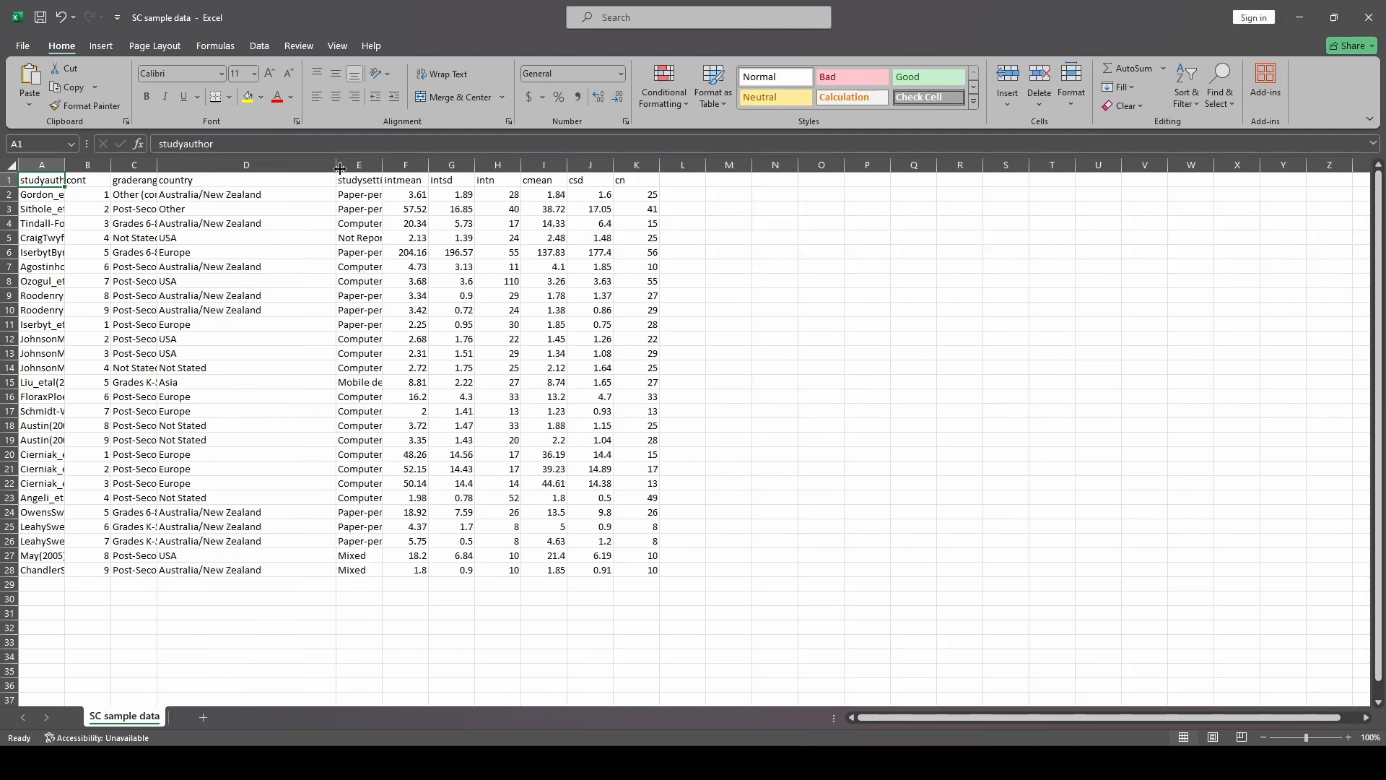
click(246, 179)
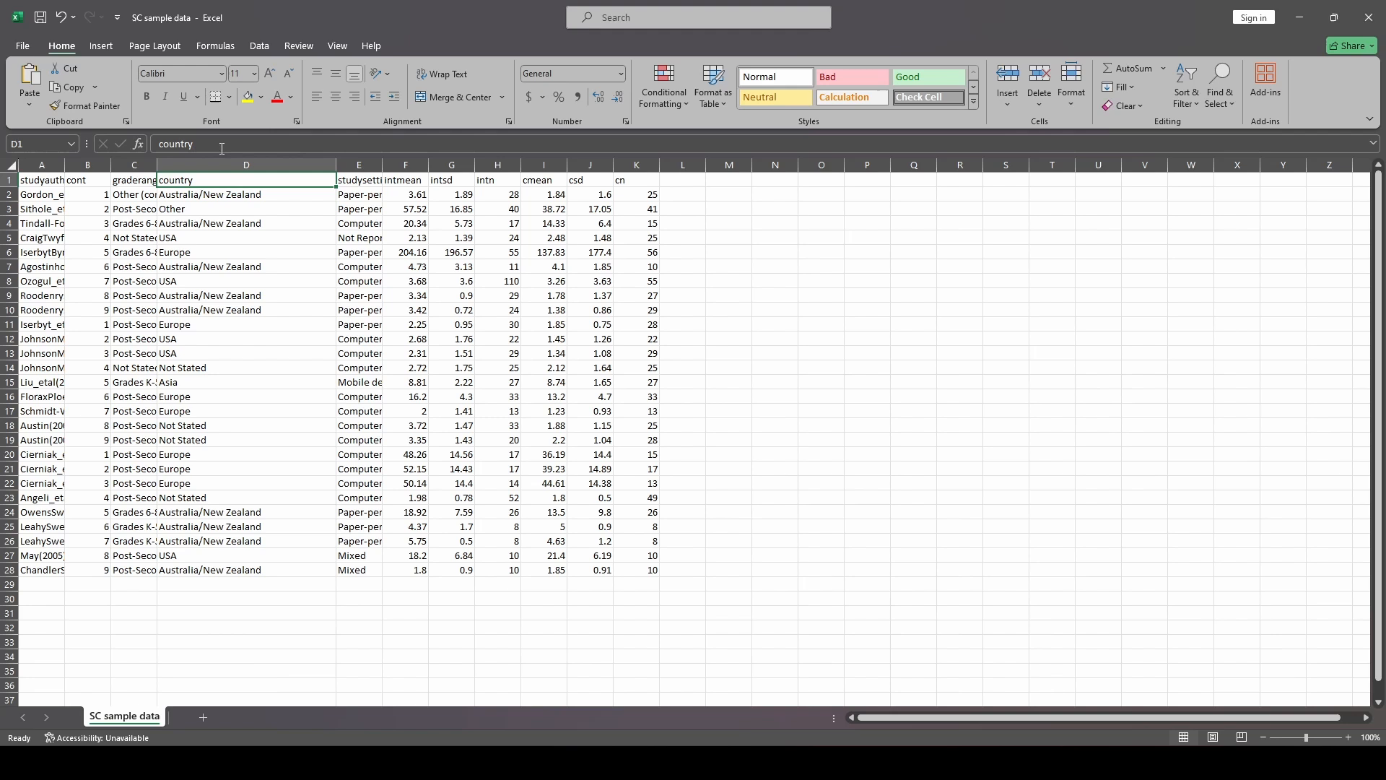
click(728, 309)
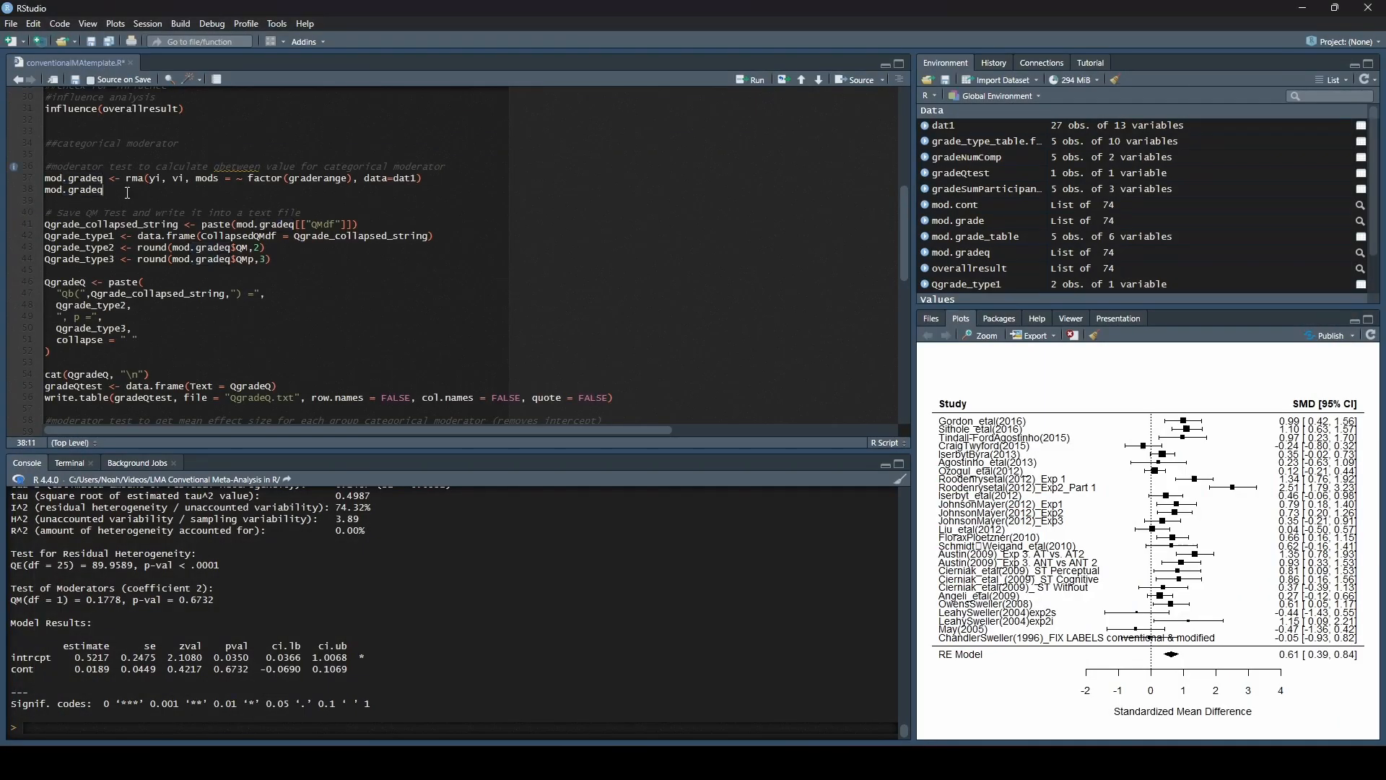
mouse_move(54, 159)
text(#)
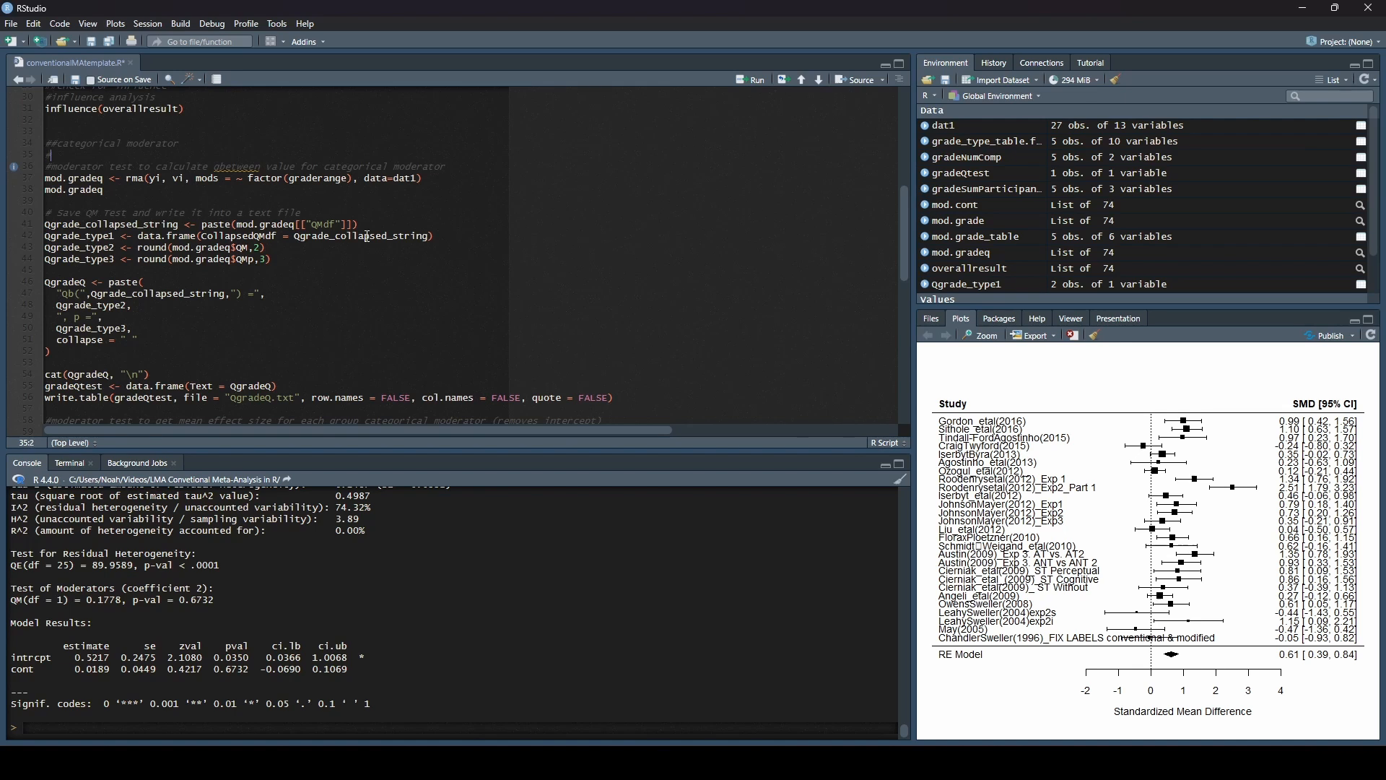
Step: Add a #graderange comment and copy the categorical moderator block under a new #country comment
text(graderange)
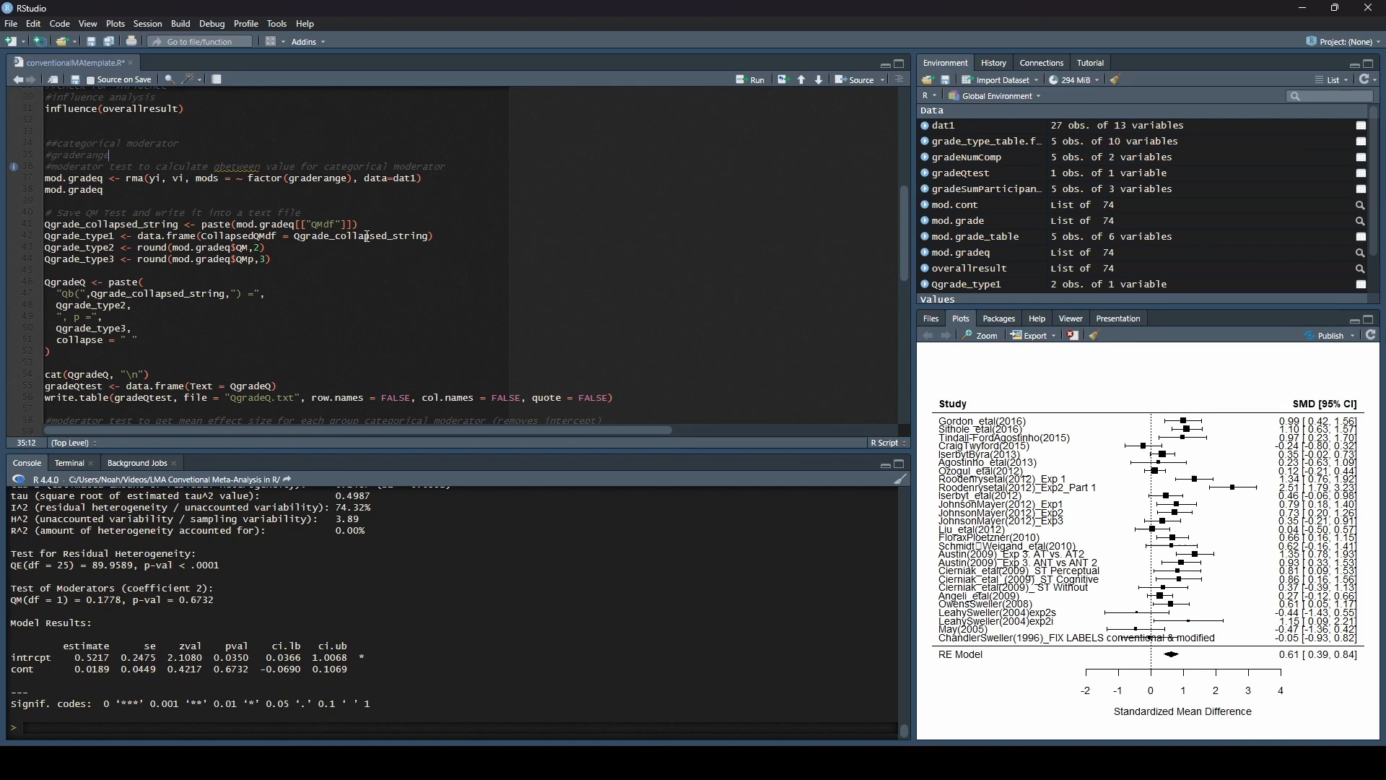
scroll(down, 3)
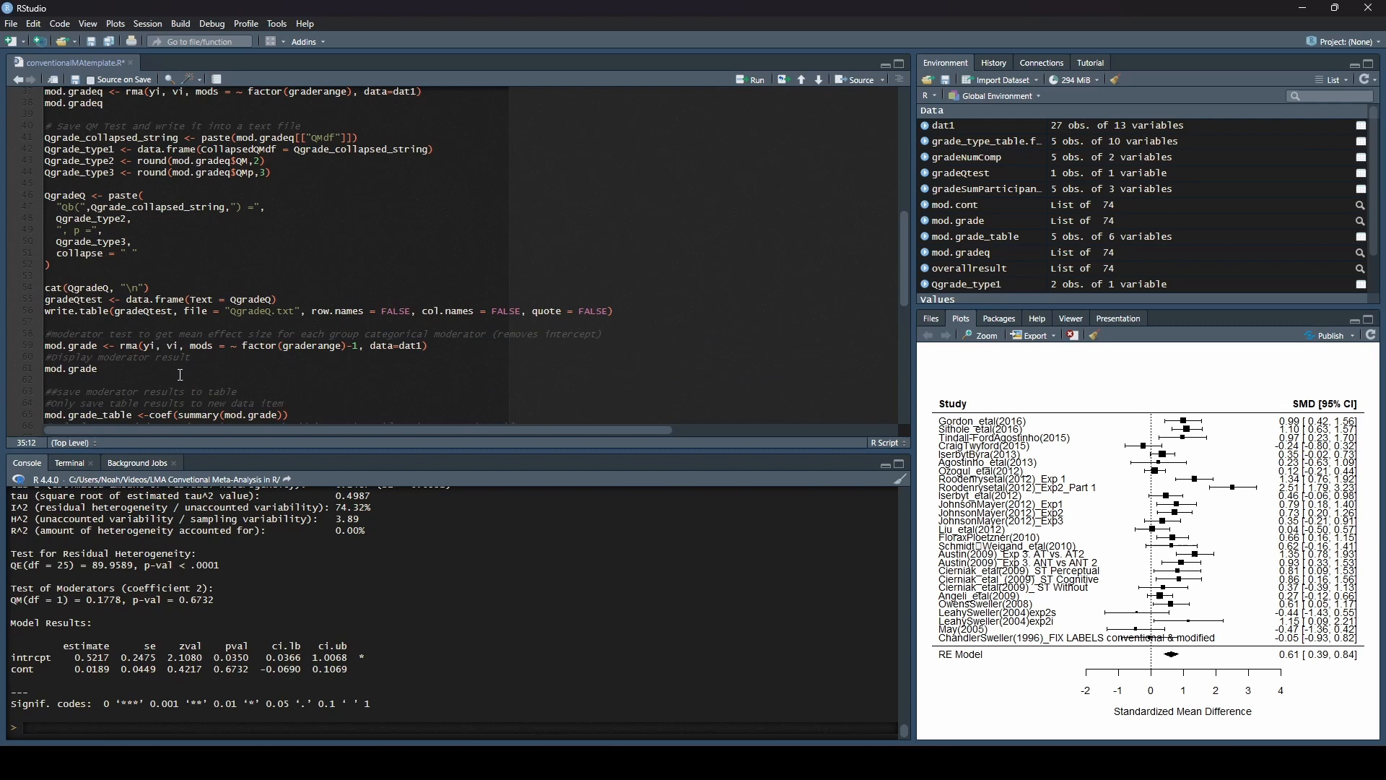
scroll(up, 3)
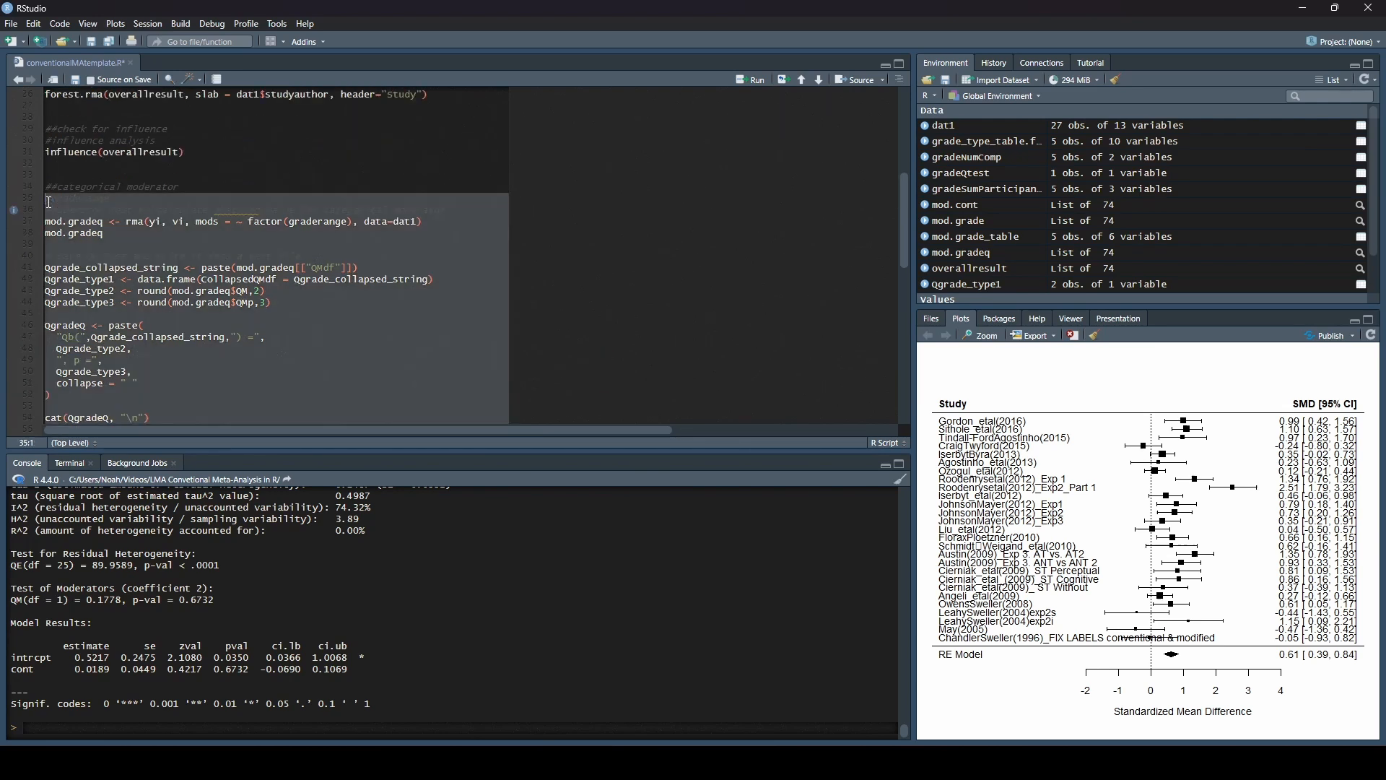
scroll(down, 3)
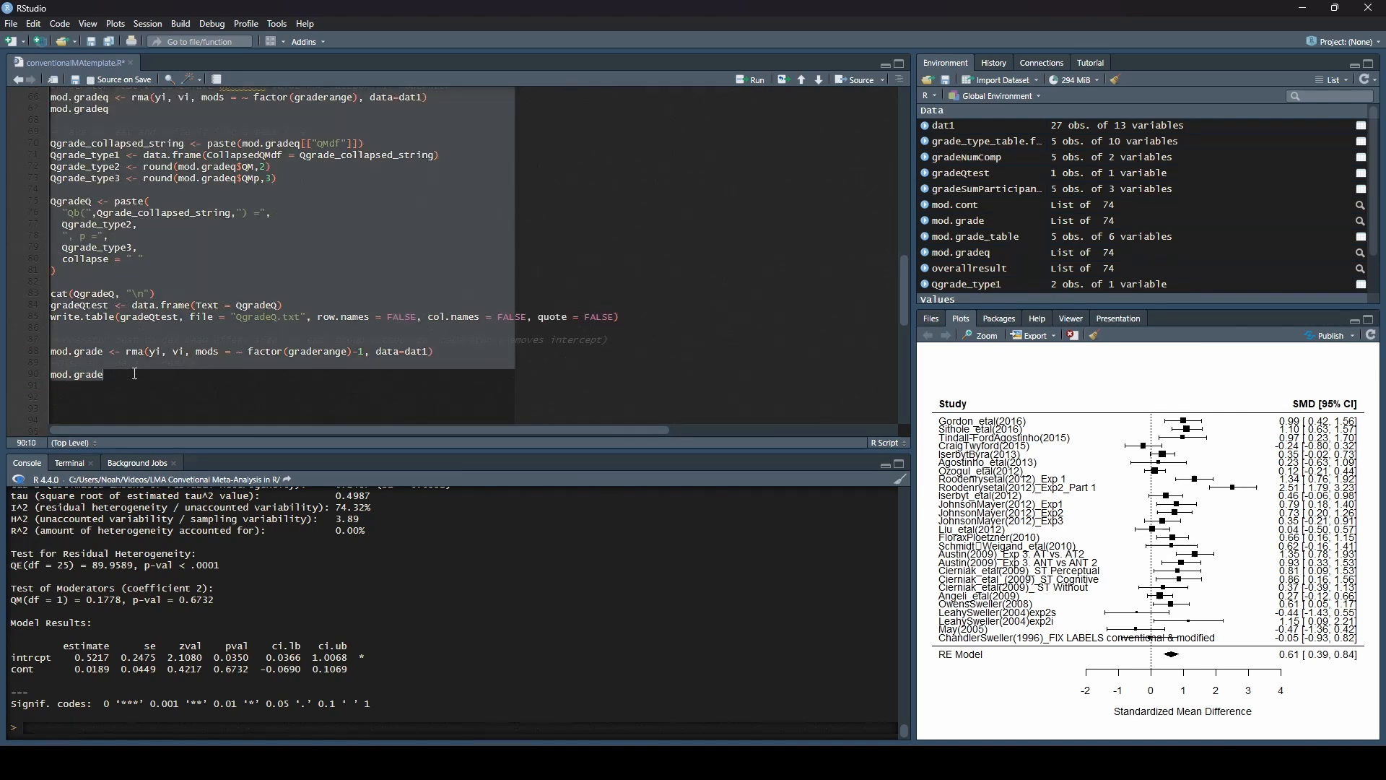
mouse_move(149, 175)
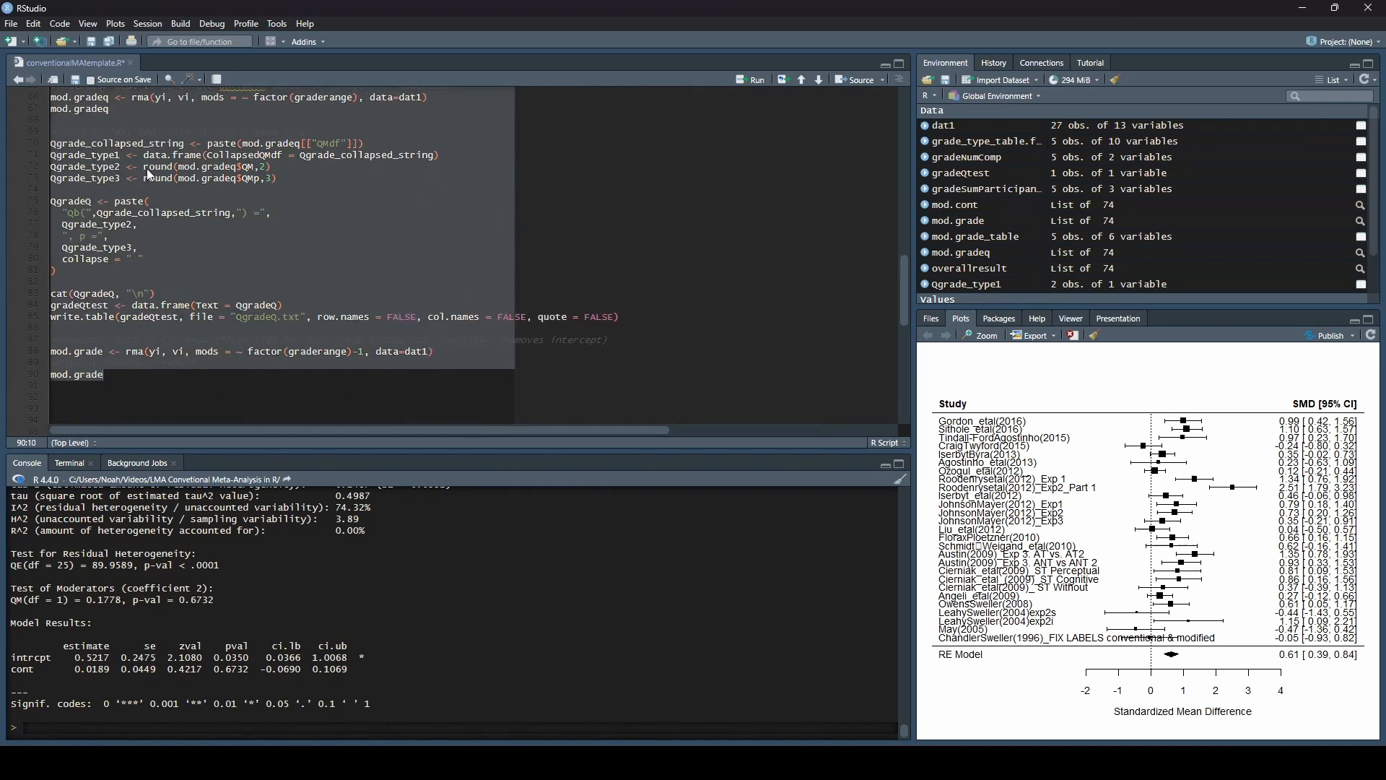
scroll(up, 3)
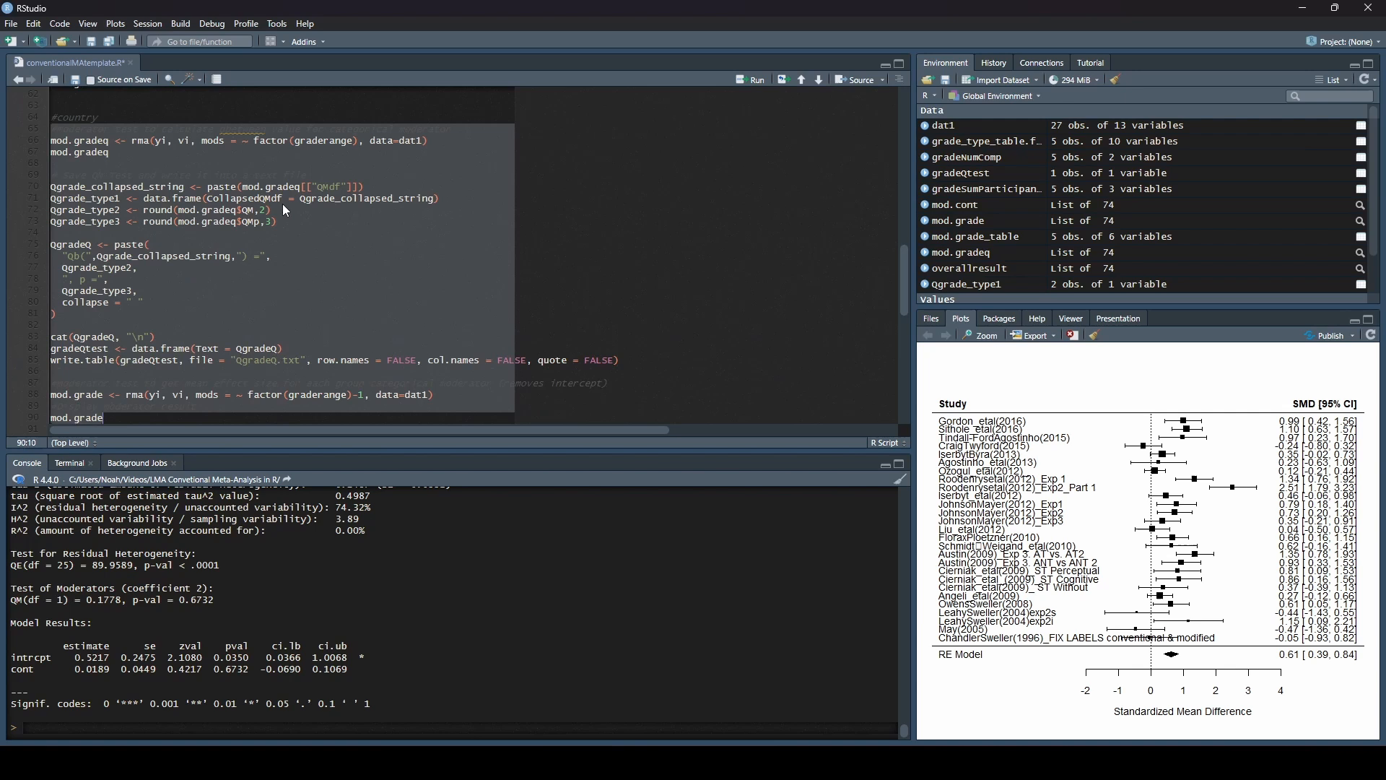
mouse_move(336, 221)
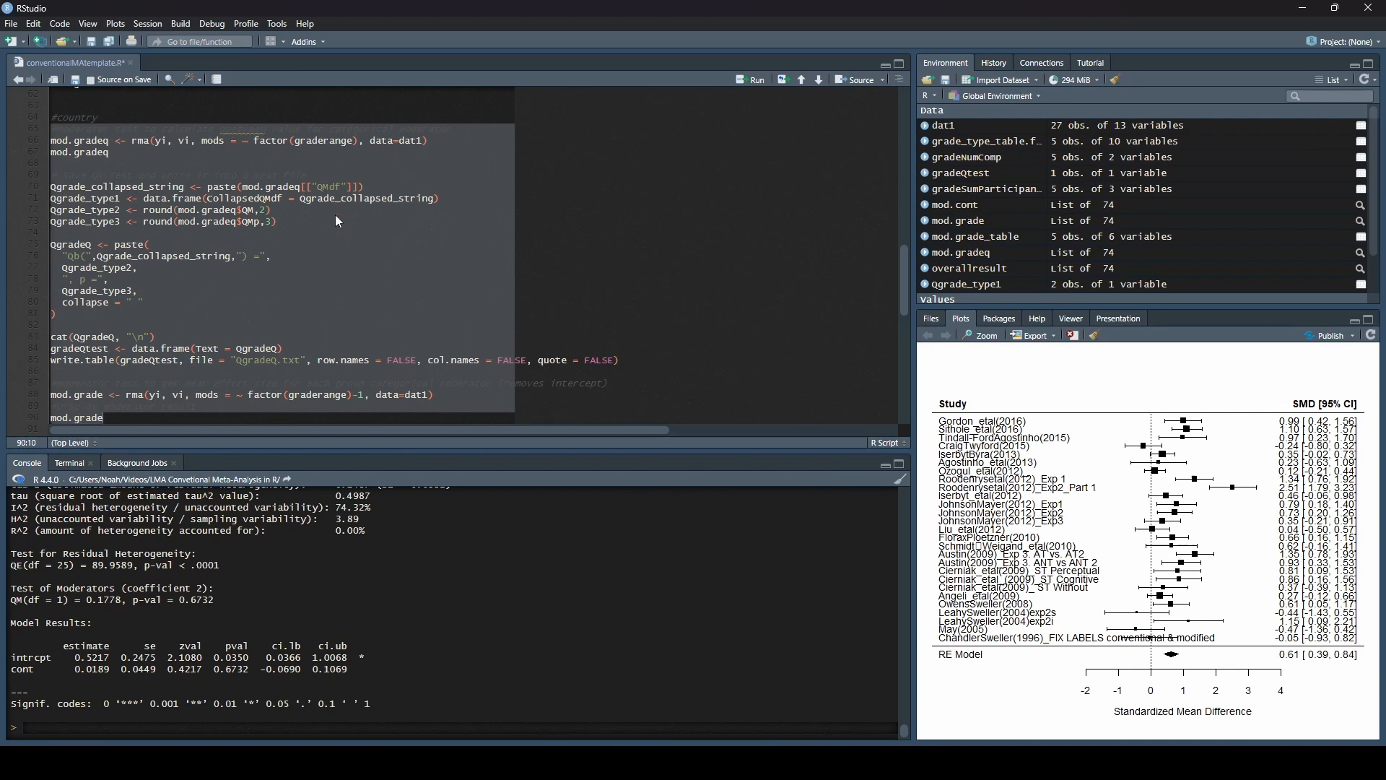
Step: Set up Find mod.grade / Replace mod.country limited to the selected country block
key(Ctrl+f)
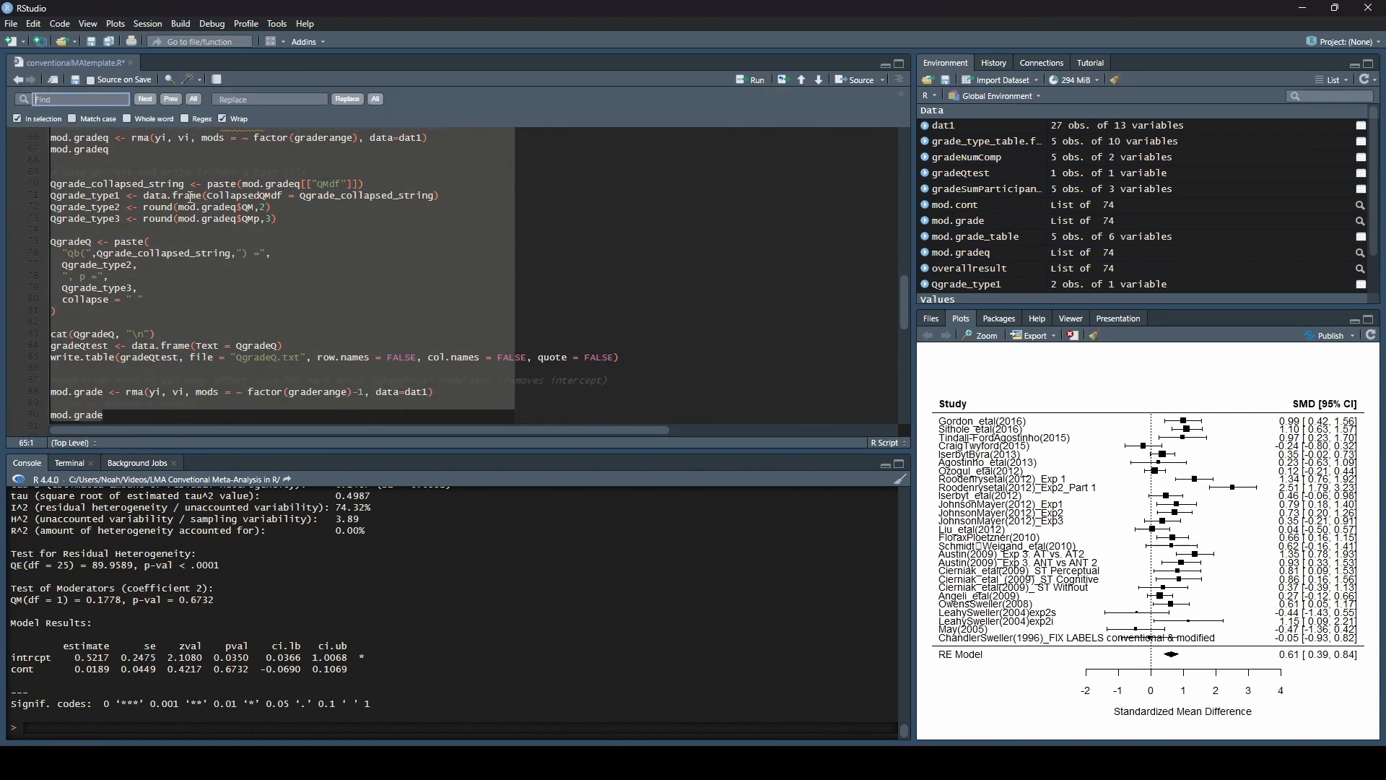
scroll(up, 3)
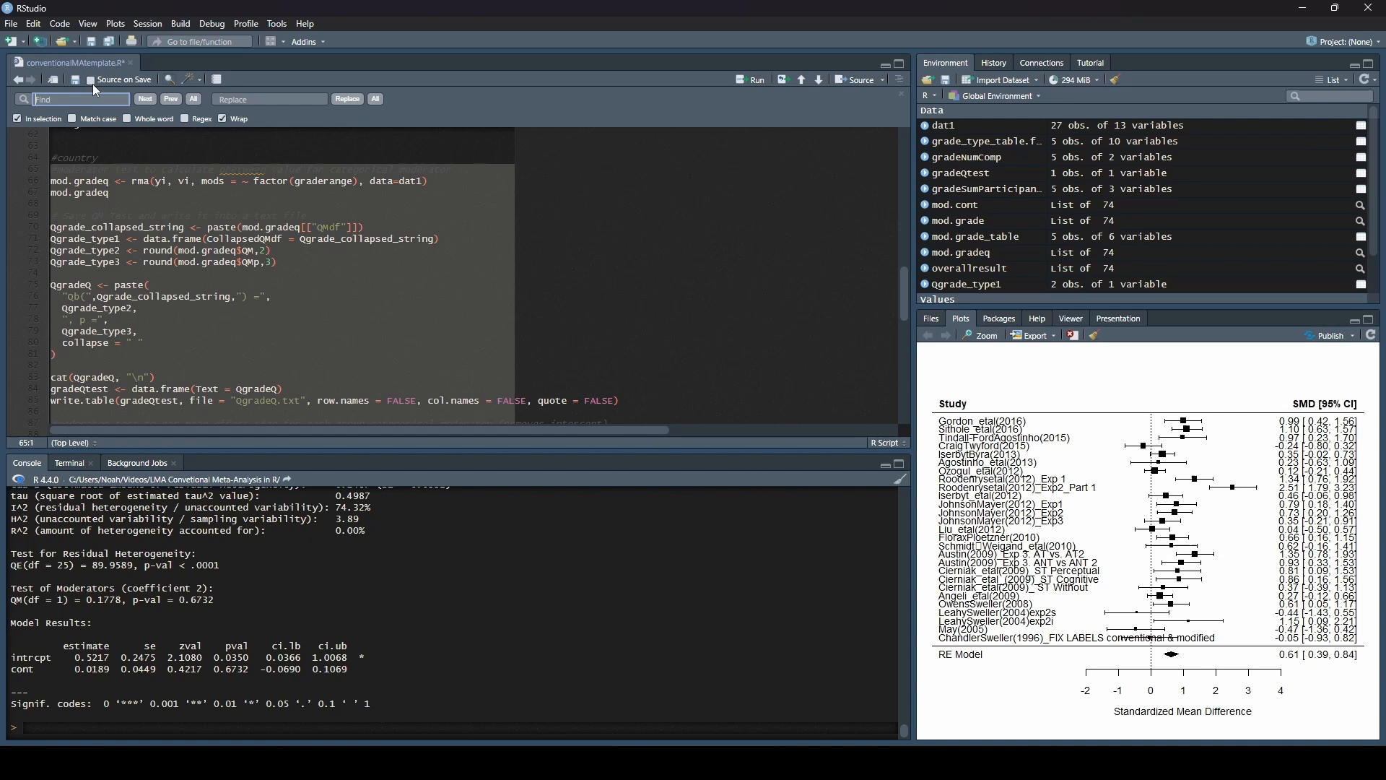
text(mod.grade)
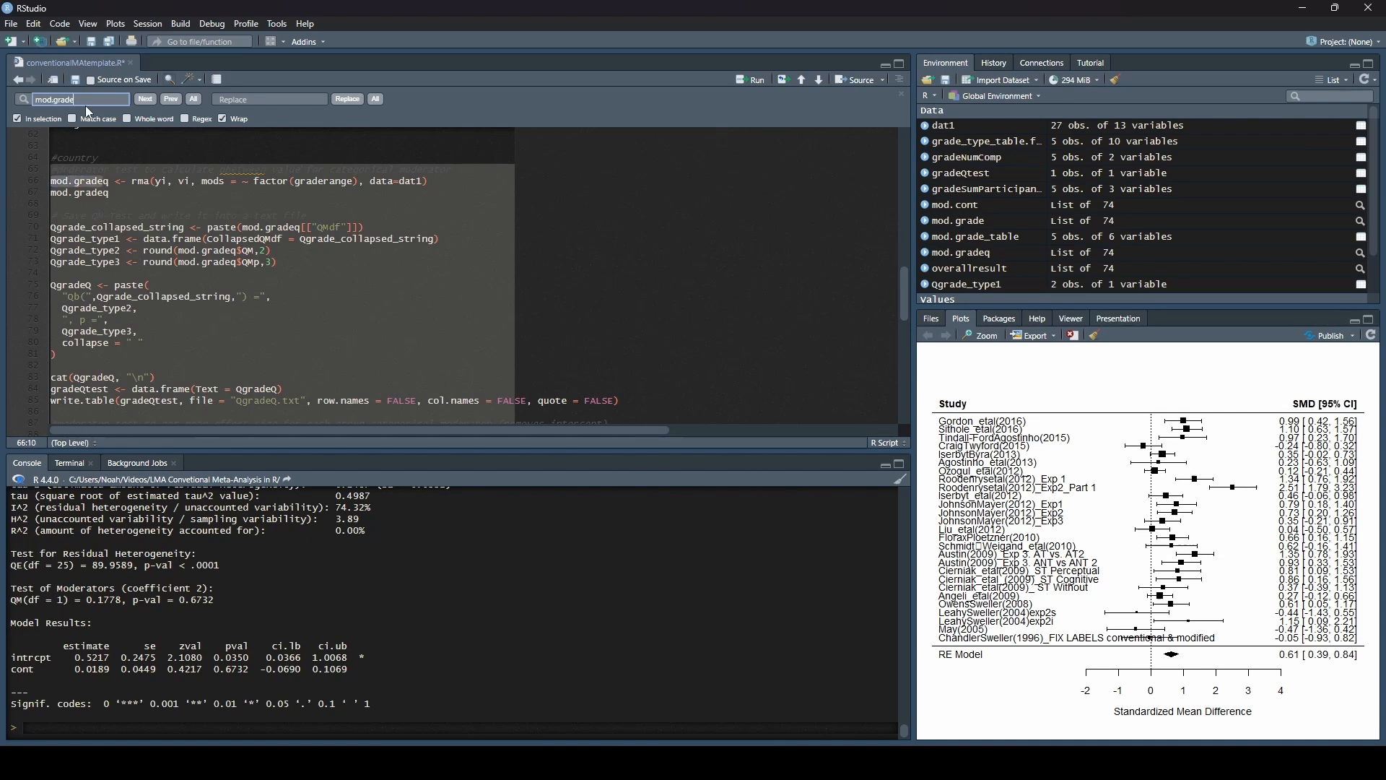
click(269, 98)
text(mod.country)
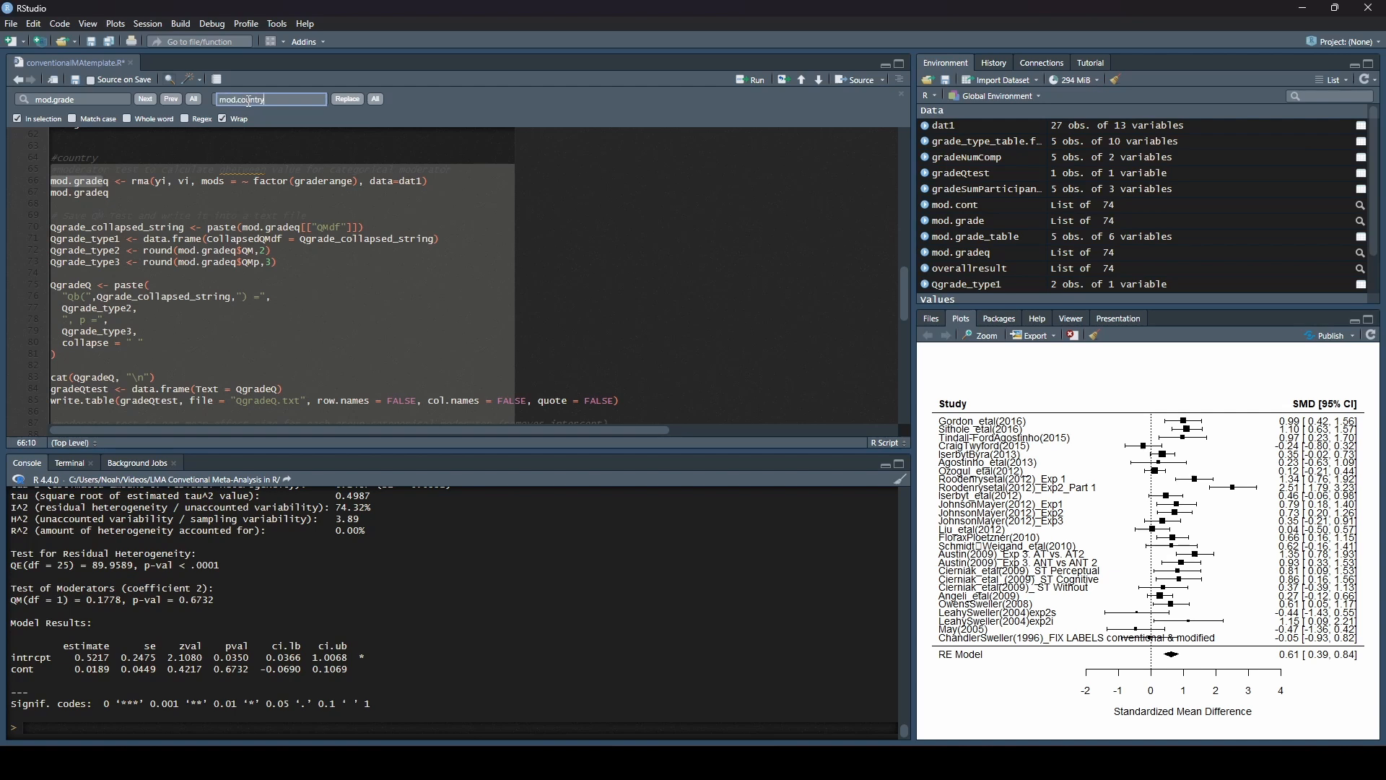
click(18, 118)
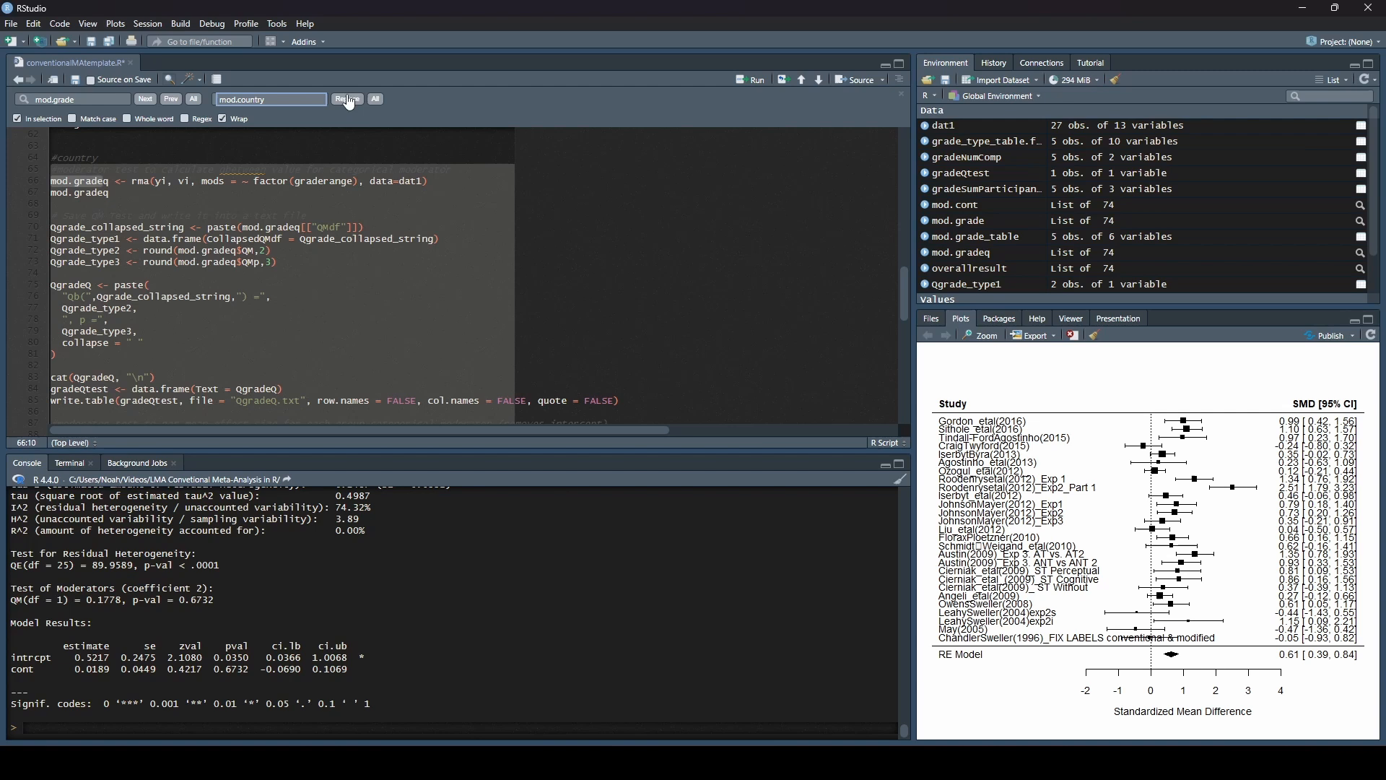
Step: Replace all six mod.grade occurrences with mod.country and confirm the report
click(346, 98)
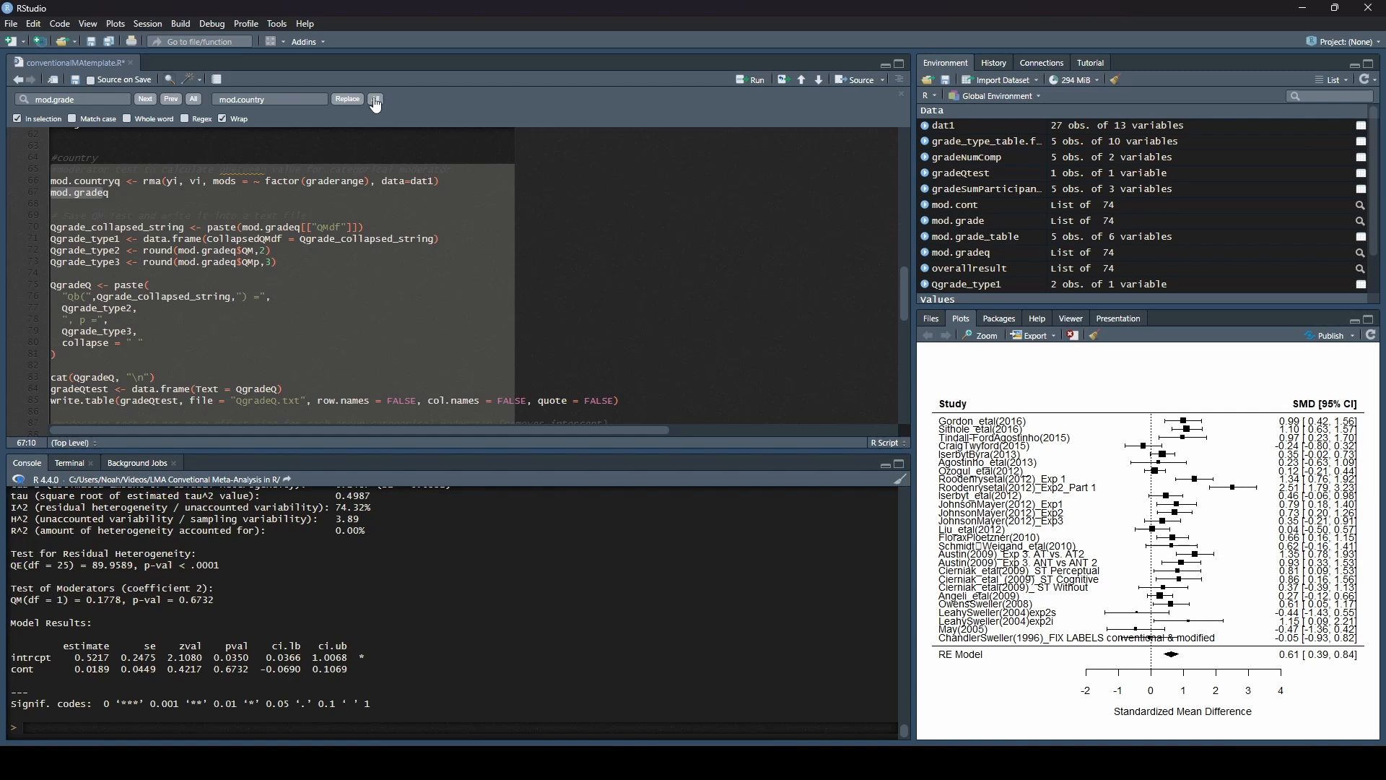
mouse_move(375, 100)
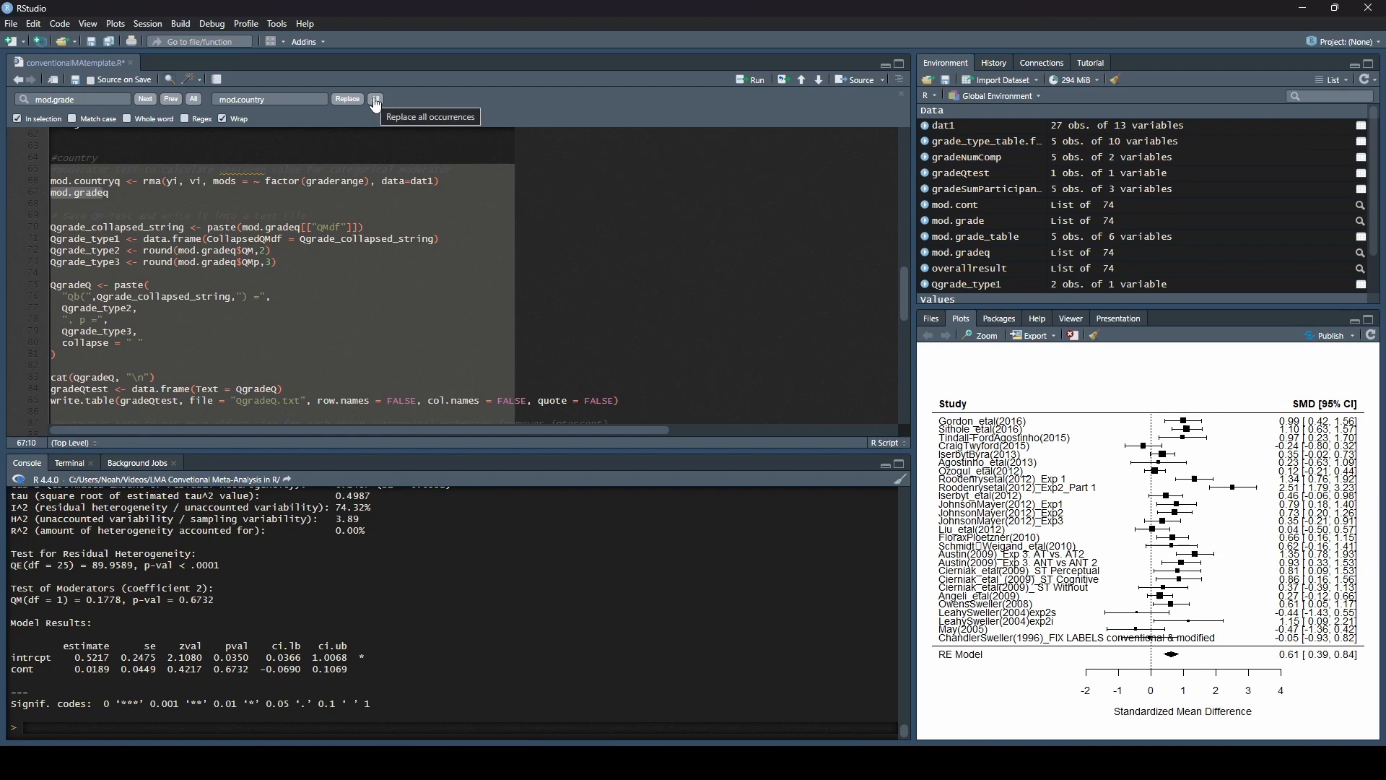
click(374, 100)
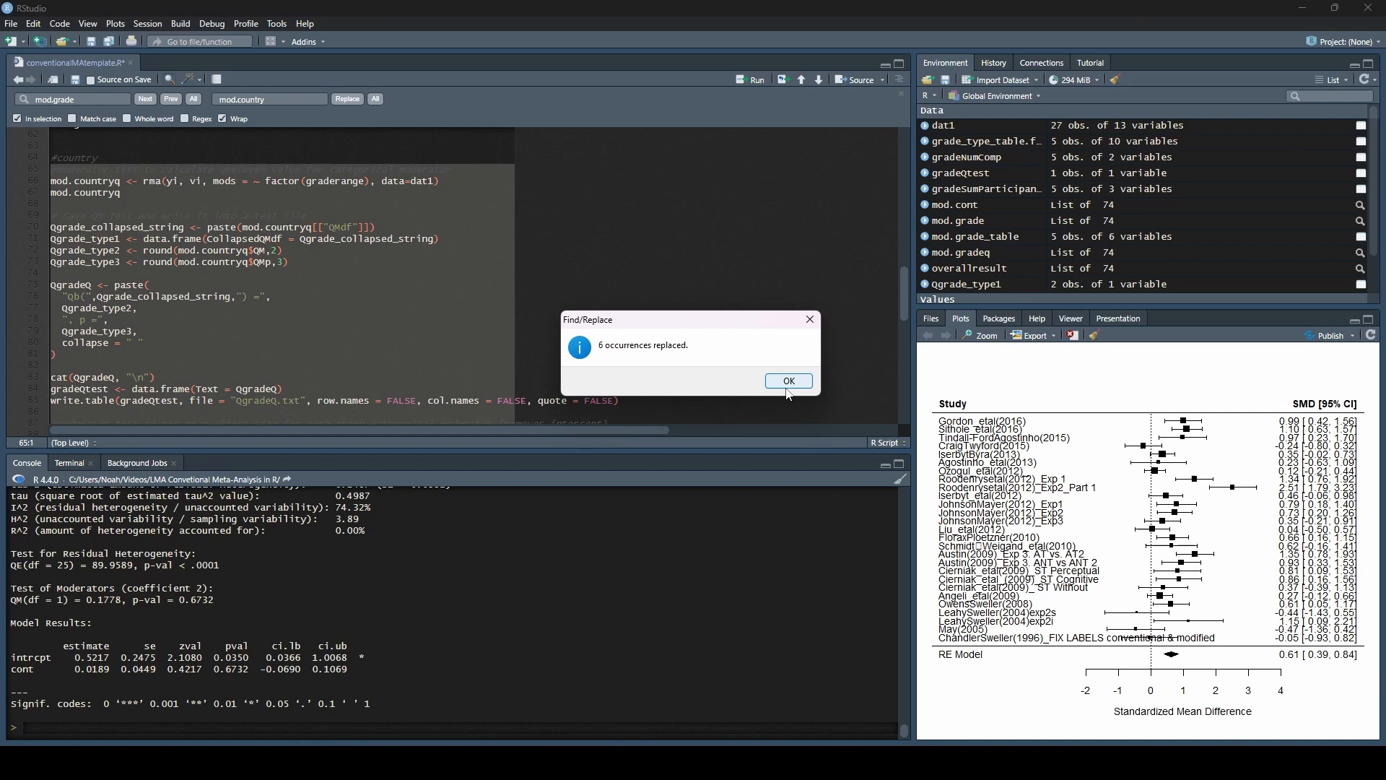
click(785, 380)
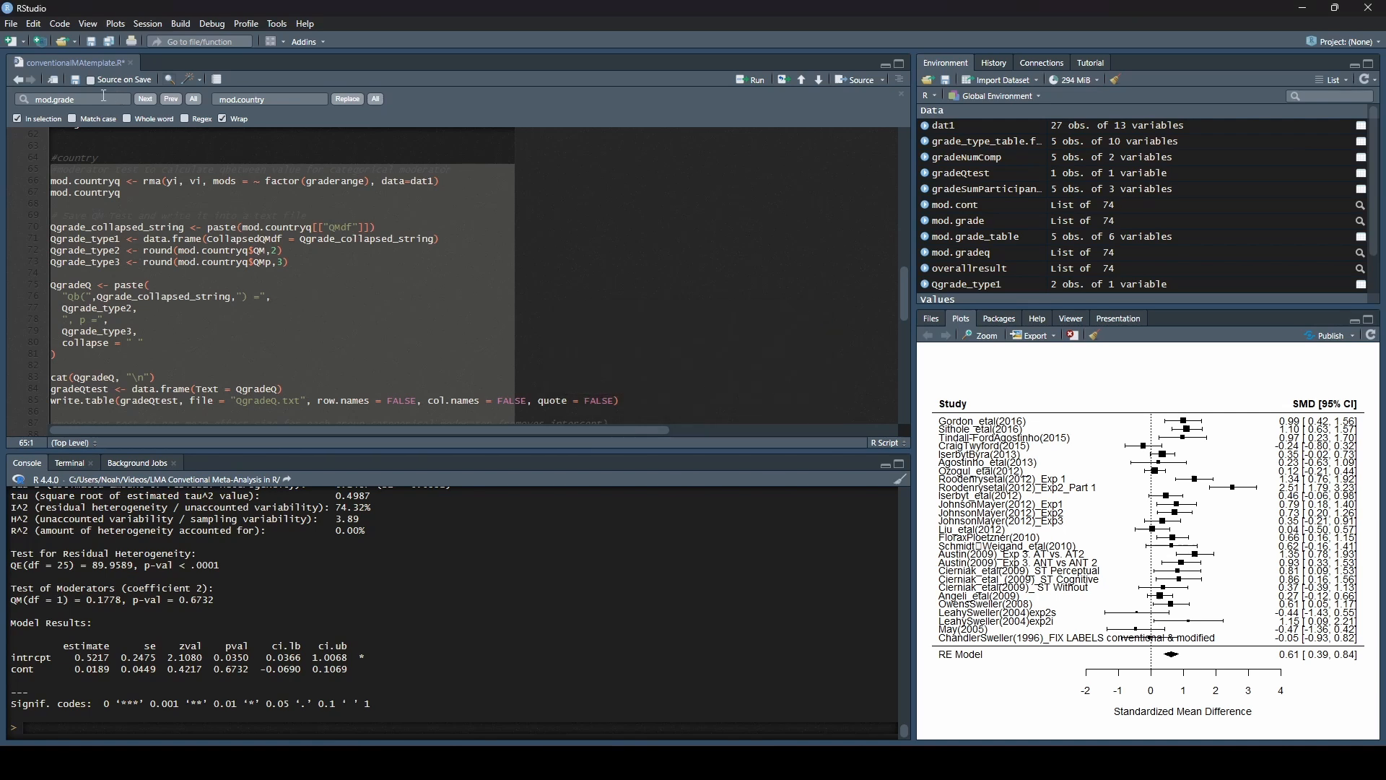
Step: Replace graderange with country throughout the country block and dismiss the report
triple_click(72, 100)
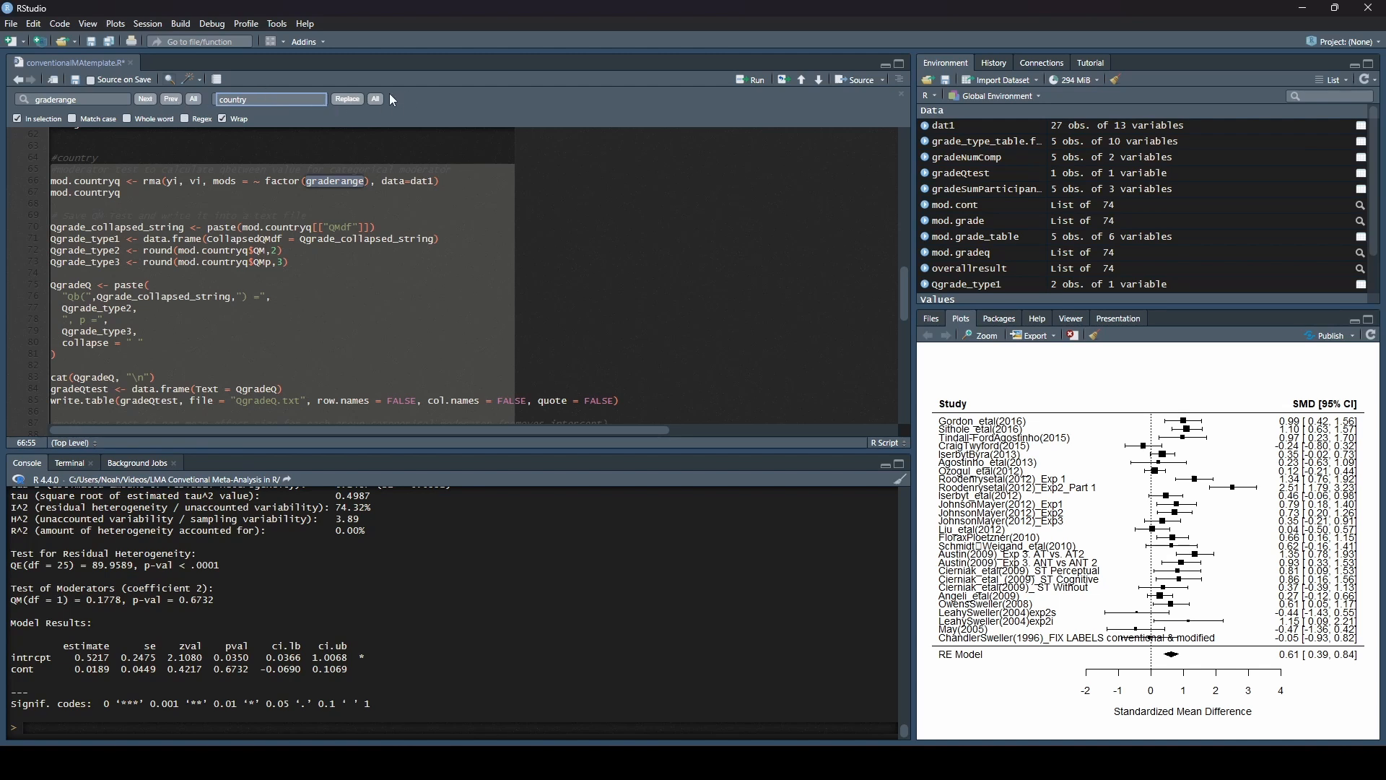
click(375, 98)
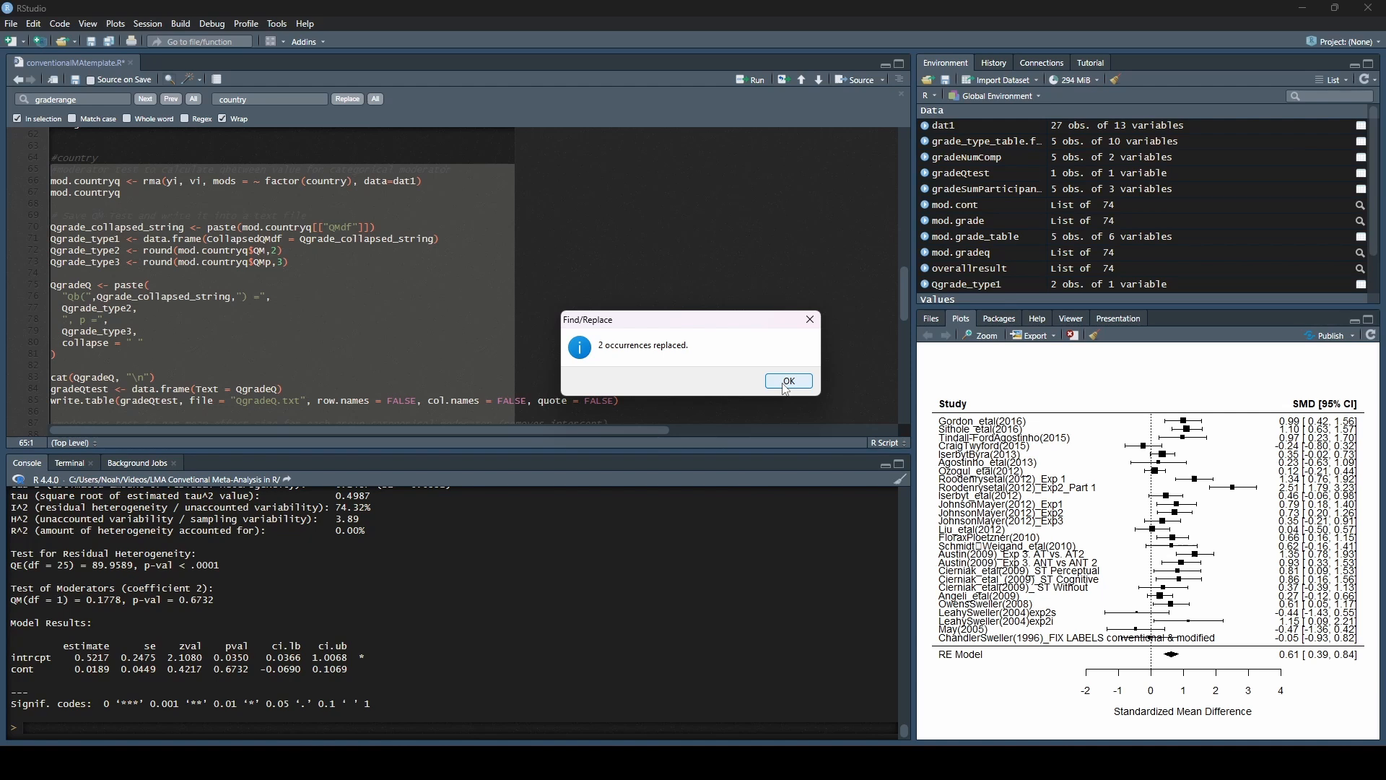
click(786, 381)
text(Q)
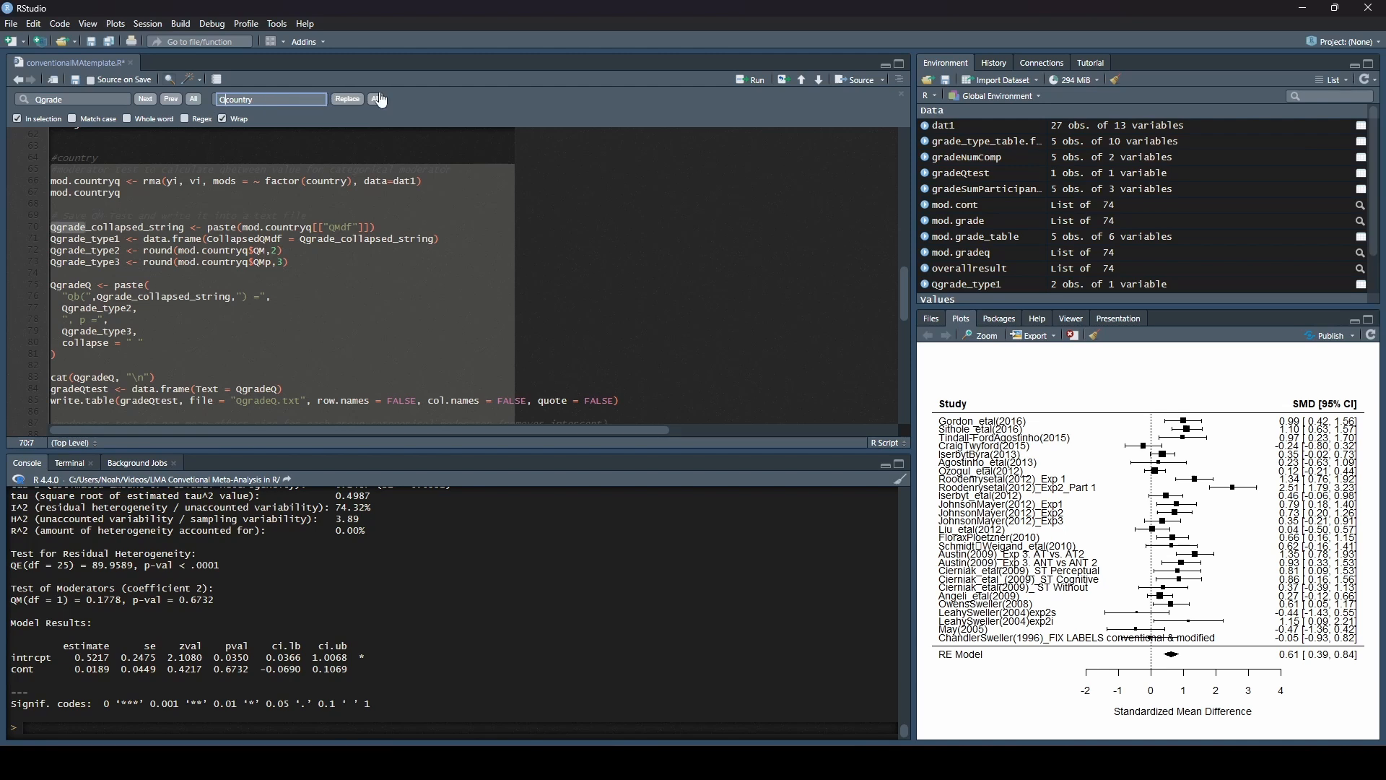
Step: Replace all 12 Qgrade occurrences with Qcountry and close the notice
click(375, 99)
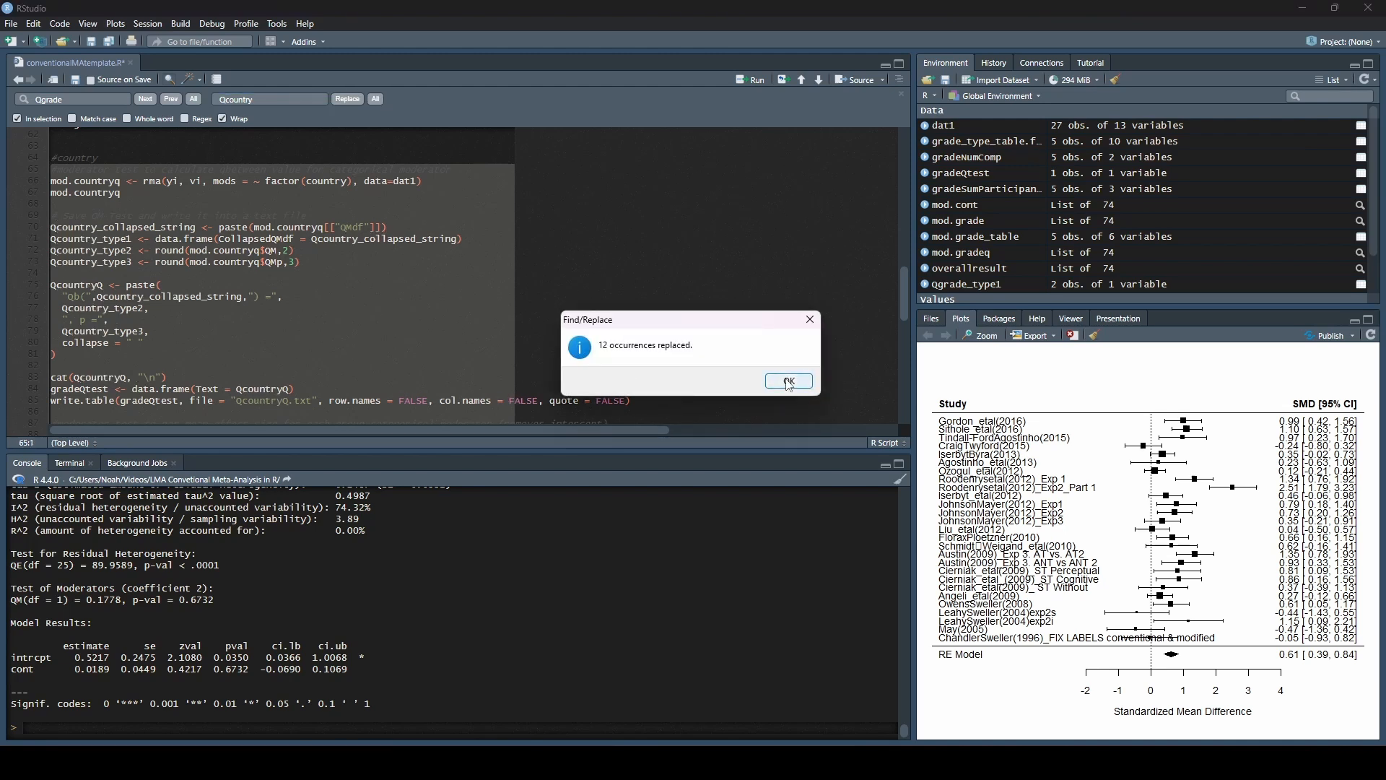
click(785, 379)
text(grade)
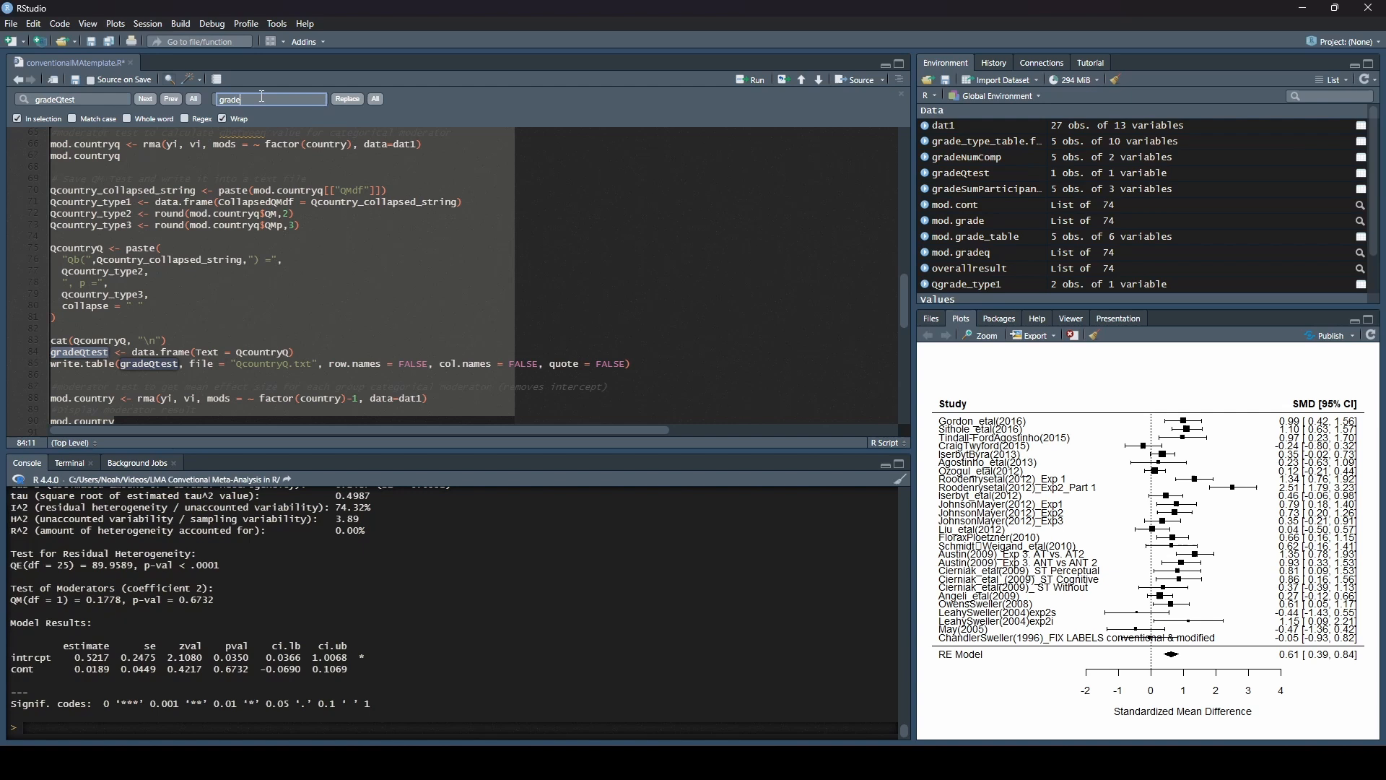
Step: Replace every gradeQtest with countryQtest in the country block
text(Qtest)
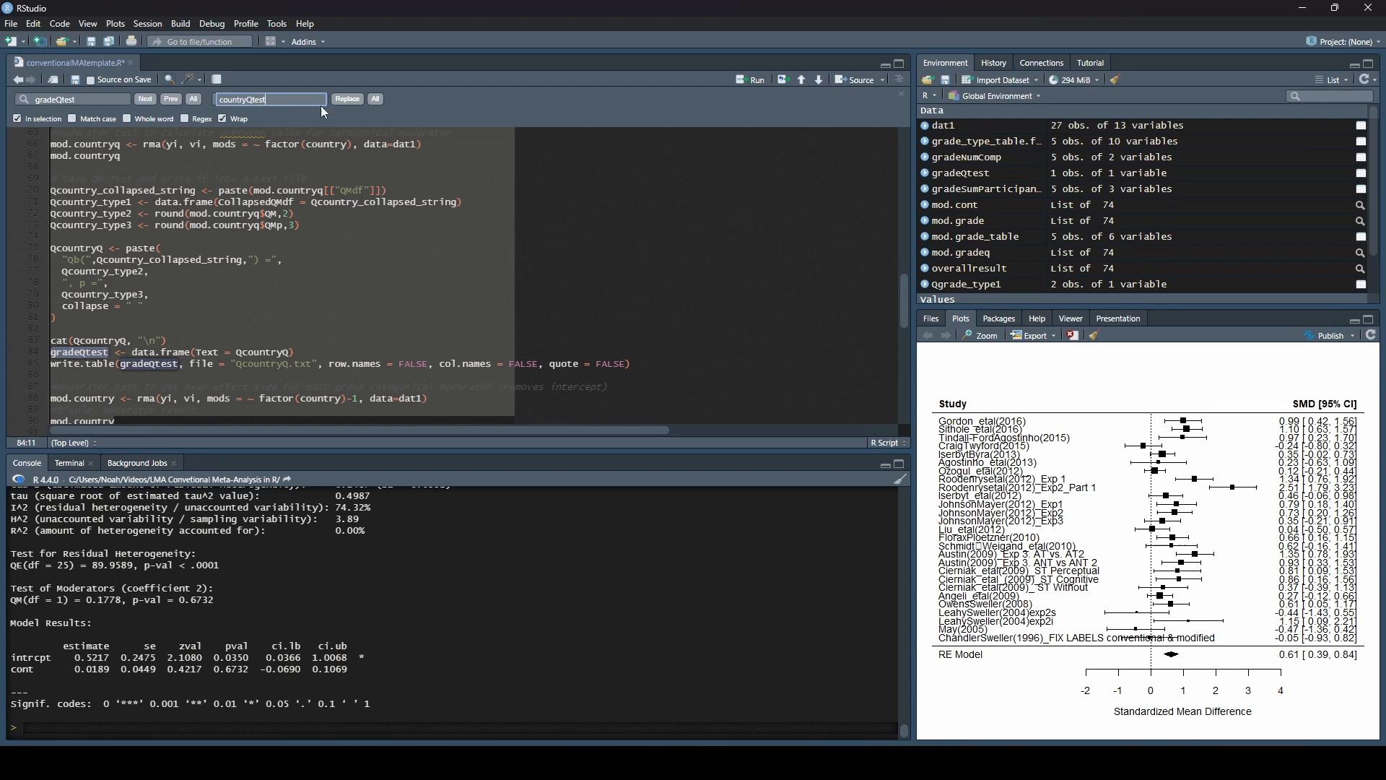
mouse_move(375, 98)
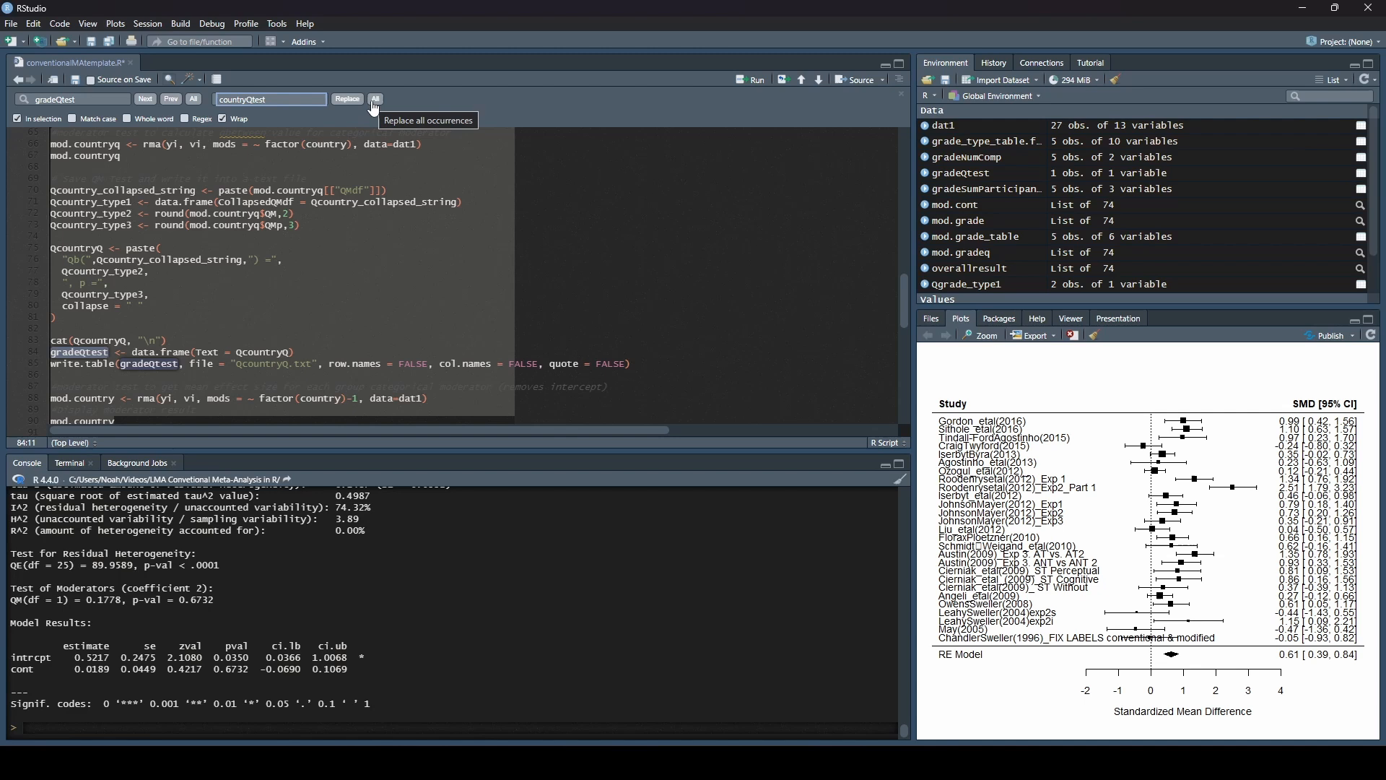
click(376, 98)
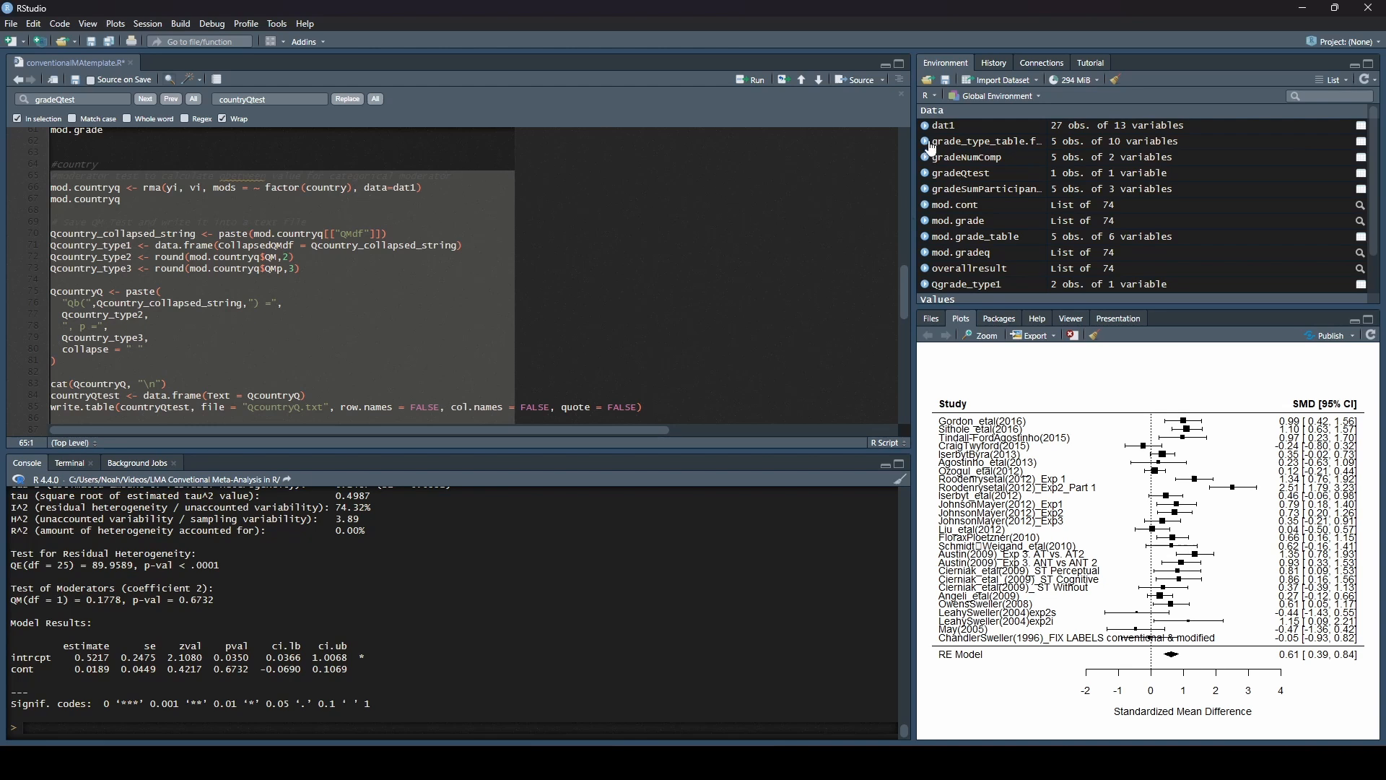
Step: Run the mod.countryq test through the write.table line and check the written QcountryQ.txt file
click(927, 124)
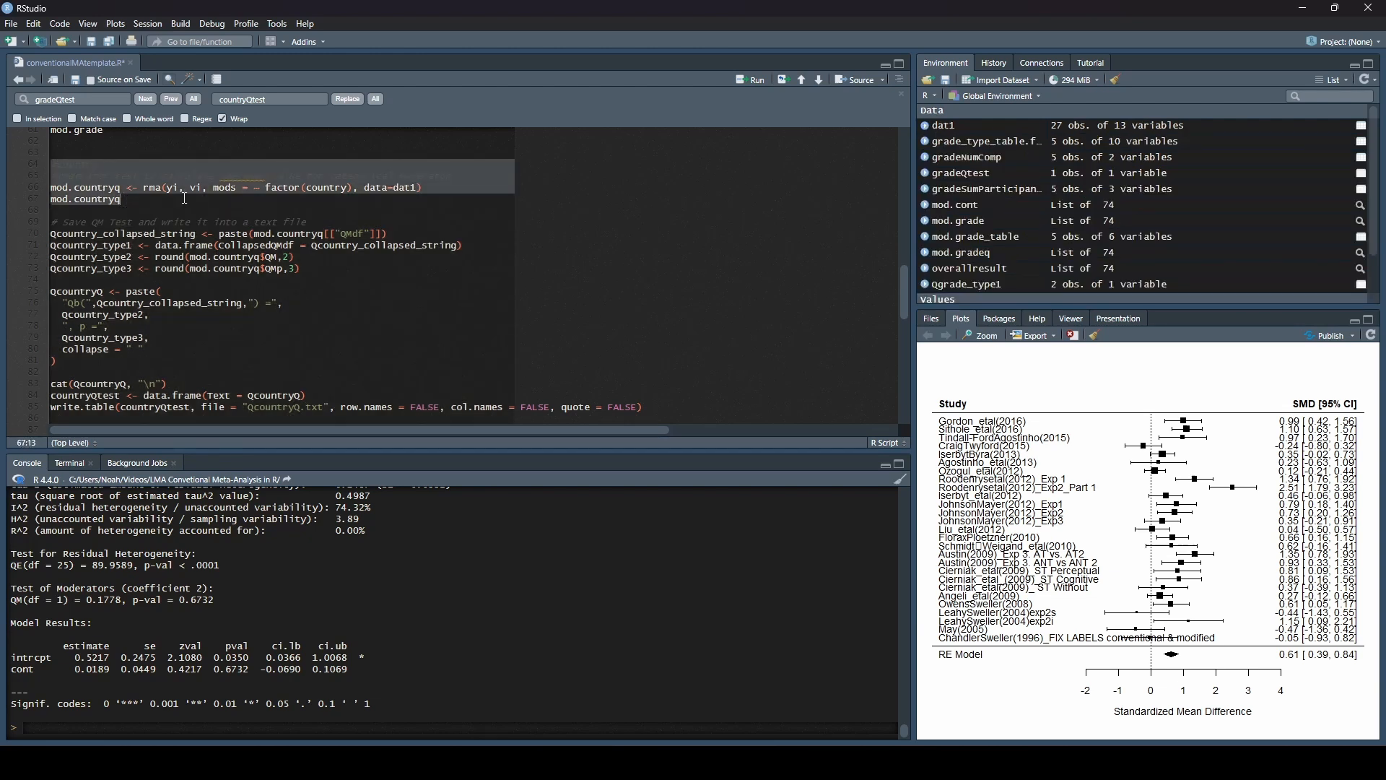
click(754, 79)
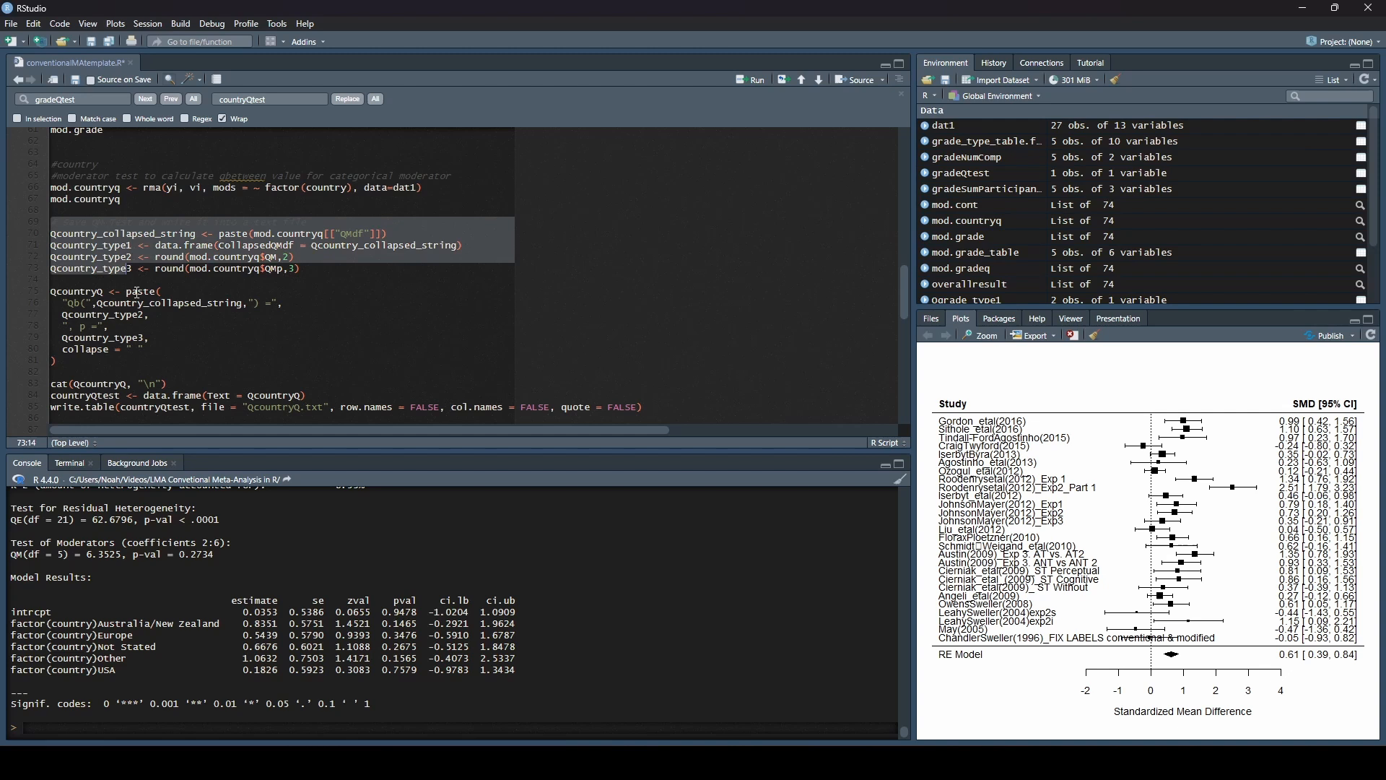
click(609, 406)
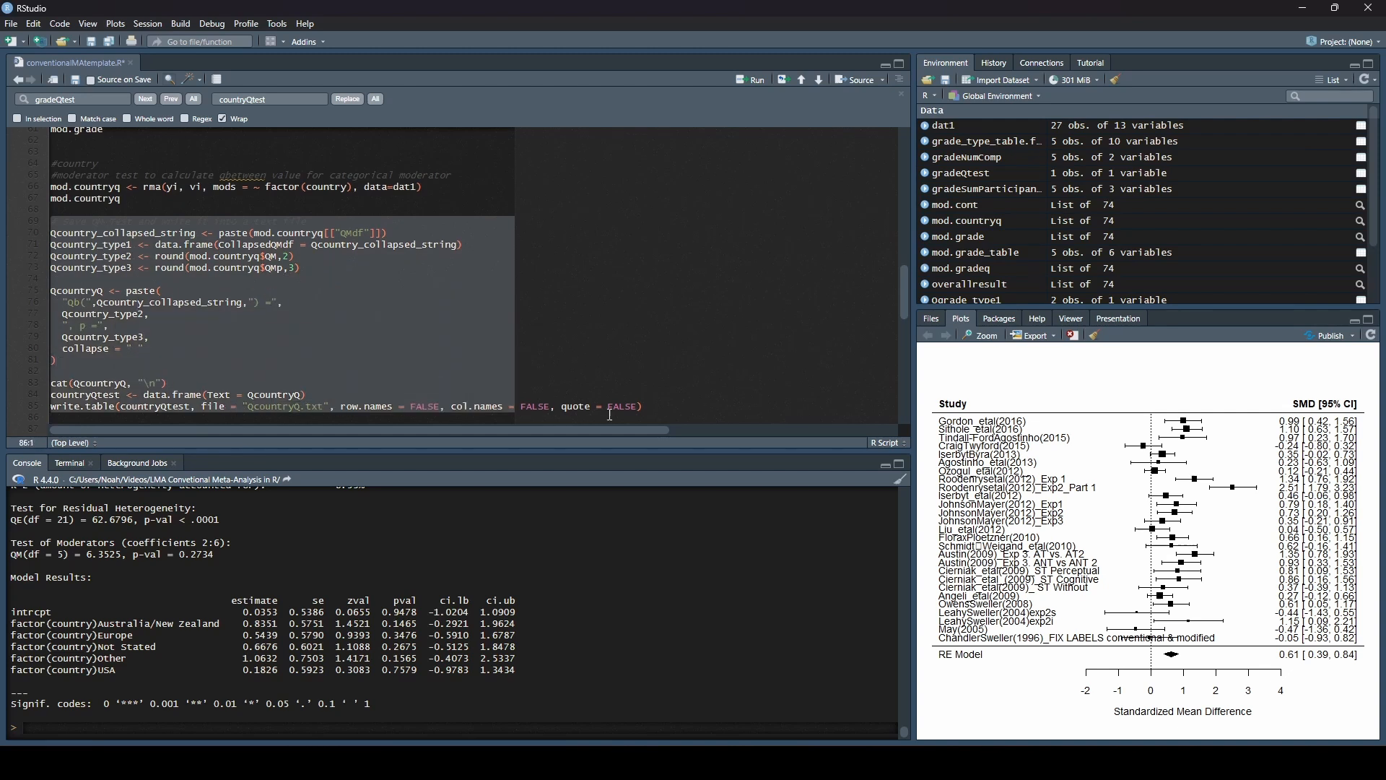
scroll(down, 3)
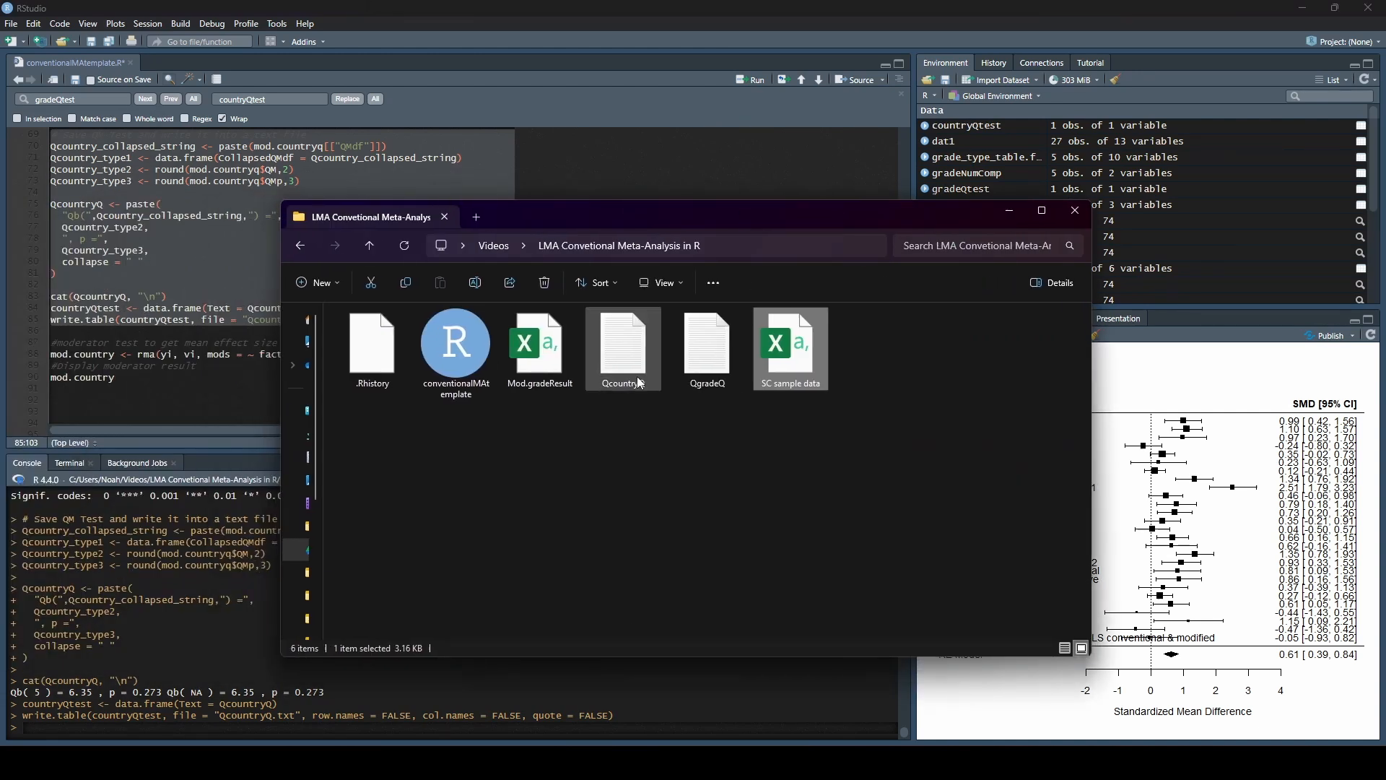
click(624, 345)
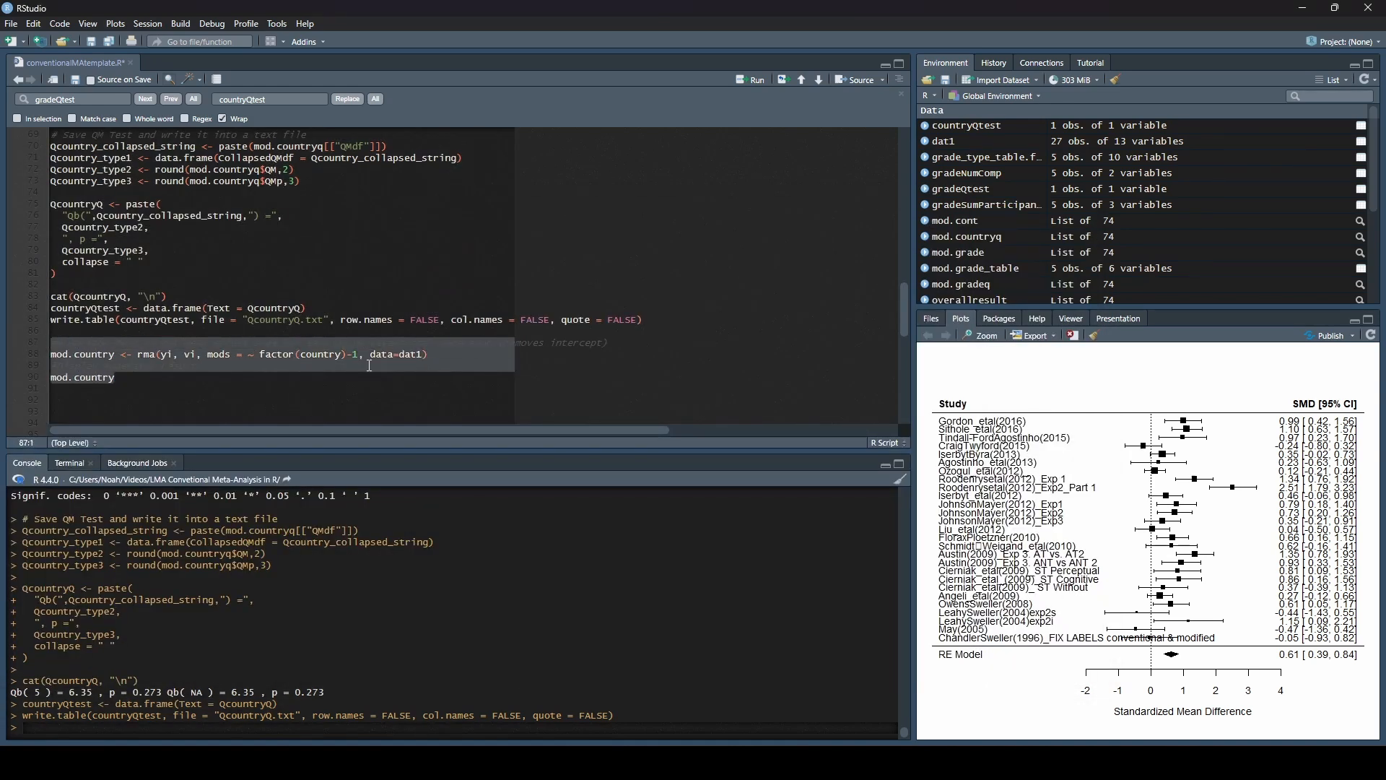
mouse_move(752, 79)
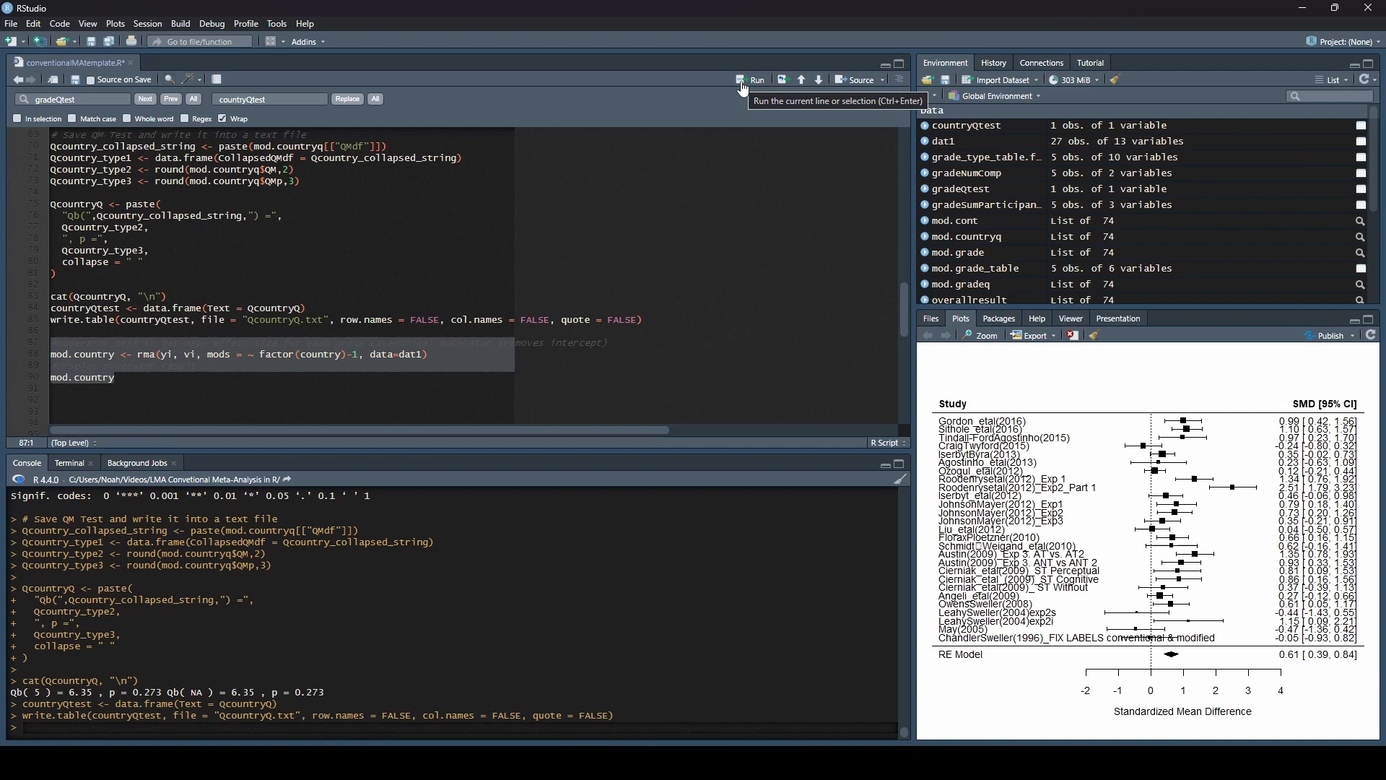
Step: Run the selected no-intercept mod.country model to get per-country mean effect sizes
click(755, 79)
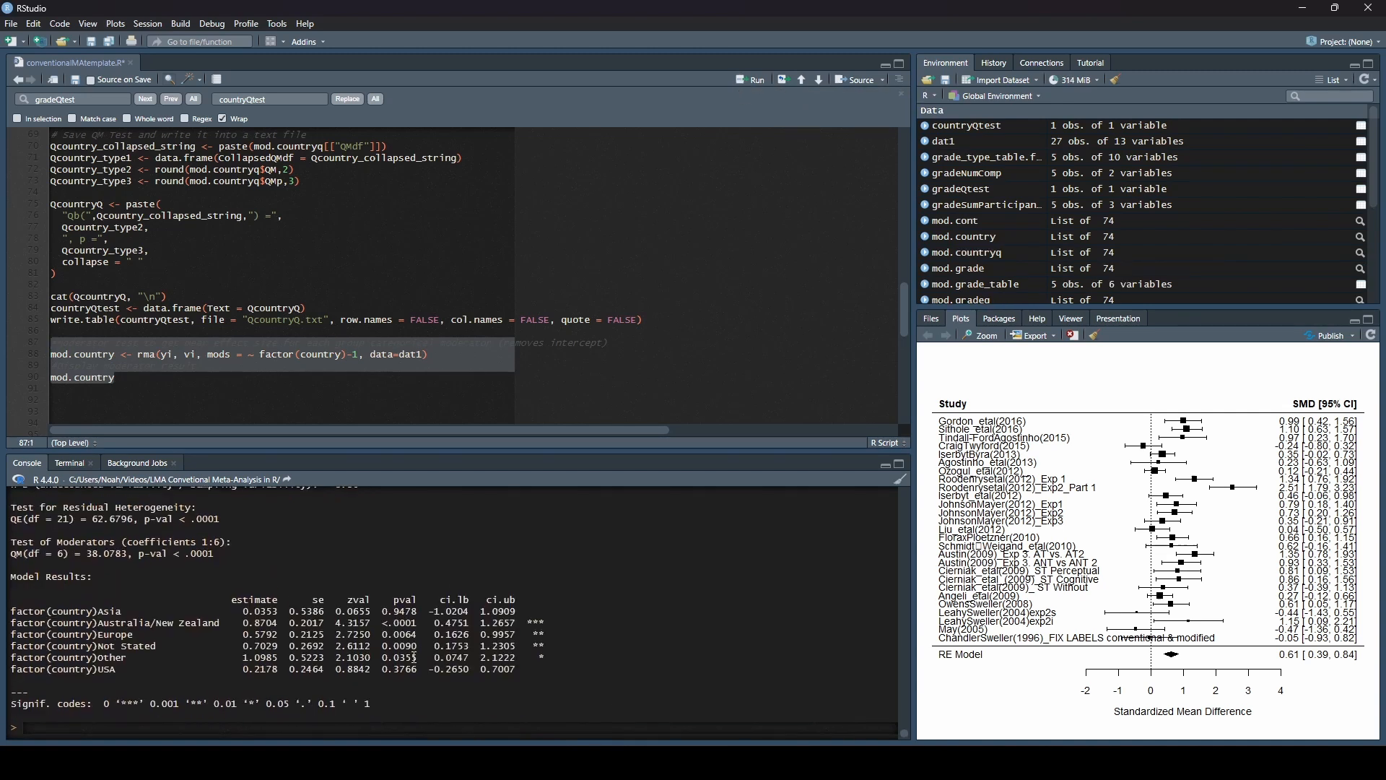
scroll(down, 3)
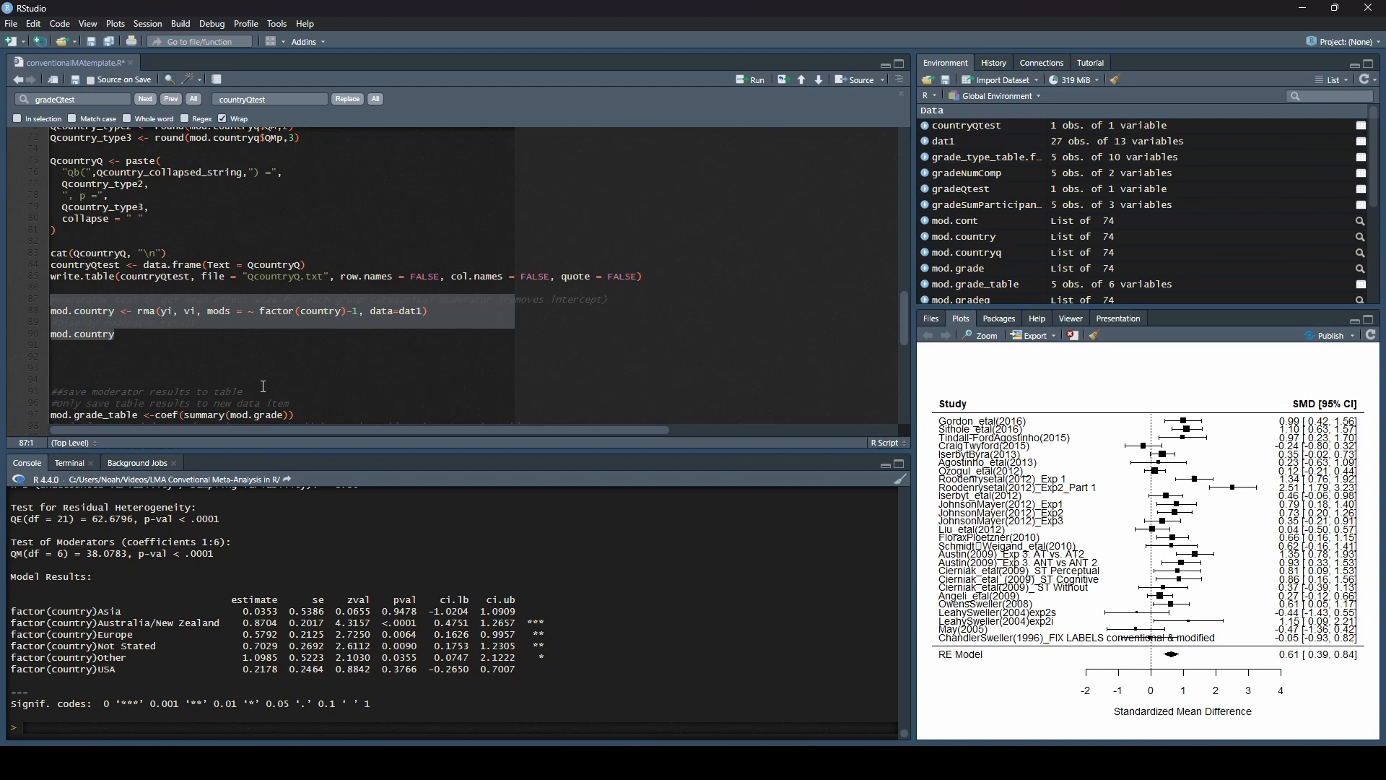
Step: Select the save-results block and set Find to mod.grade with Replace mod.country
scroll(down, 3)
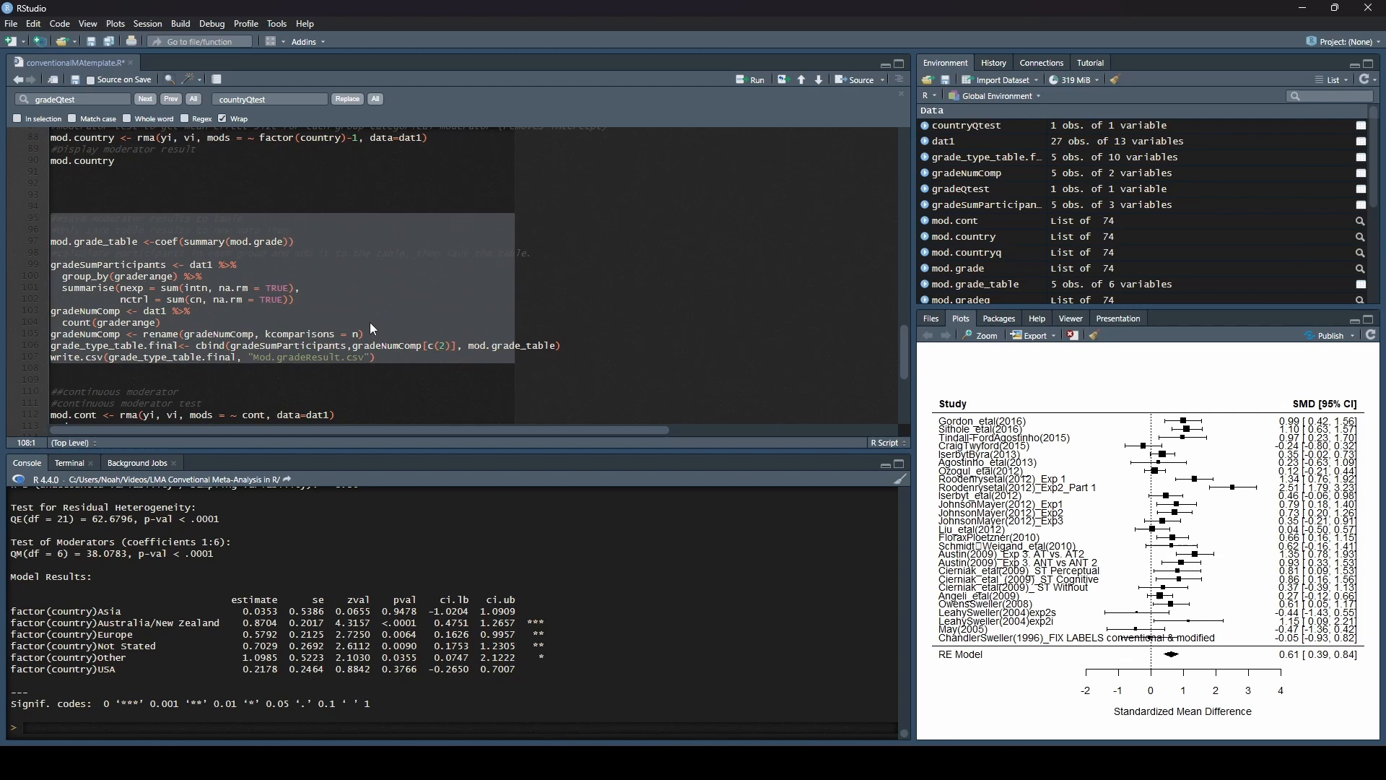
mouse_move(325, 306)
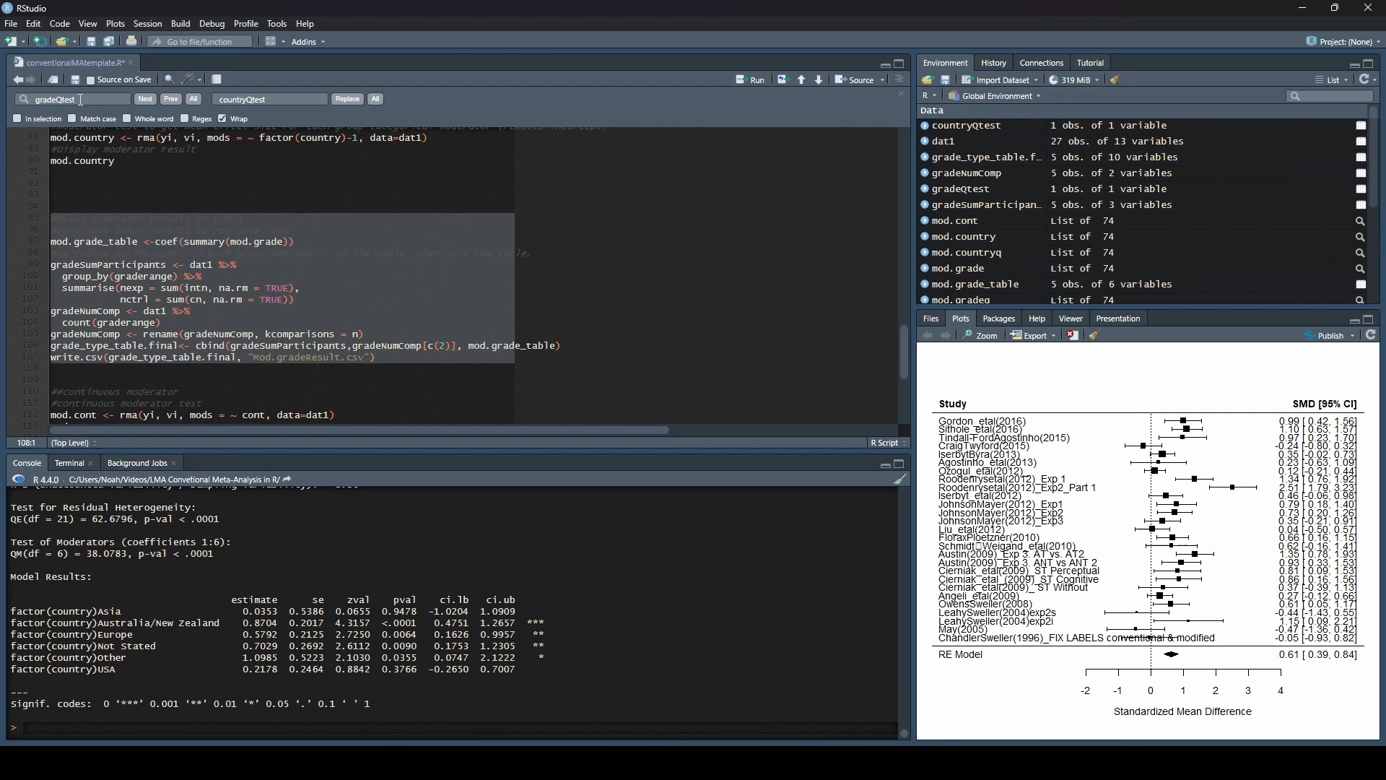
triple_click(72, 100)
text(mod.gra)
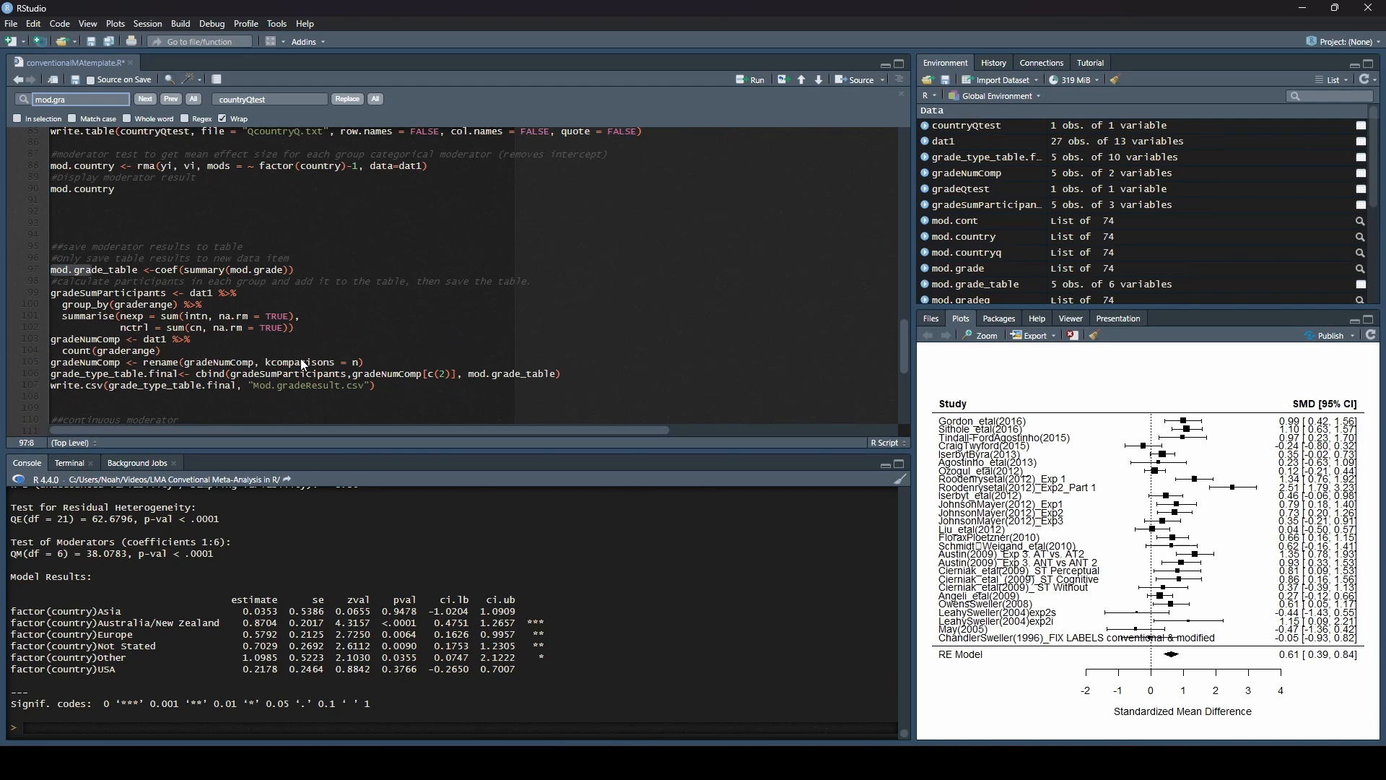
scroll(down, 3)
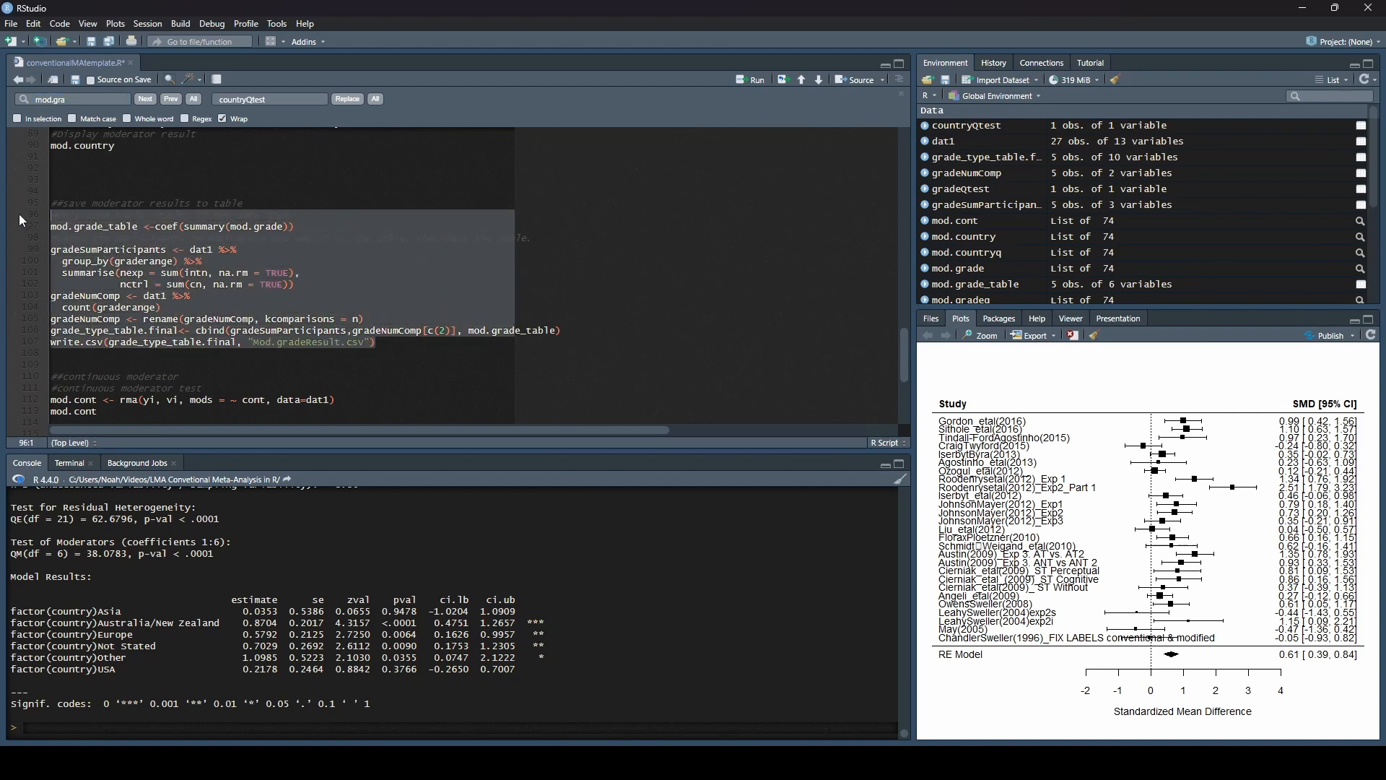
click(17, 118)
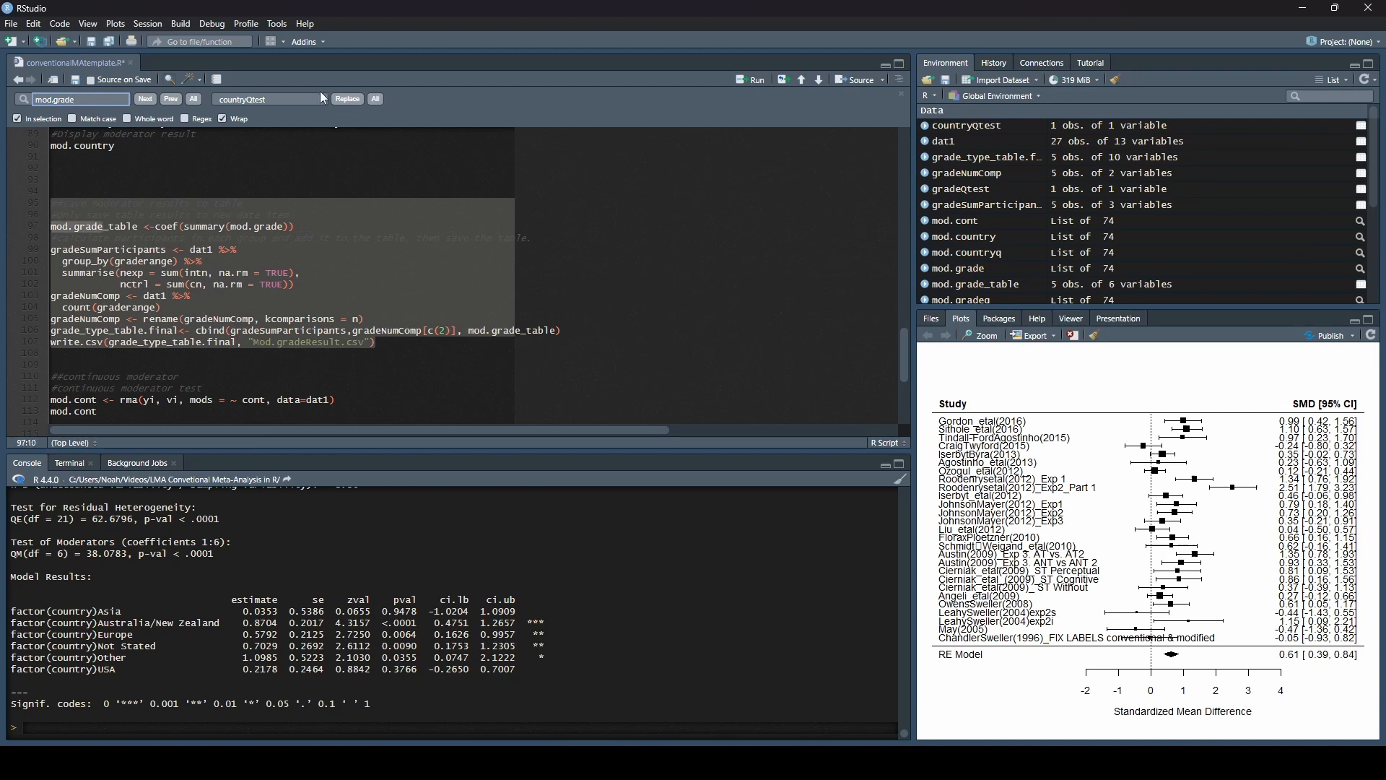
mouse_move(170, 98)
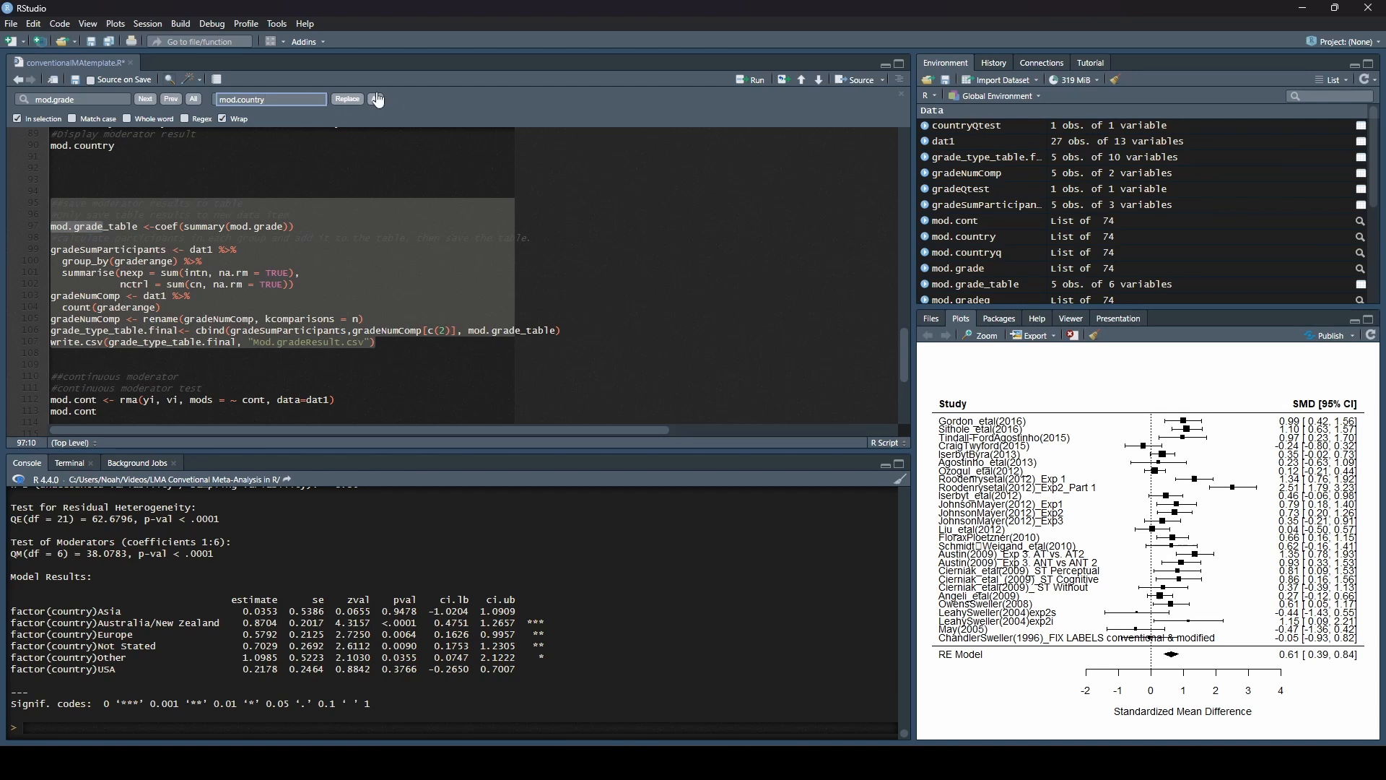
Step: Replace all four mod.grade references with mod.country so the table writes mod.countryResult.csv
click(348, 98)
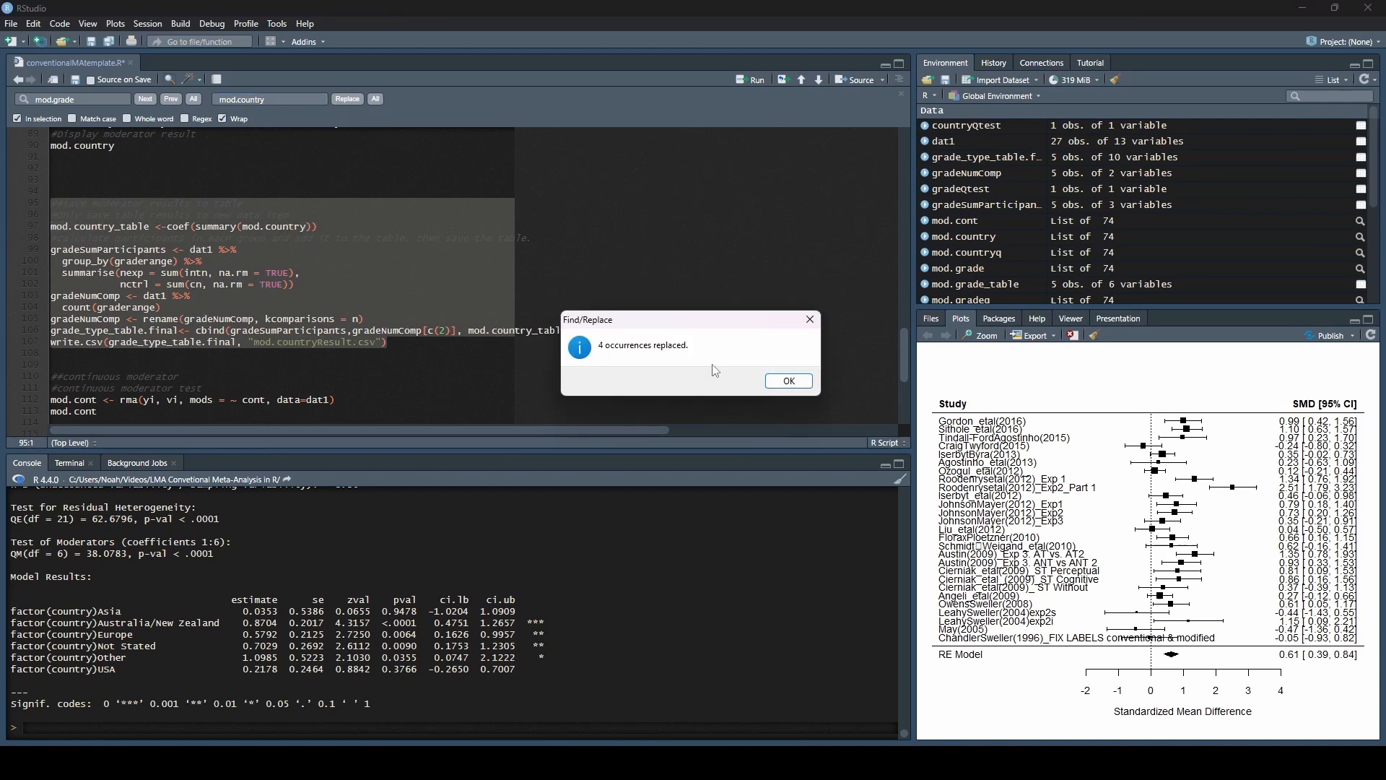
click(786, 379)
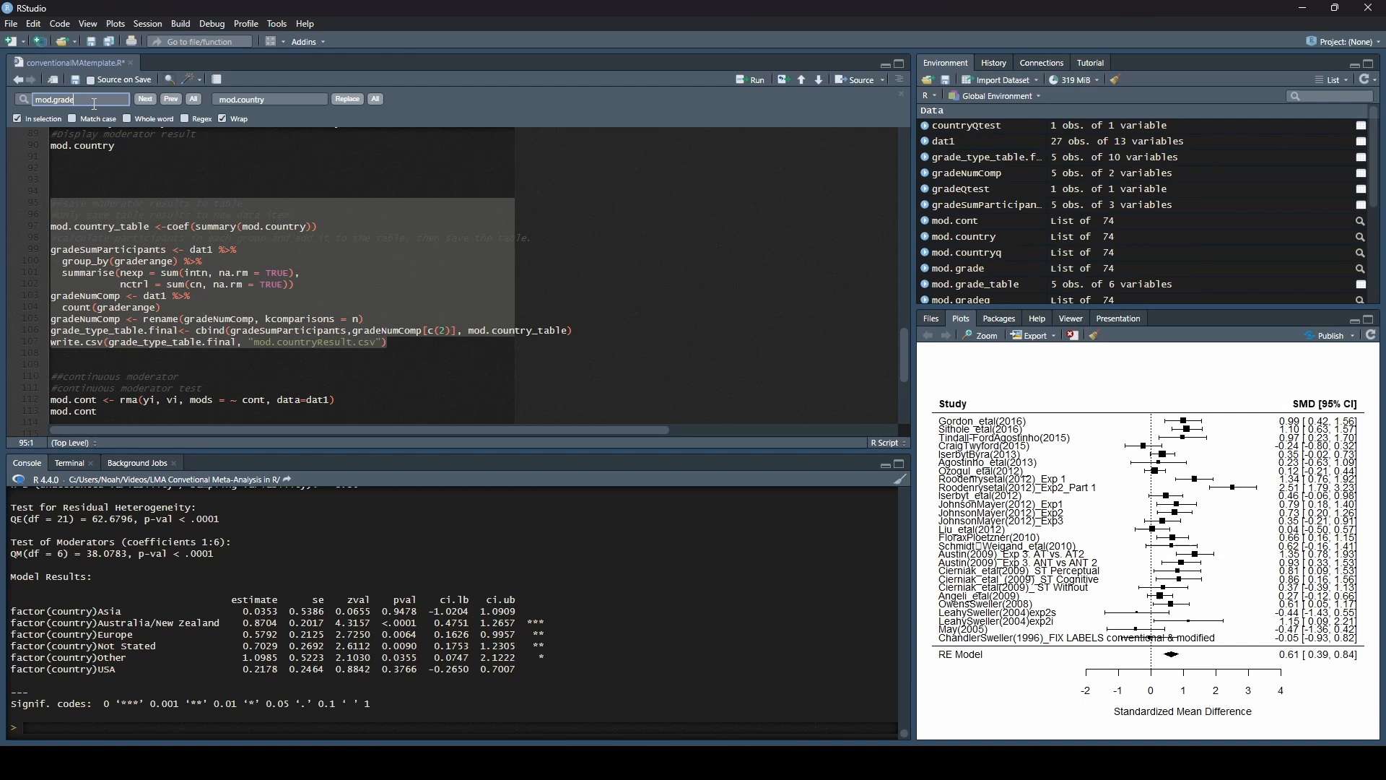
mouse_move(158, 235)
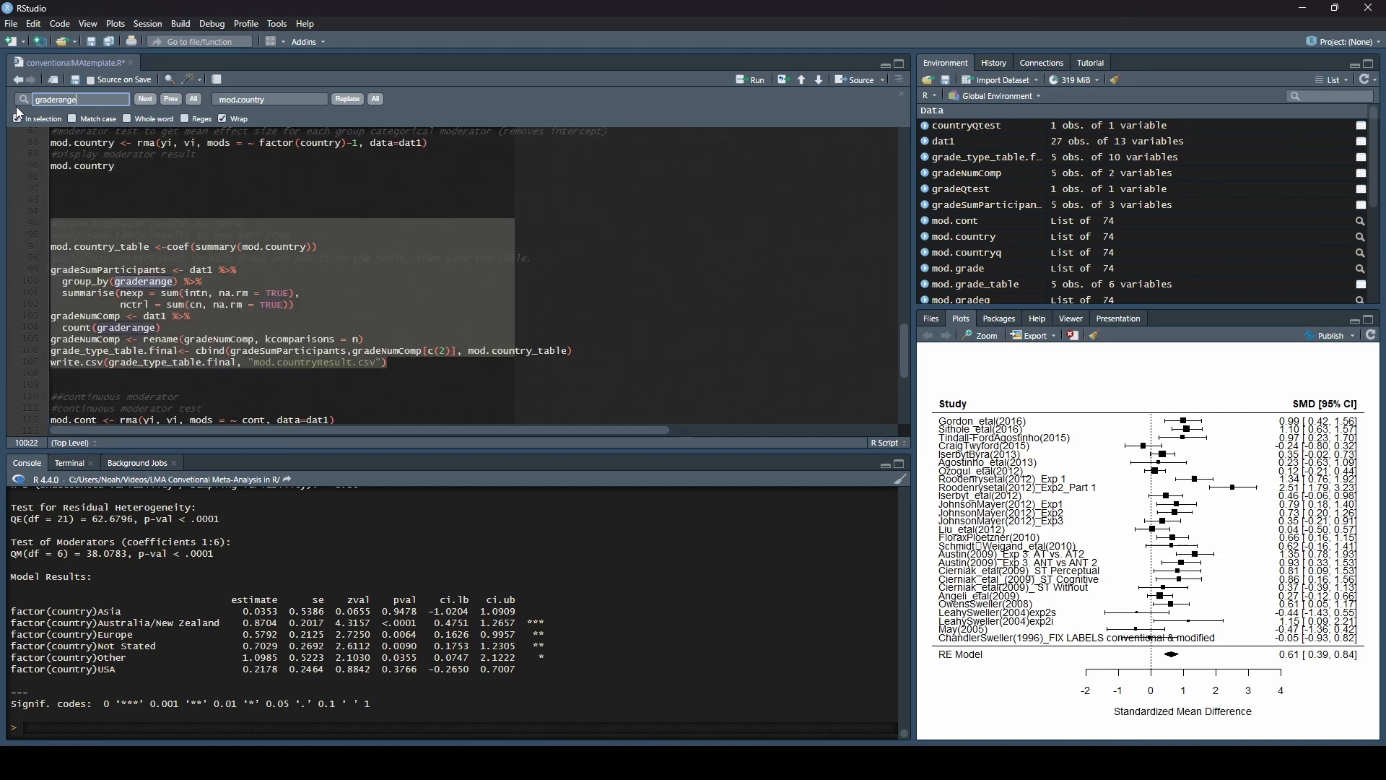
Step: Replace both graderange references with country in the table-saving block and dismiss the count
click(16, 117)
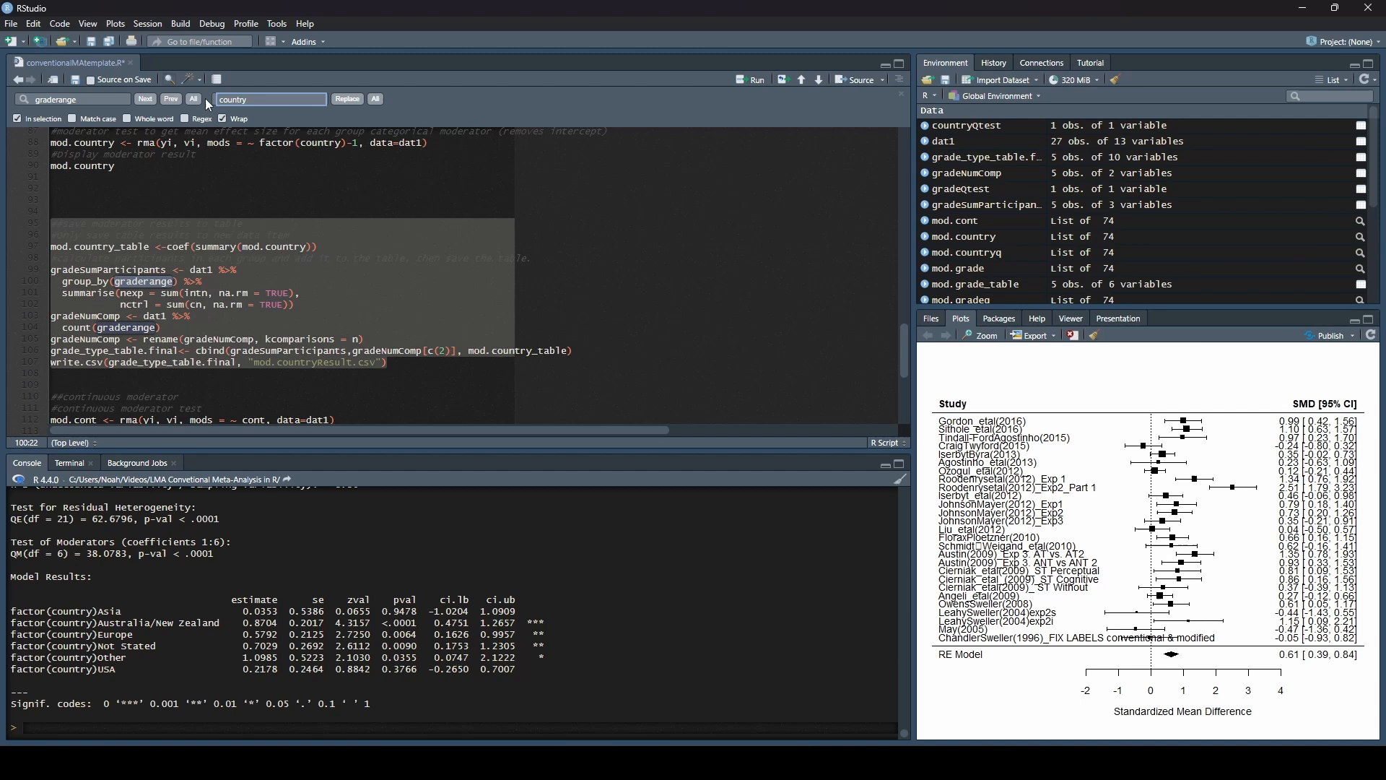
click(375, 99)
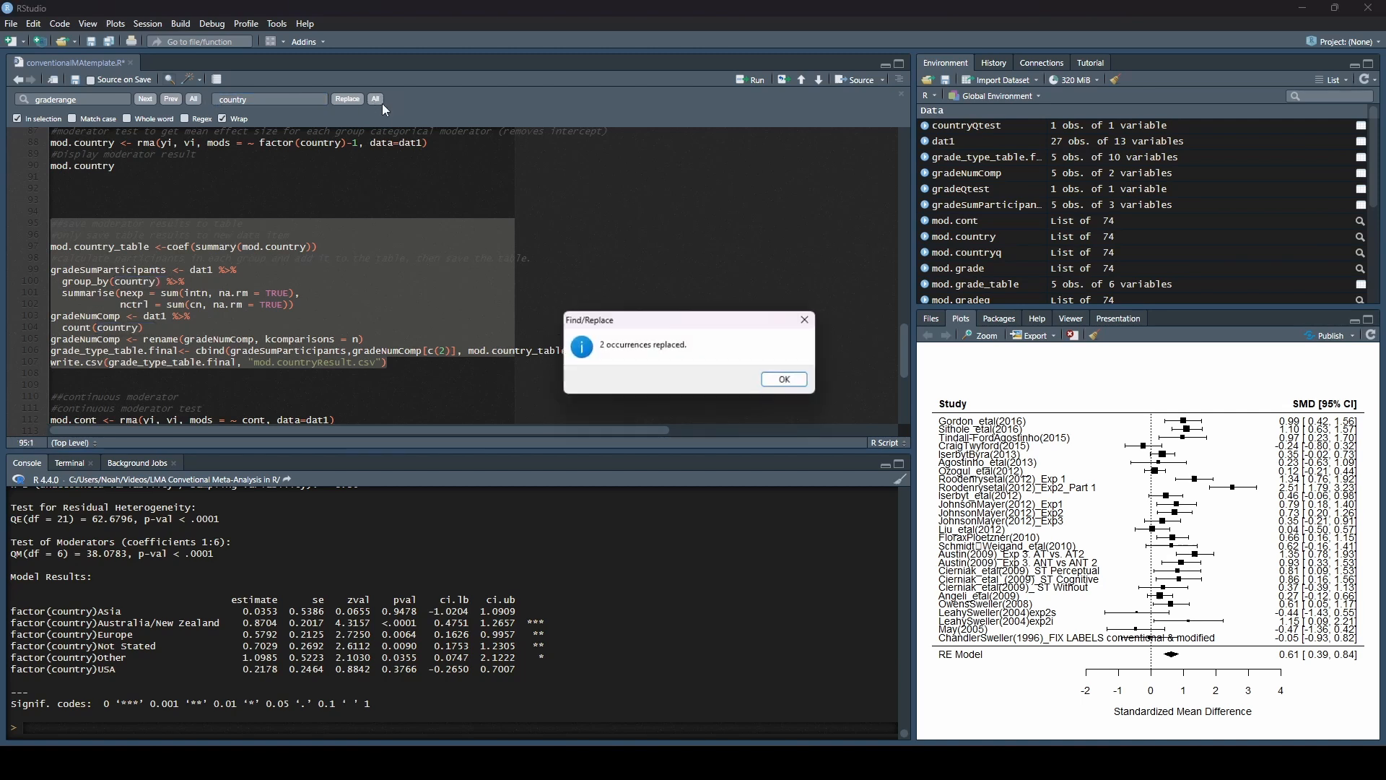
click(783, 378)
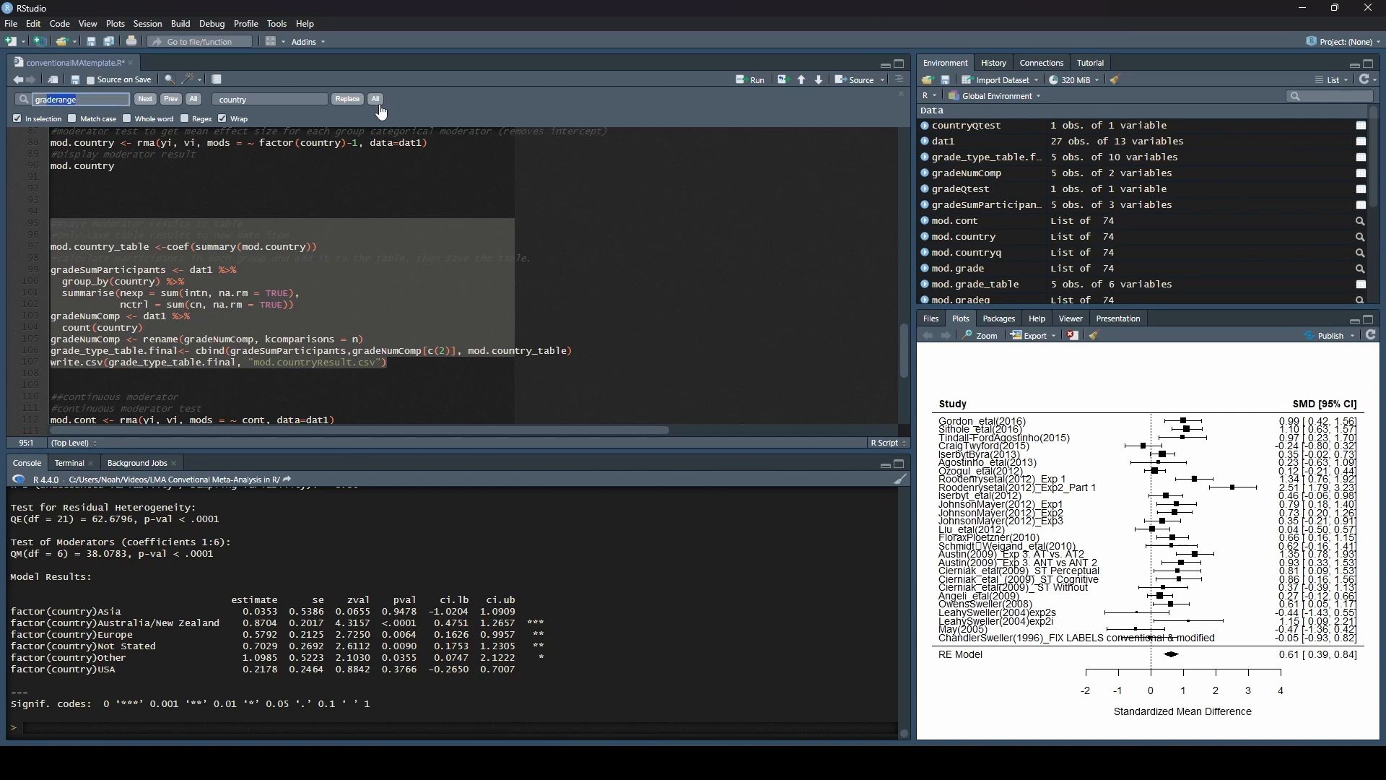
mouse_move(899, 104)
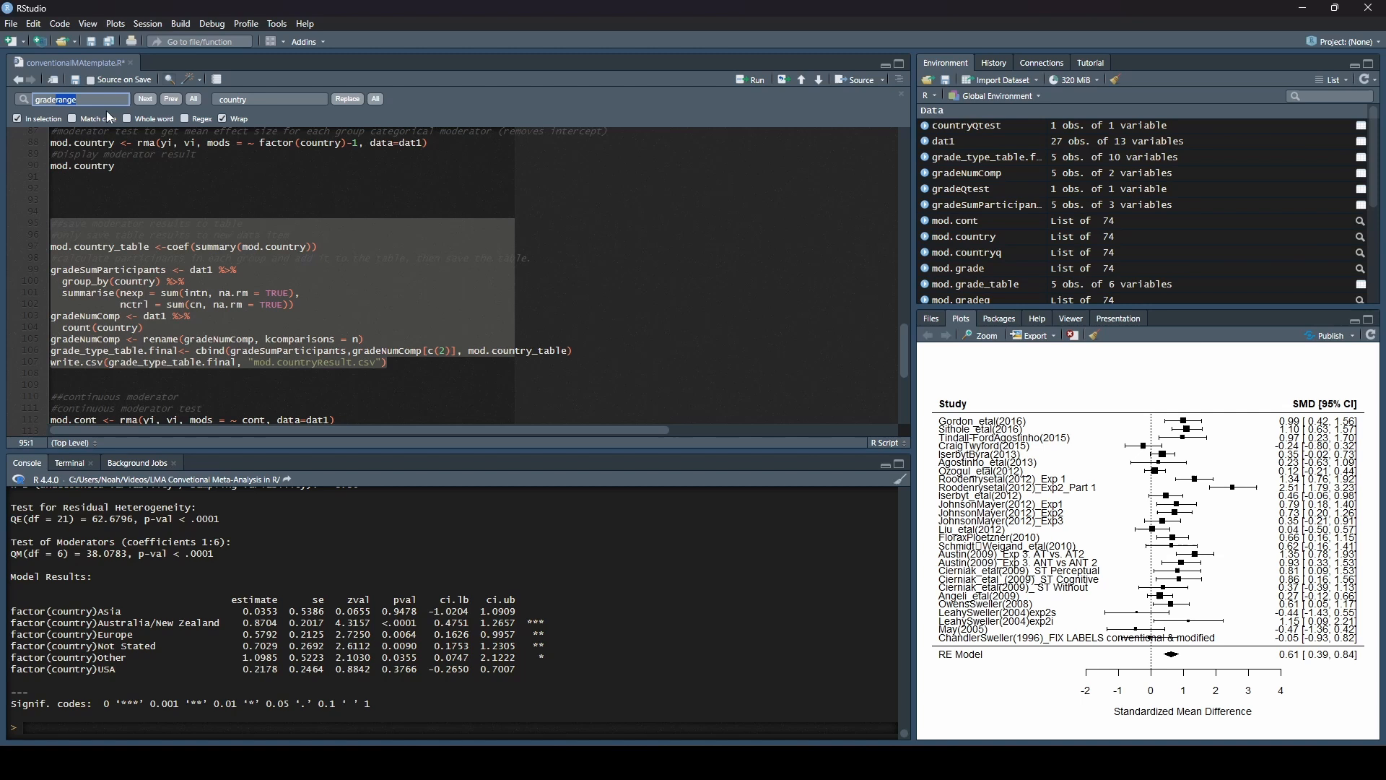
Step: Replace every gradeSum with countrySum so gradeSumParticipants becomes countrySumParticipants in two places
text(gradeSum)
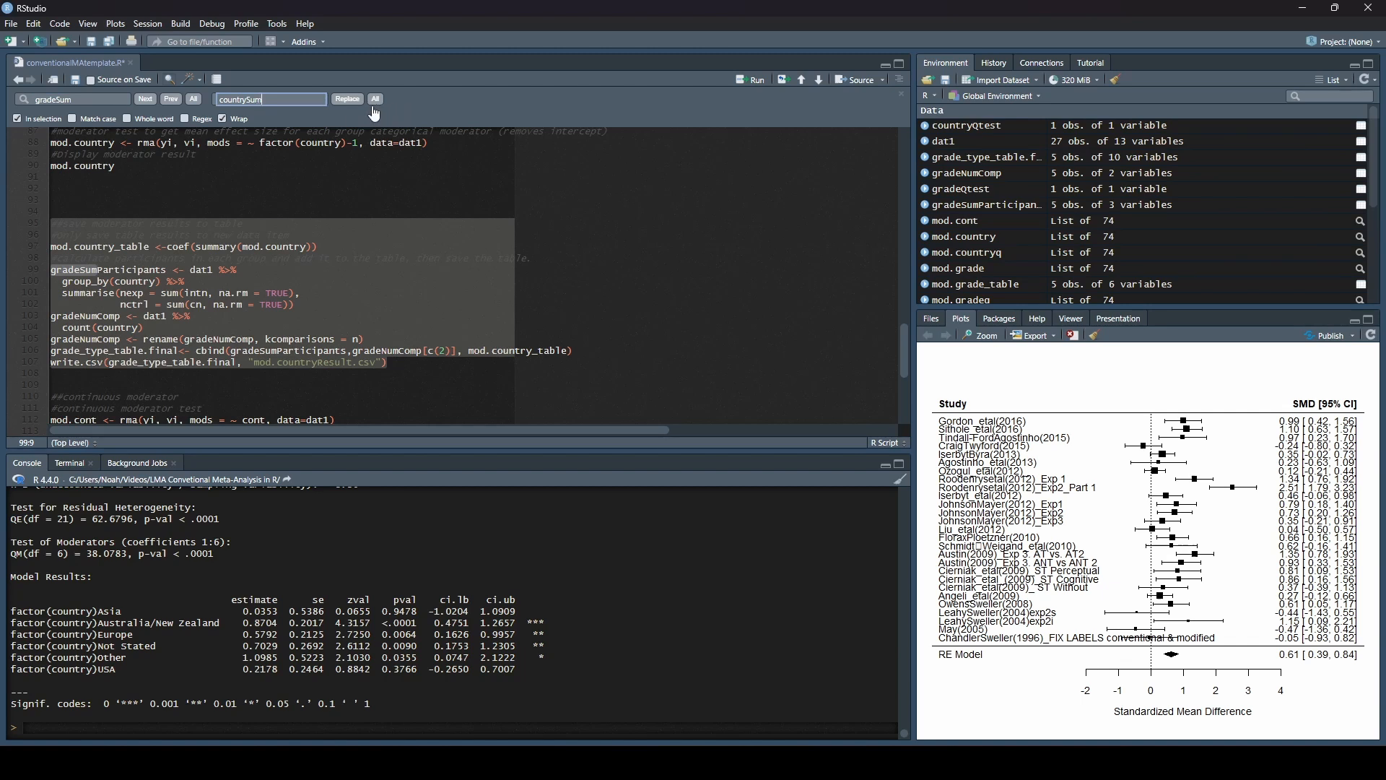
click(376, 98)
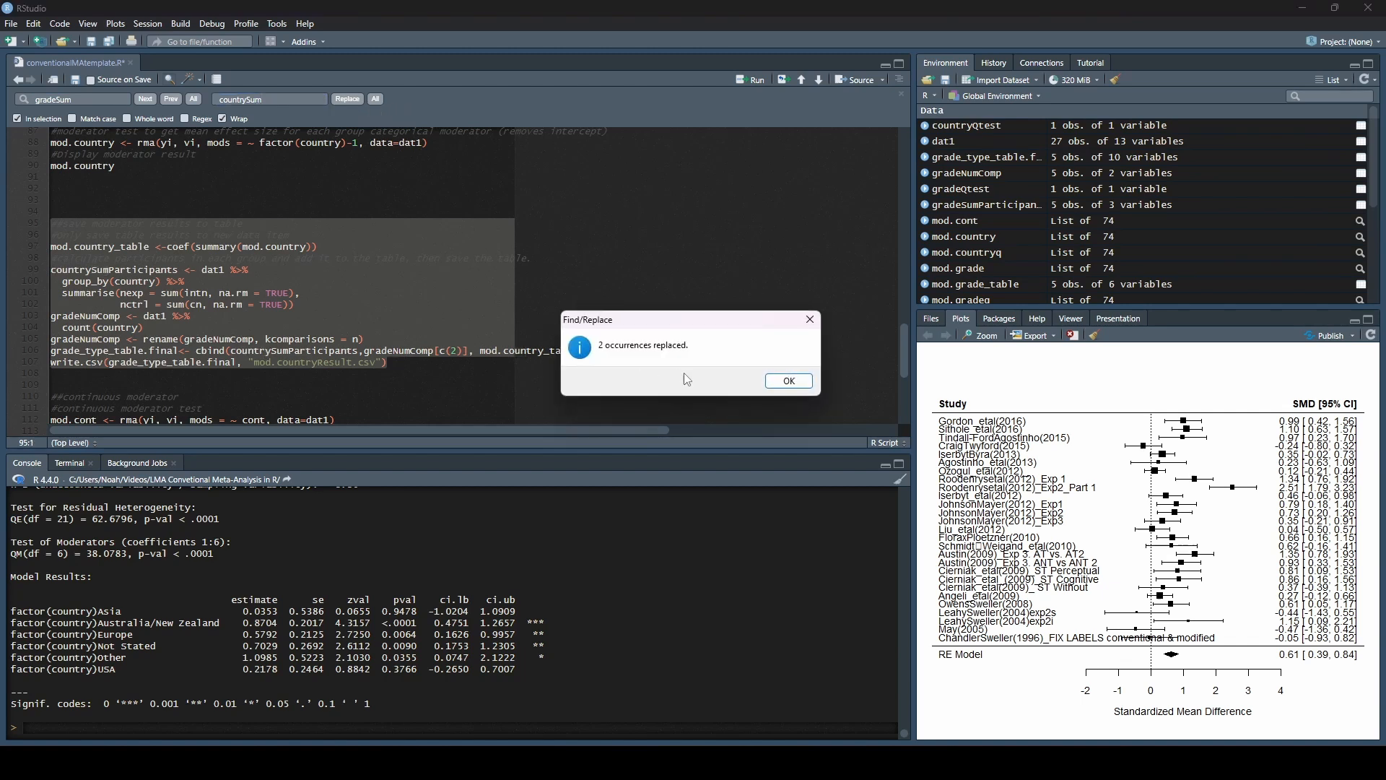
click(786, 380)
text(N)
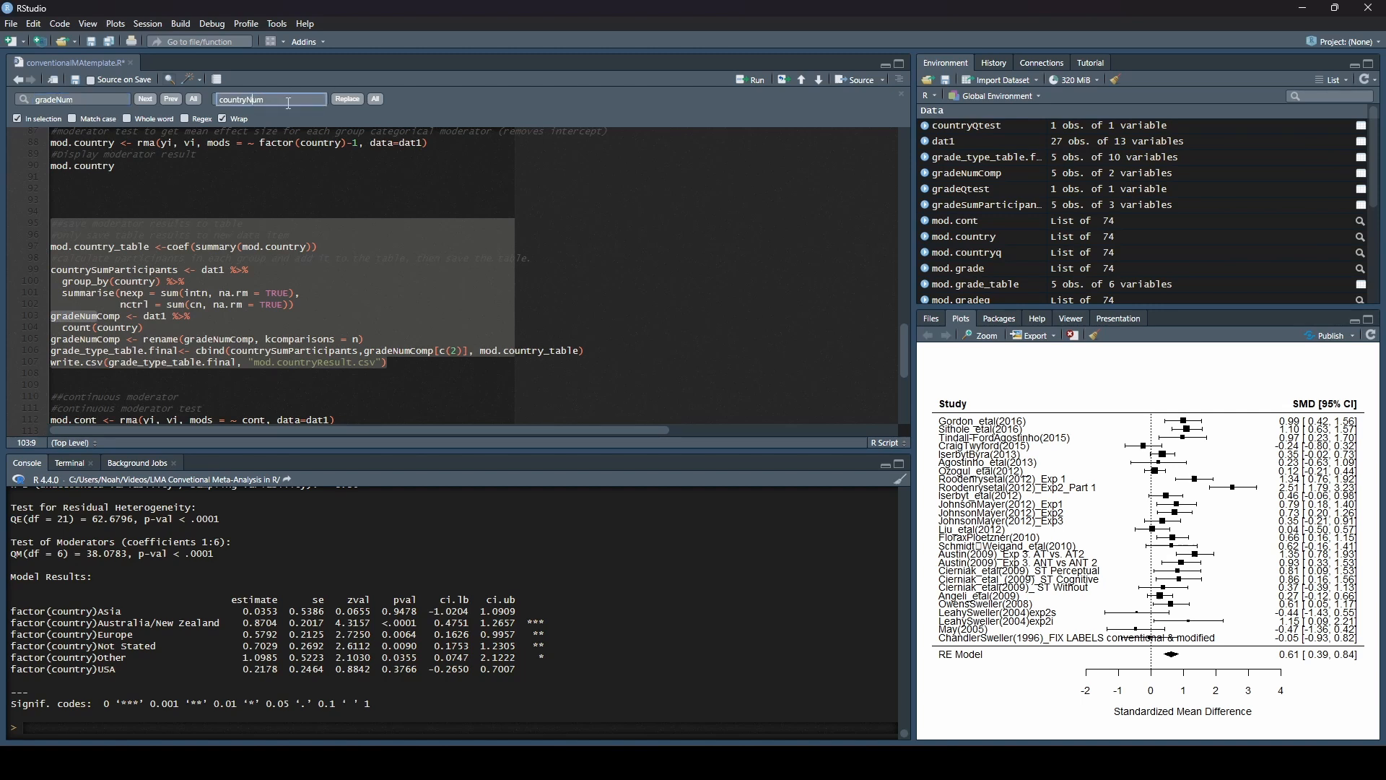
Step: Replace every gradeNum with countryNum, renaming gradeNumComp to countryNumComp in four places
click(375, 98)
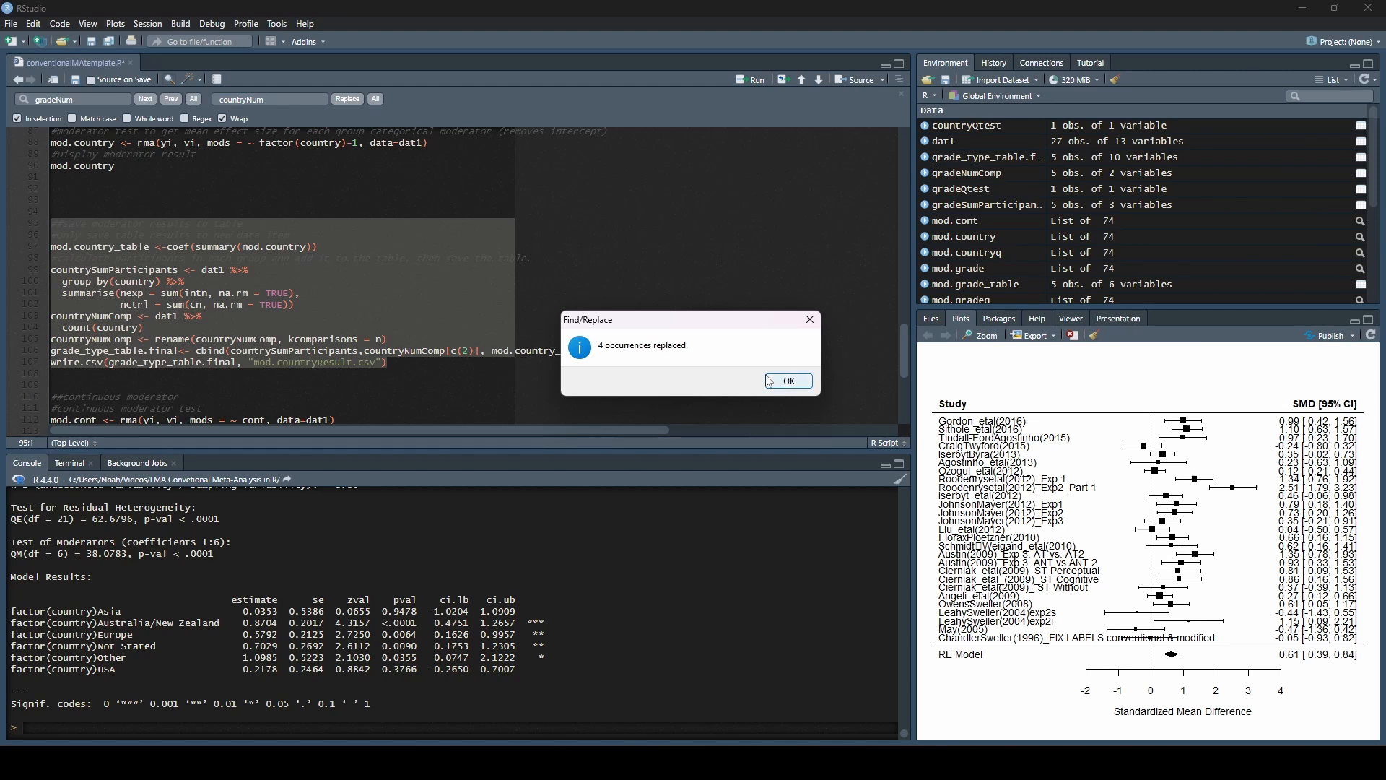
click(785, 379)
text(_type)
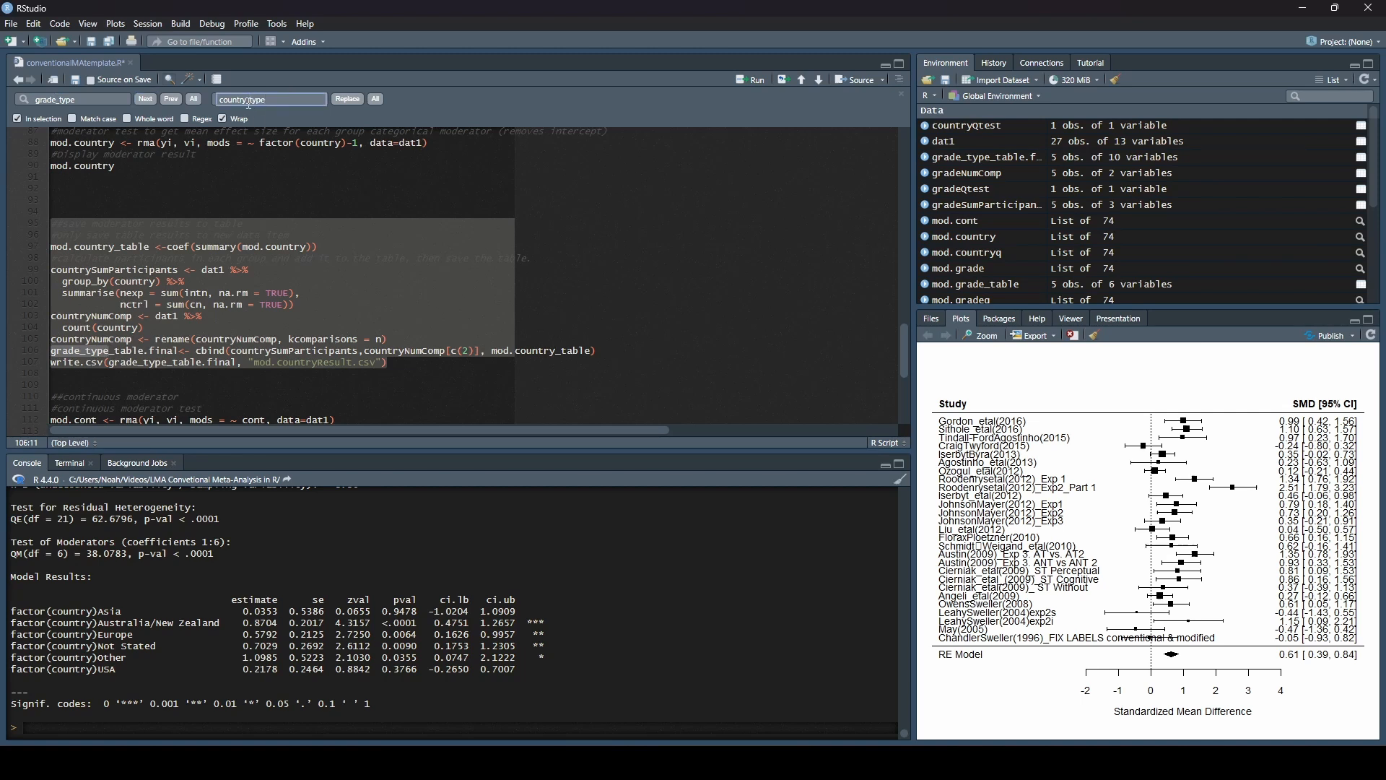
Step: Replace every grade_type with country_type so both lines use country_type_table.final
click(374, 99)
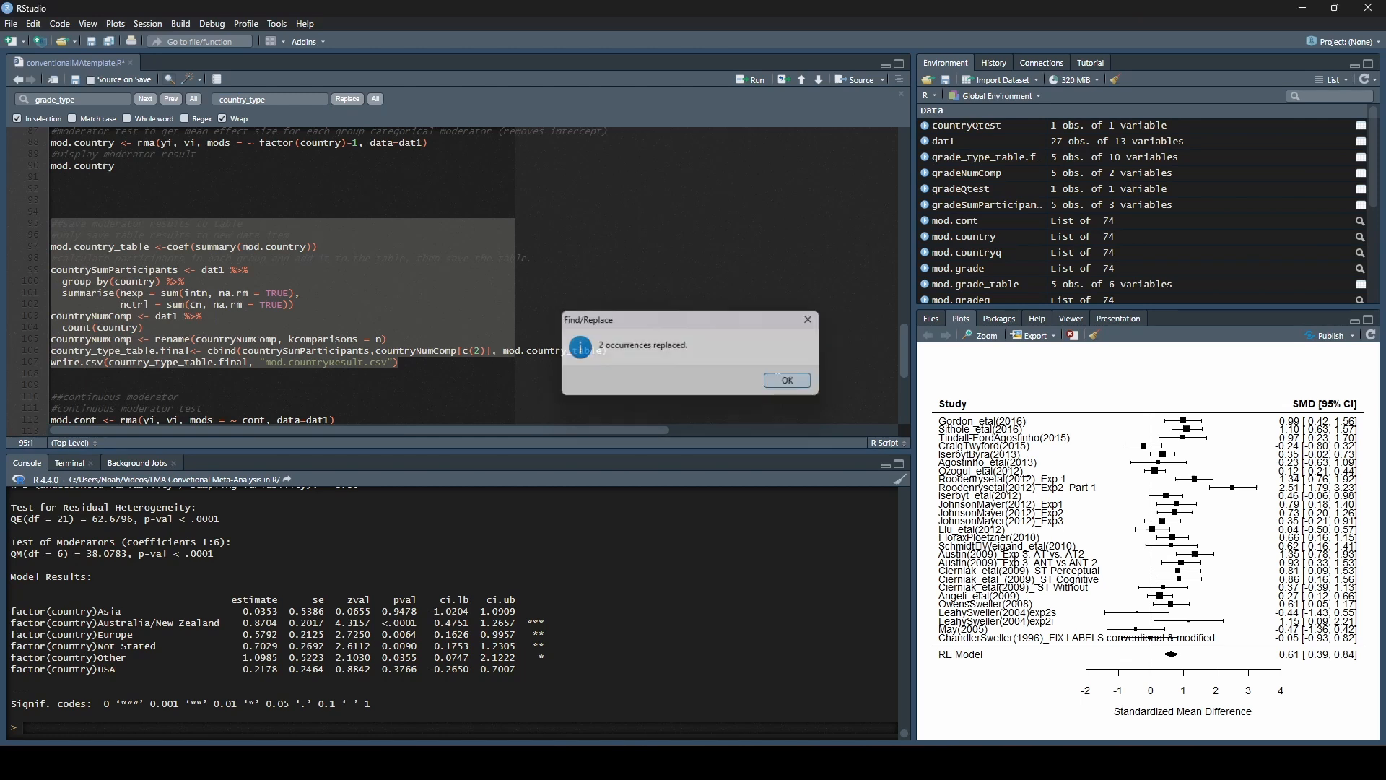
click(786, 379)
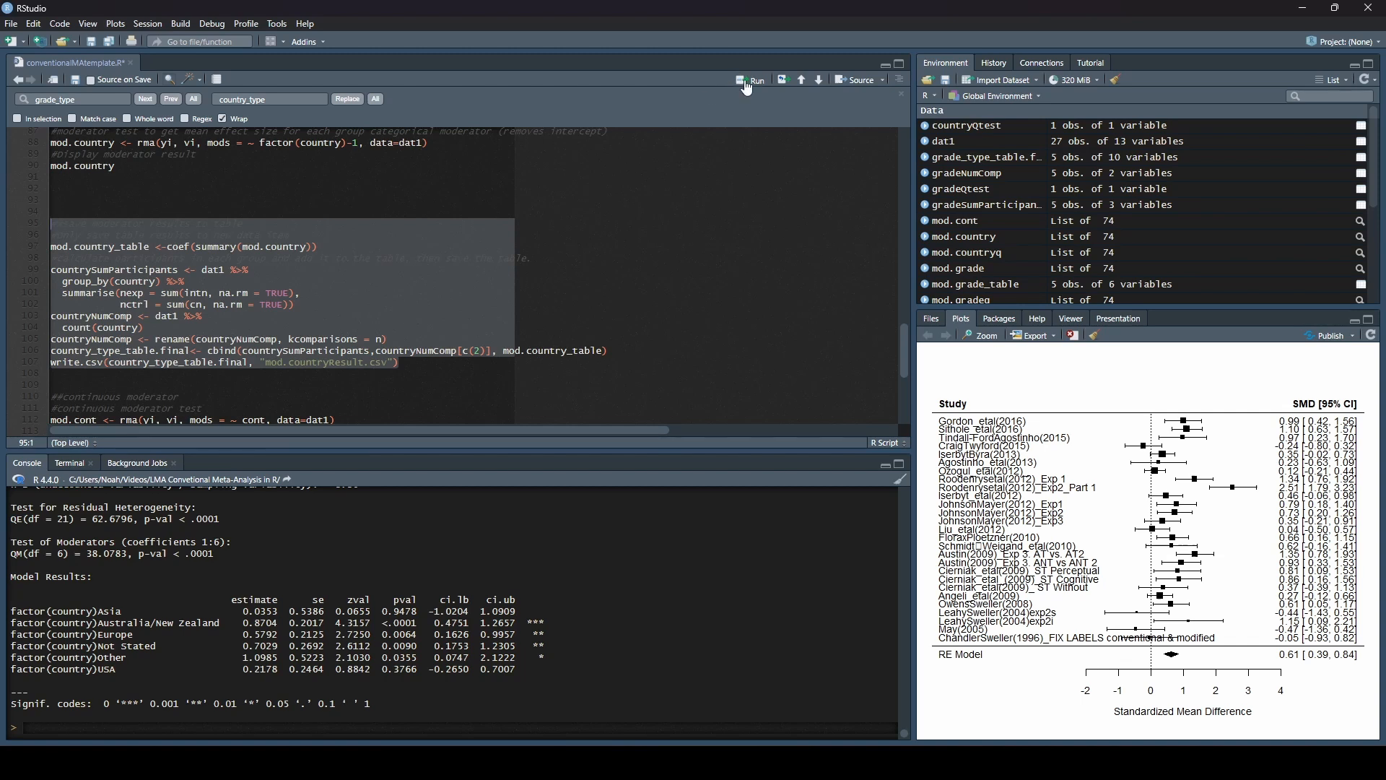
Step: Run the country table-saving code, then open the new mod.countryResult file from File Explorer
click(755, 81)
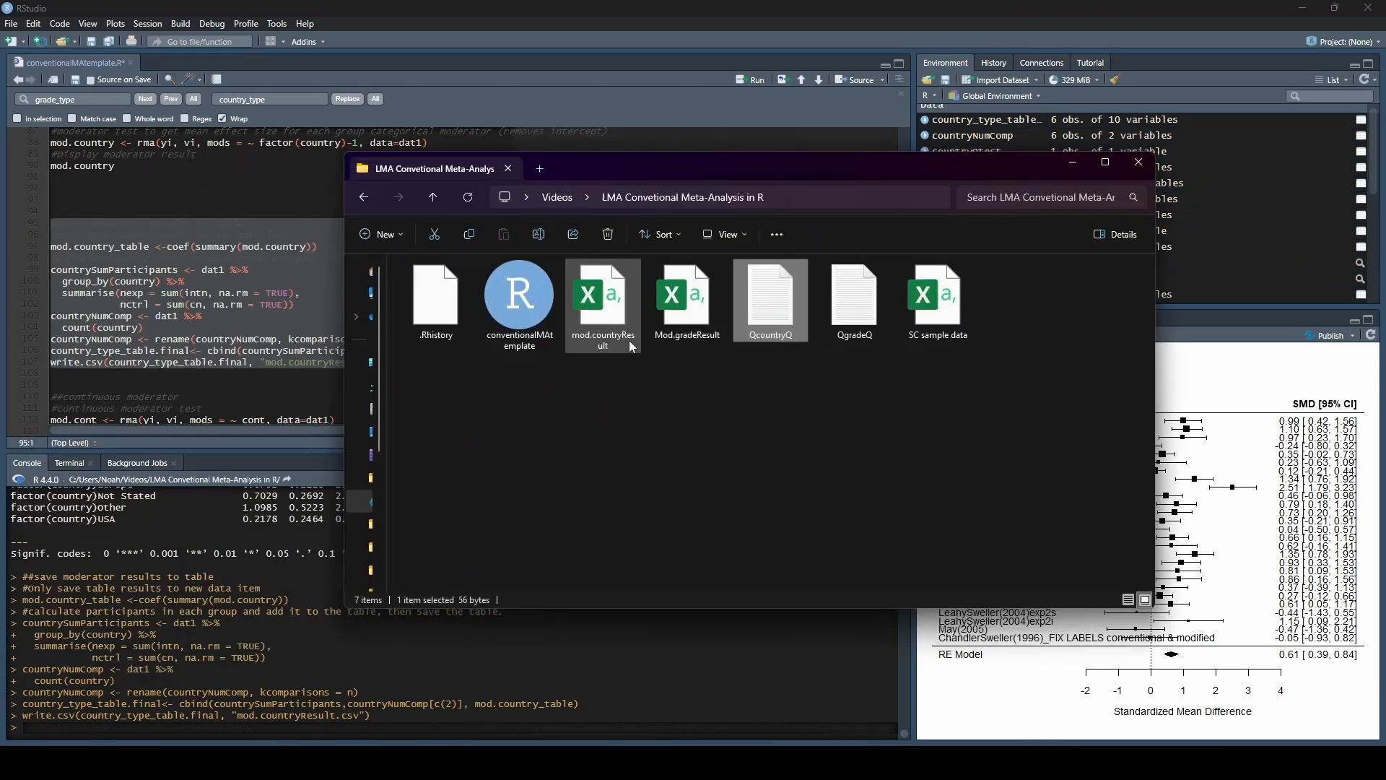
double_click(603, 301)
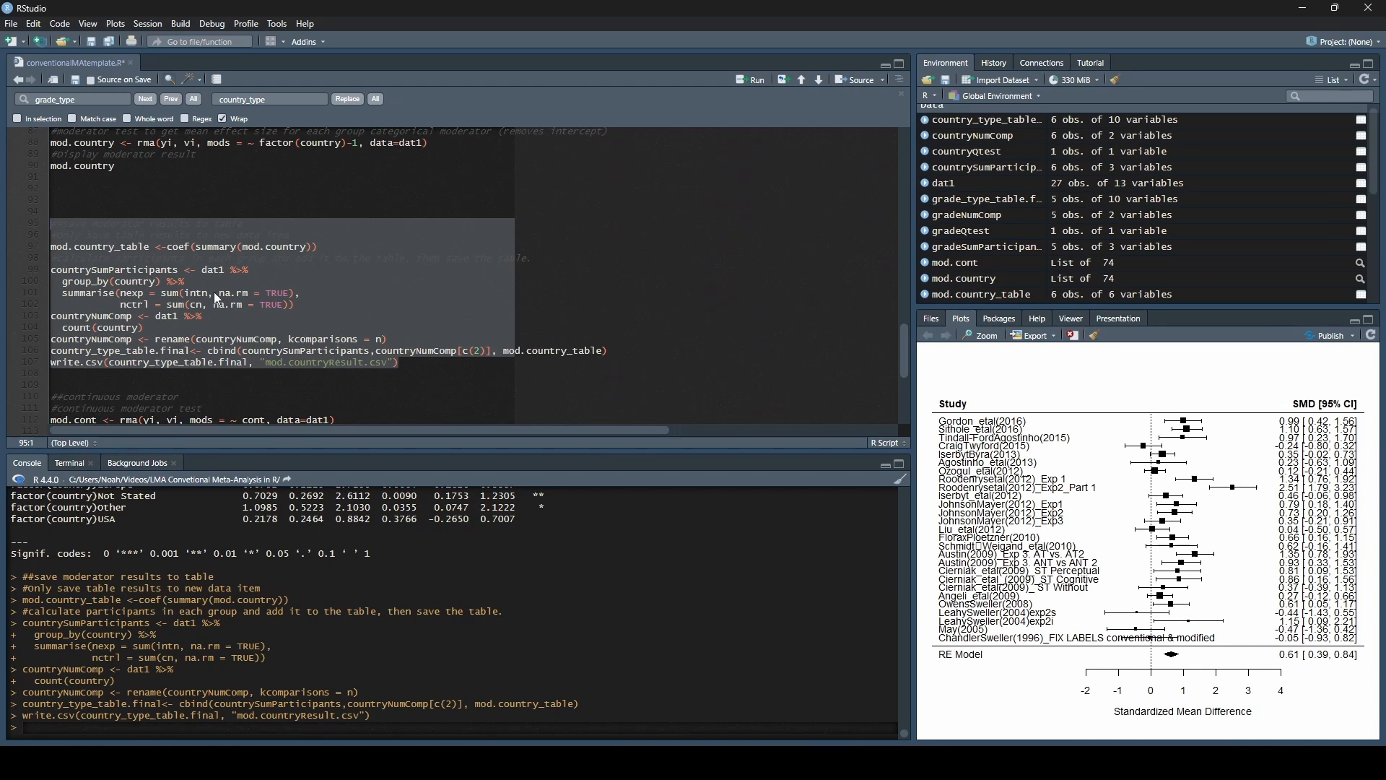
click(216, 317)
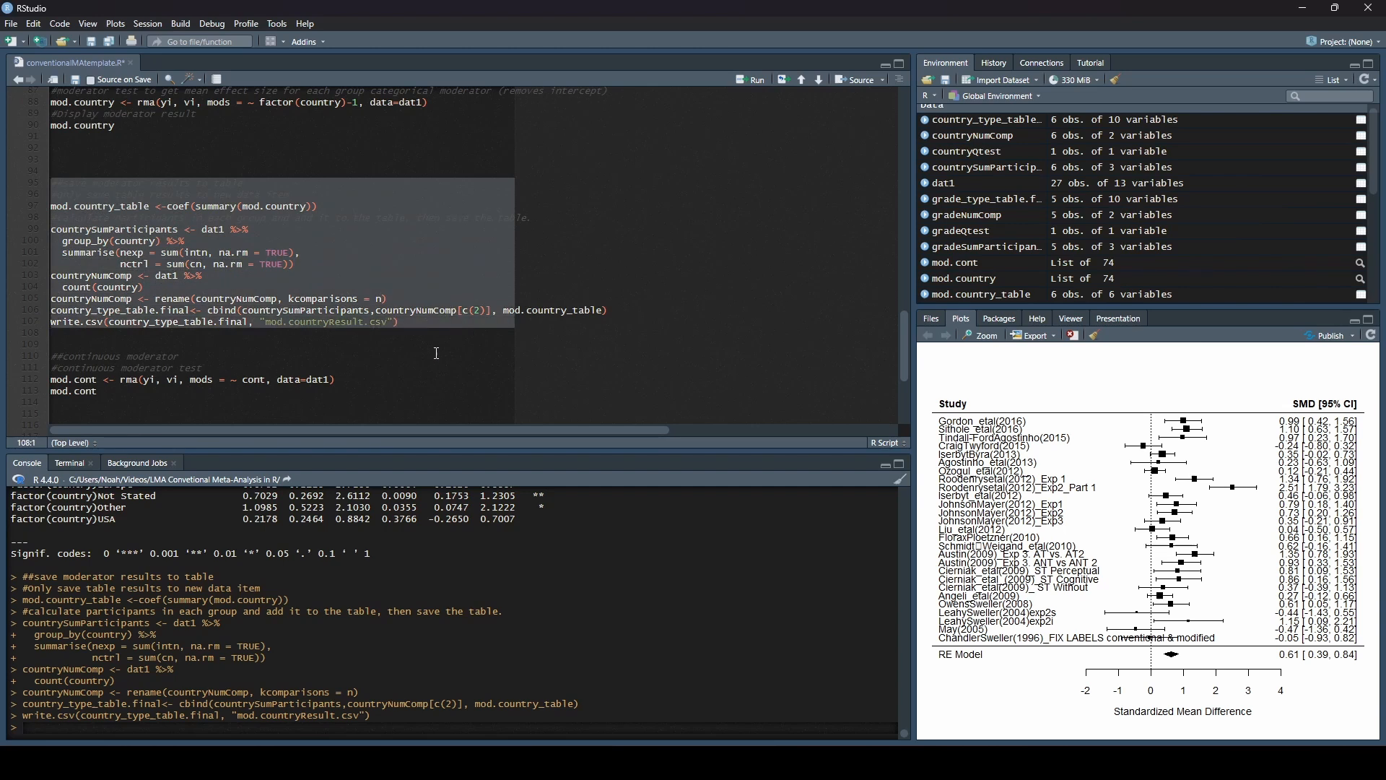
mouse_move(247, 348)
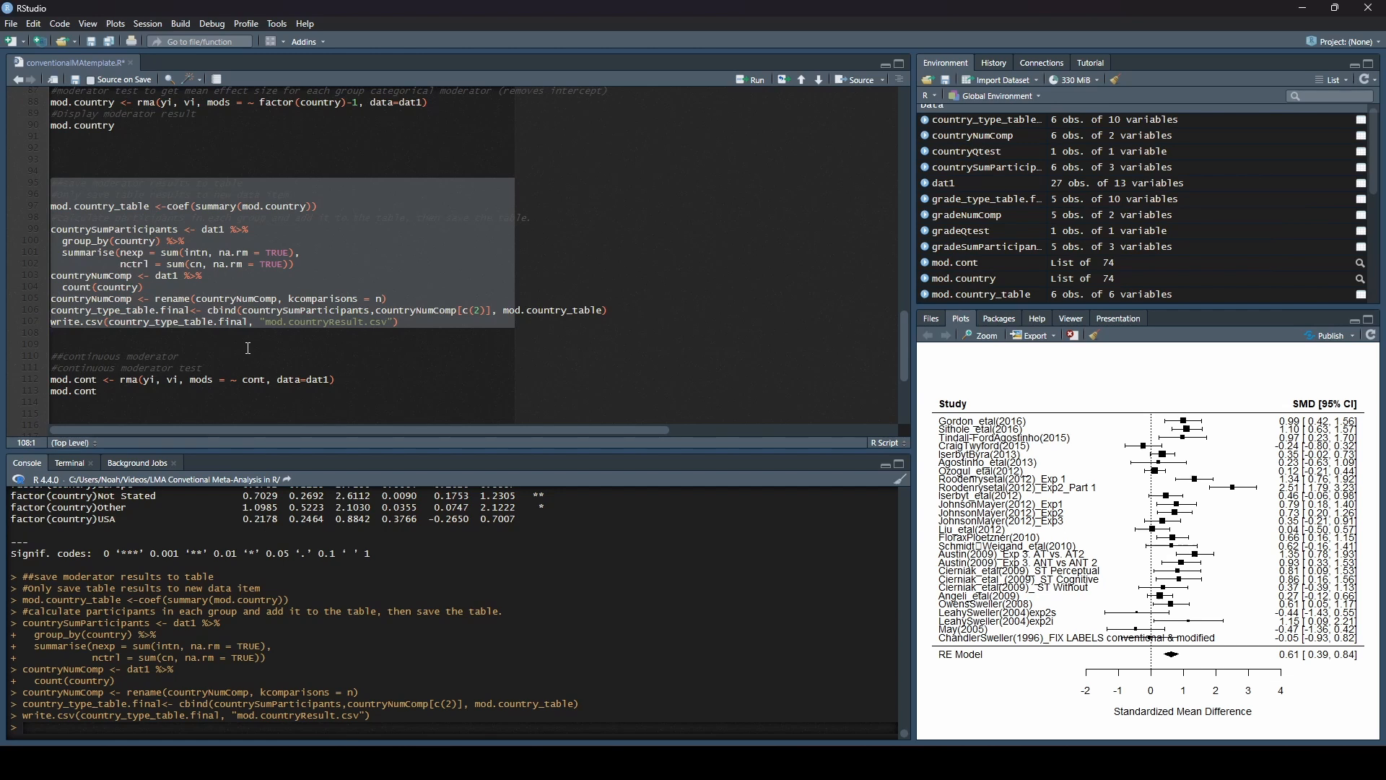
mouse_move(186, 205)
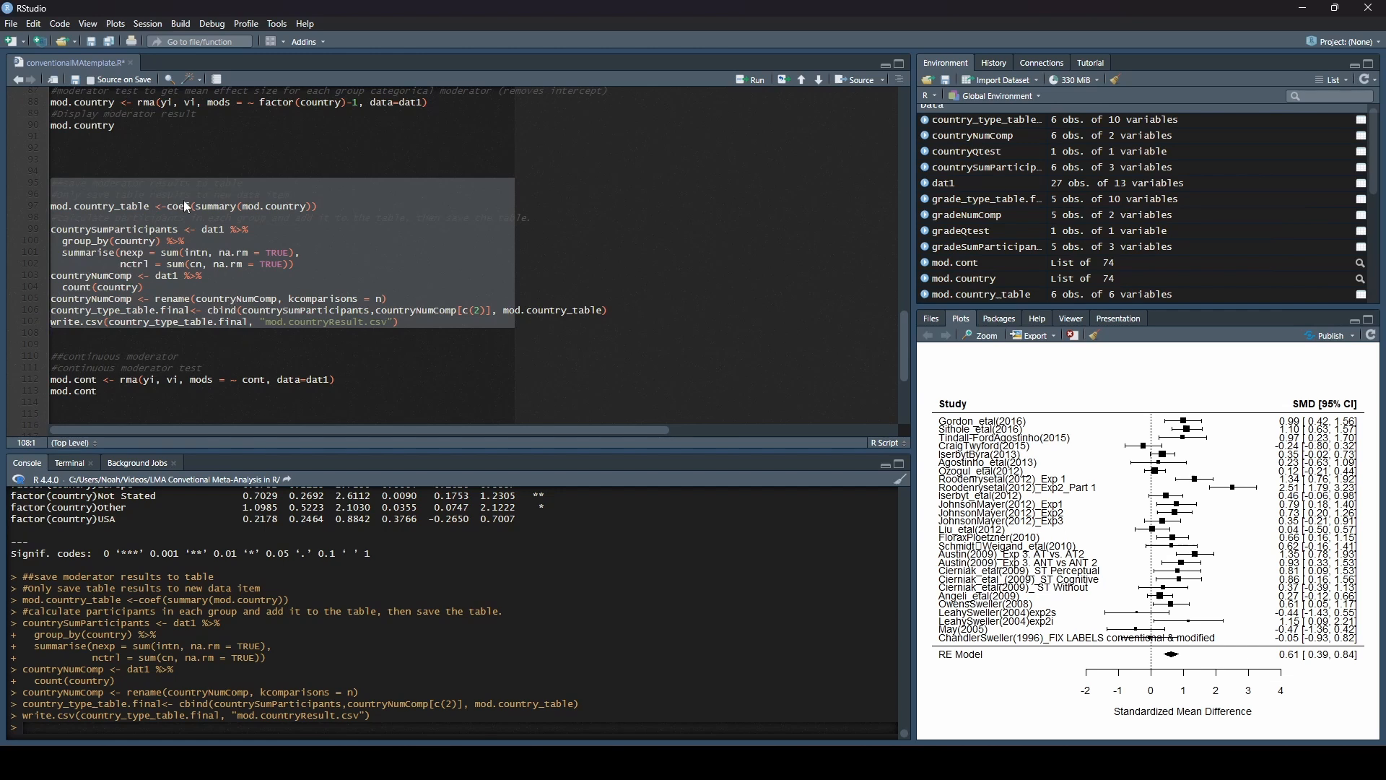
mouse_move(112, 234)
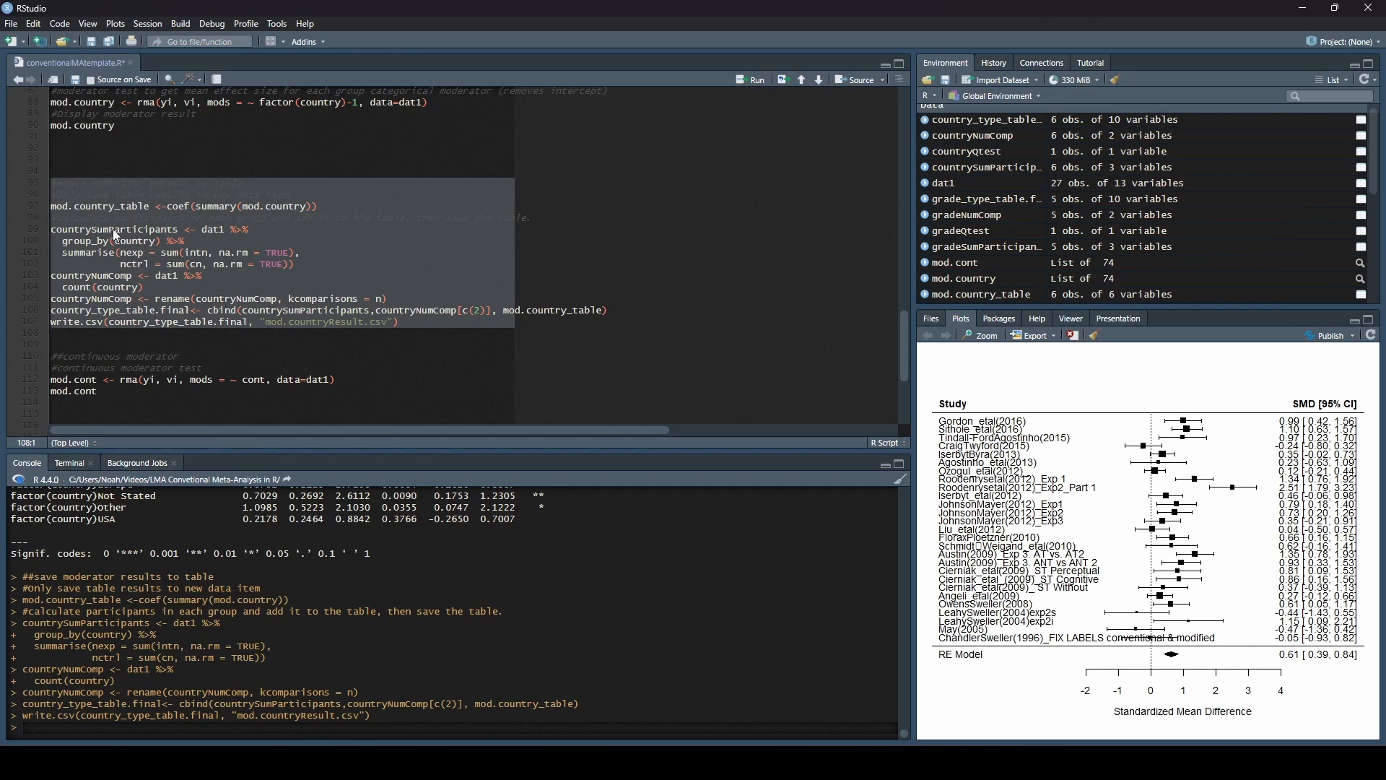
mouse_move(183, 292)
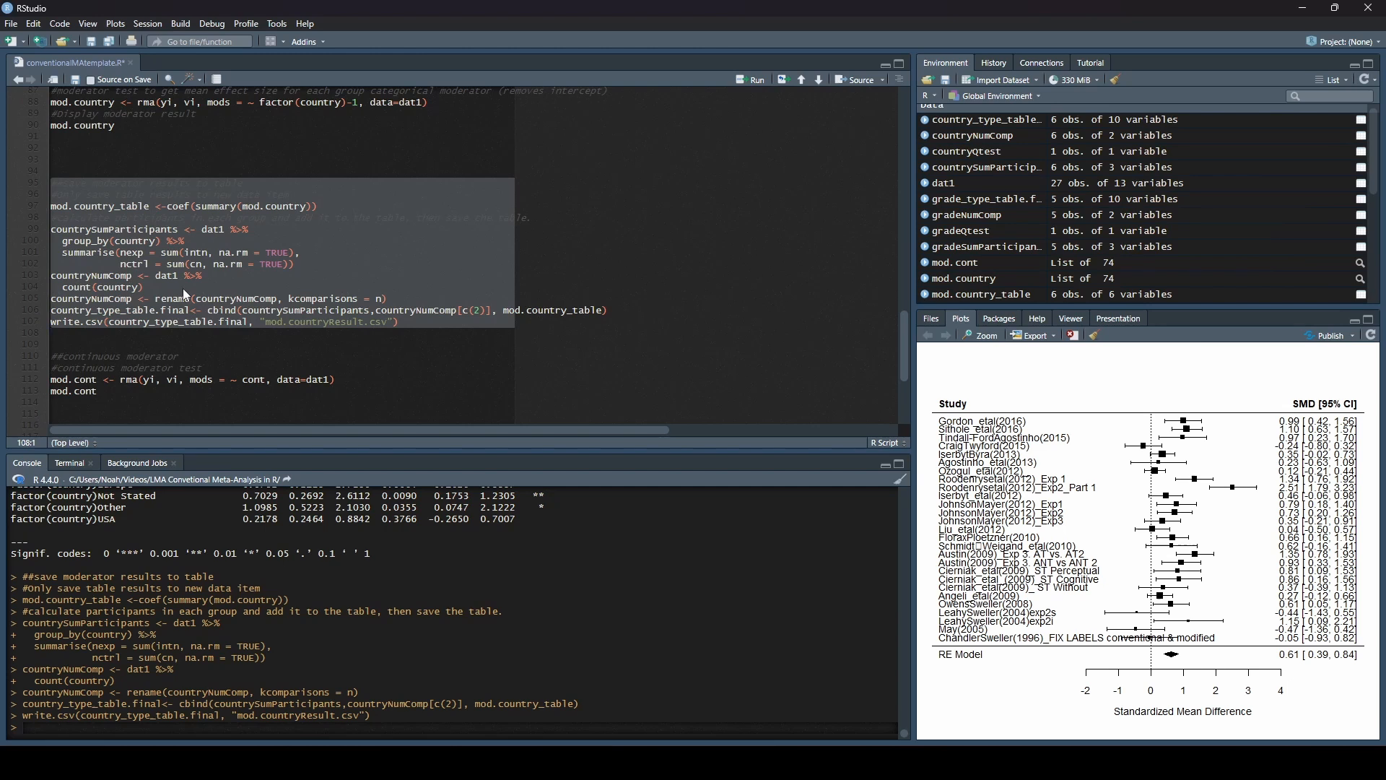
mouse_move(258, 314)
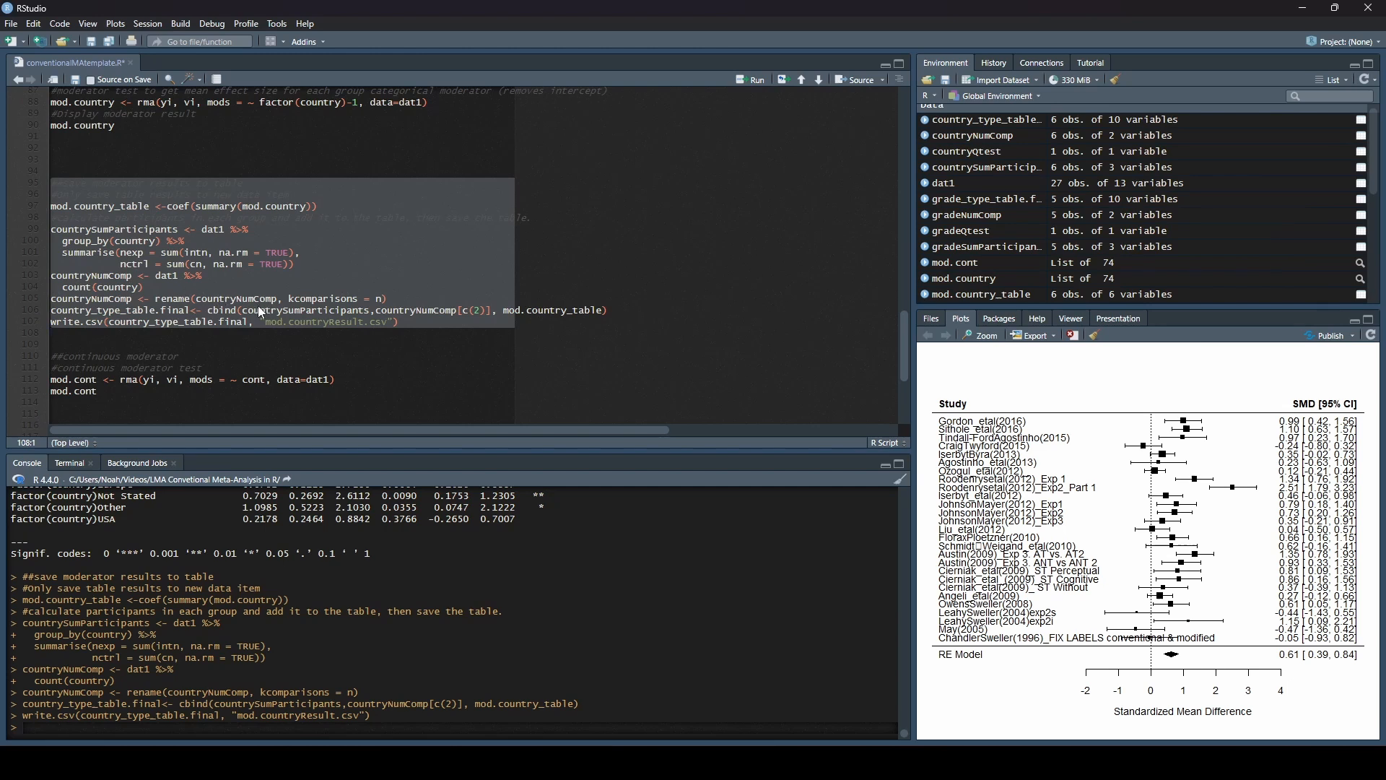
mouse_move(221, 329)
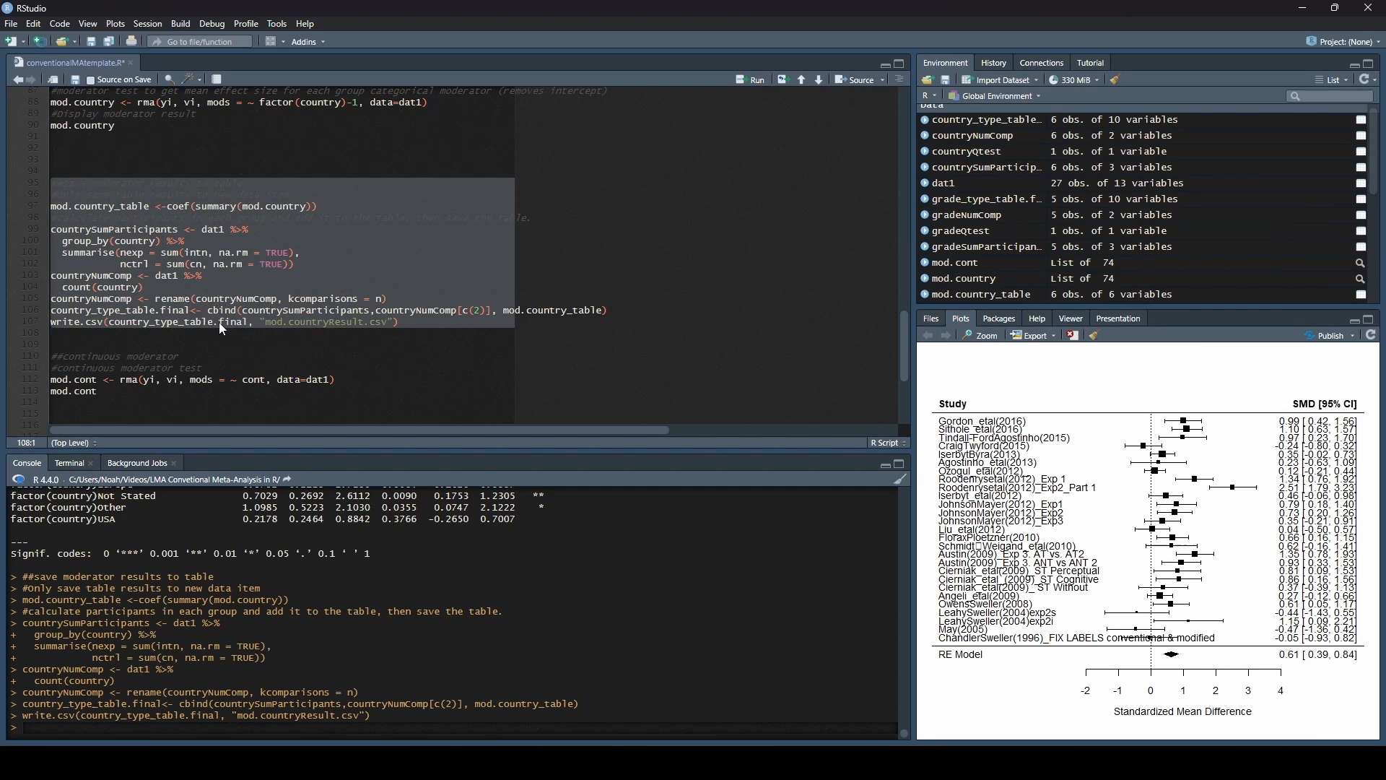